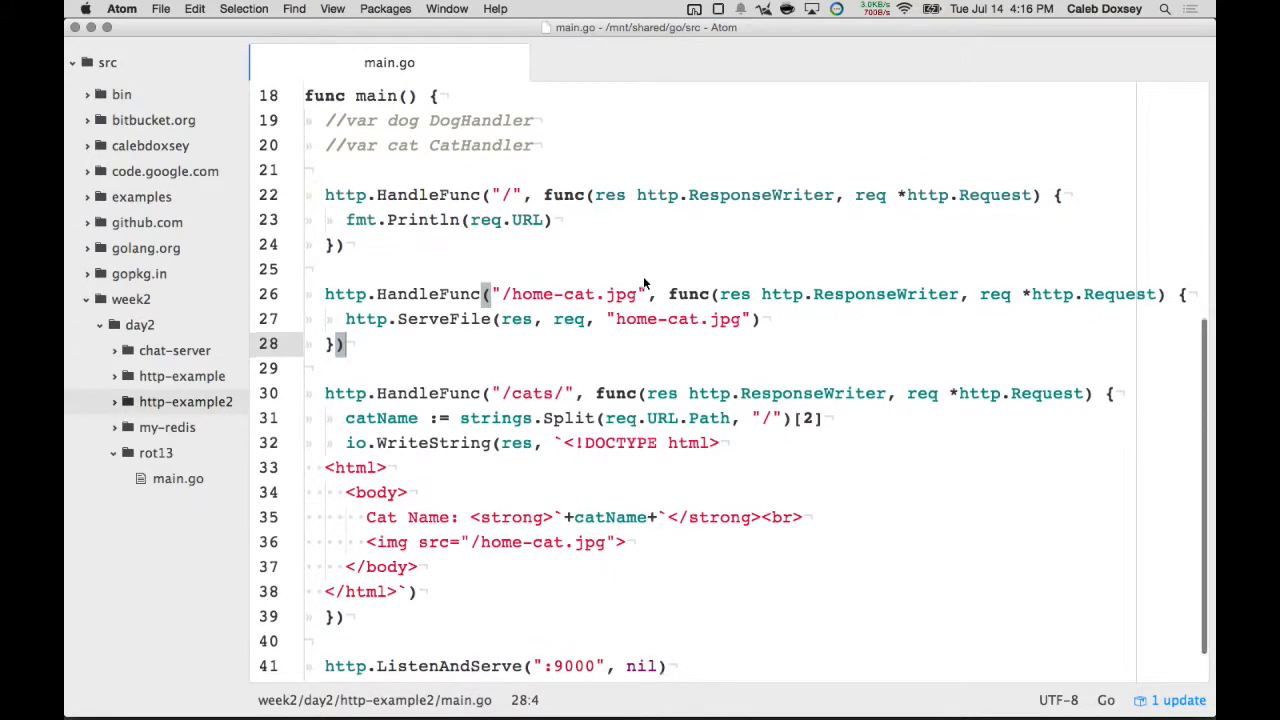
- Scroll main.go down to the root handler where the blank line will go
scroll("down", 3)
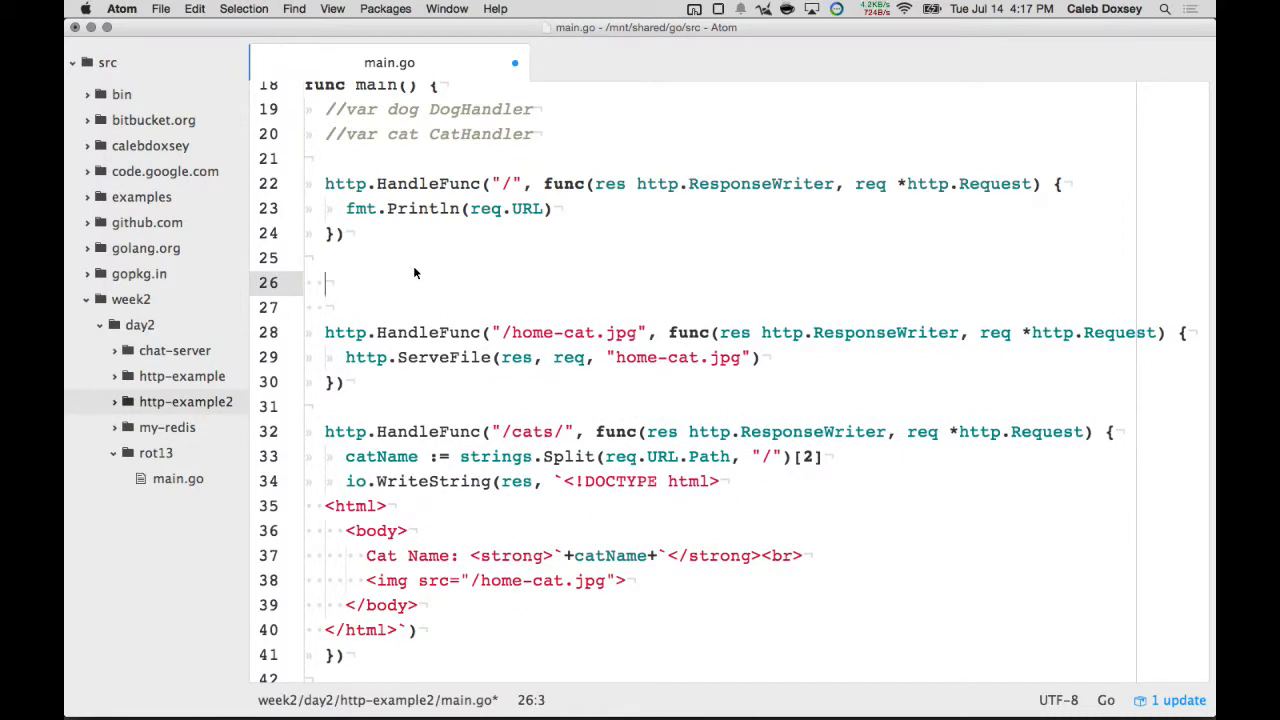
- Write filepath.Walk(".", func(p string, fi os.FileInfo, err error) {...}) around the handler
type("filepath.Walk")
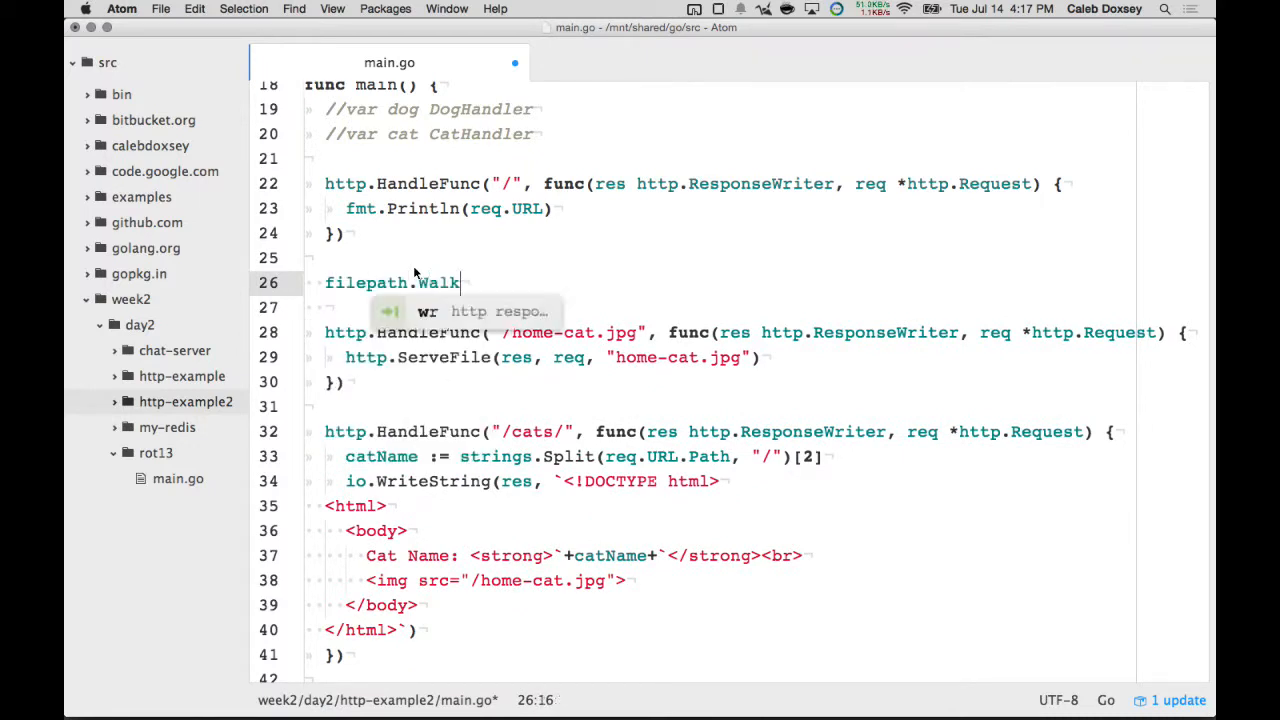
type("()")
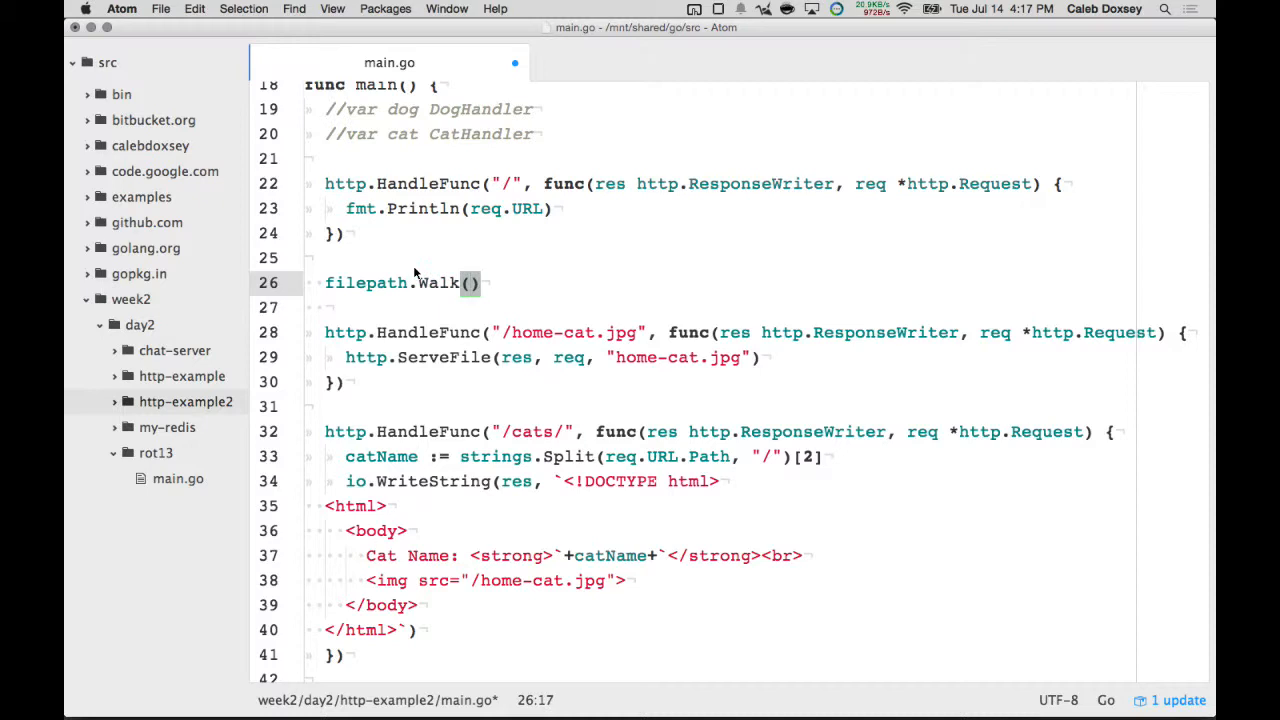
type("\"\"")
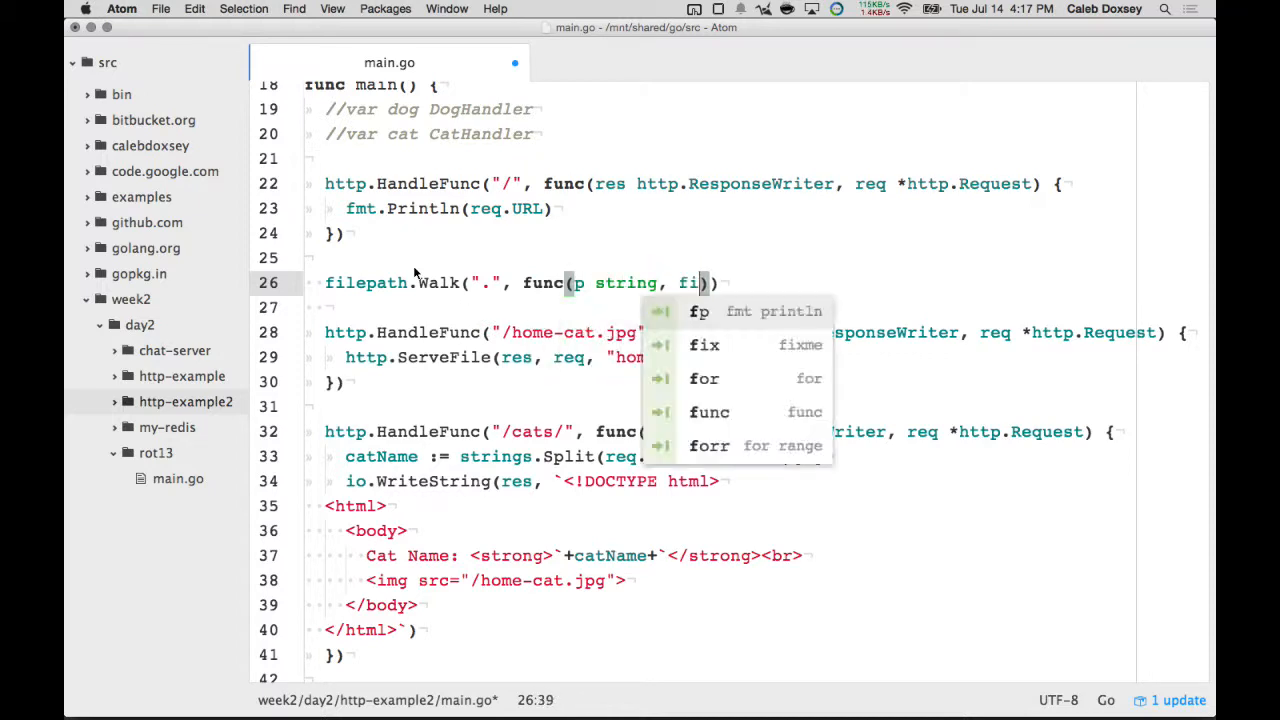
type("os.FileIN")
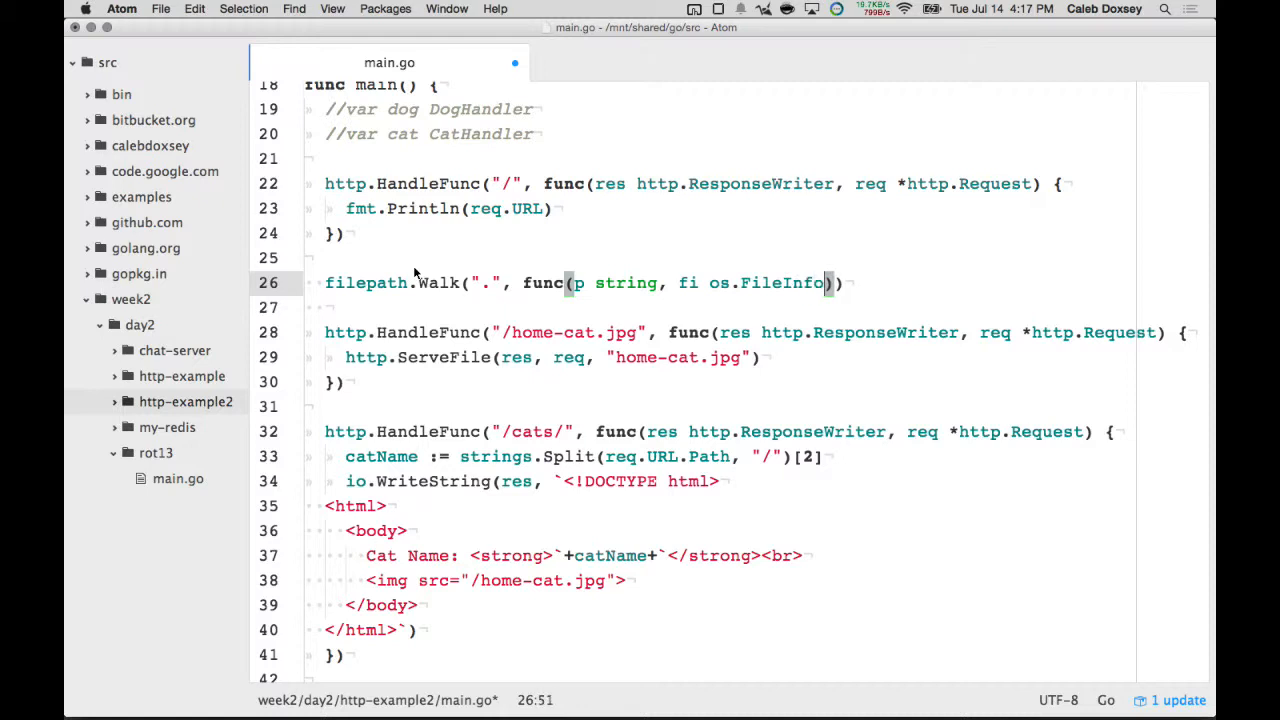
type(", err error")
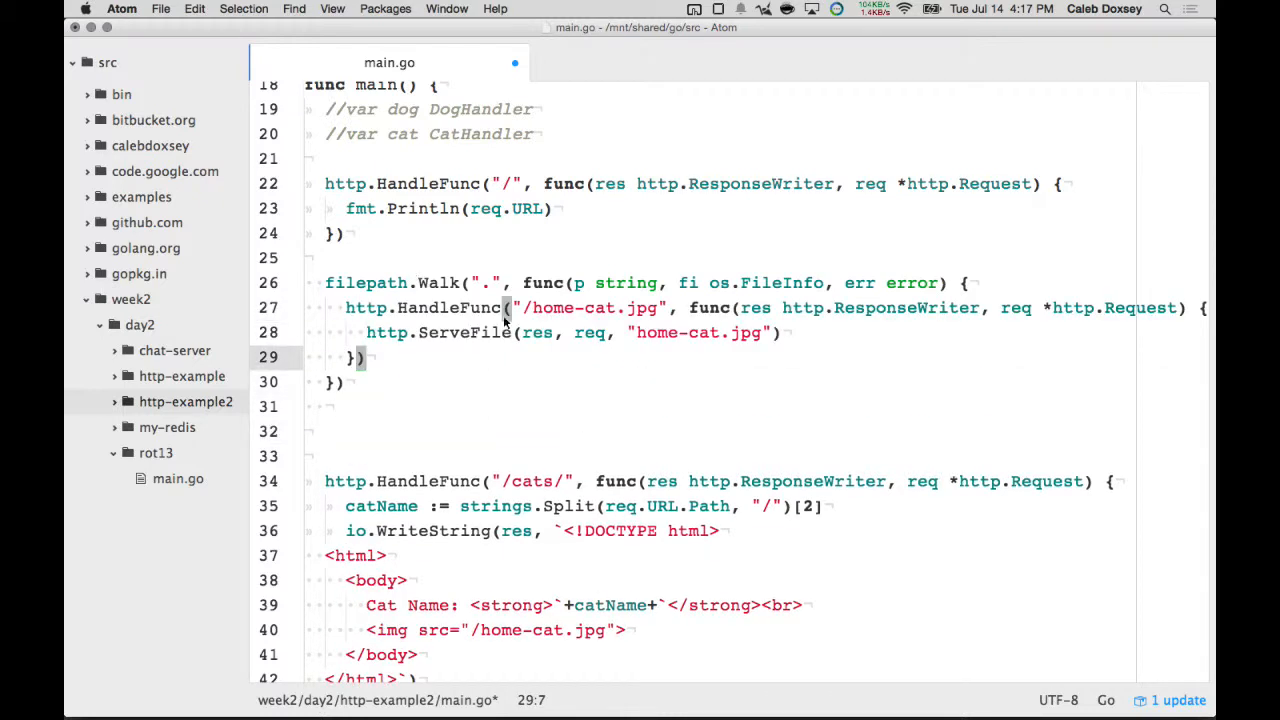
- Replace the /home-cat.jpg route and file name with the walked path p
double_click(600, 308)
type("\" + ")
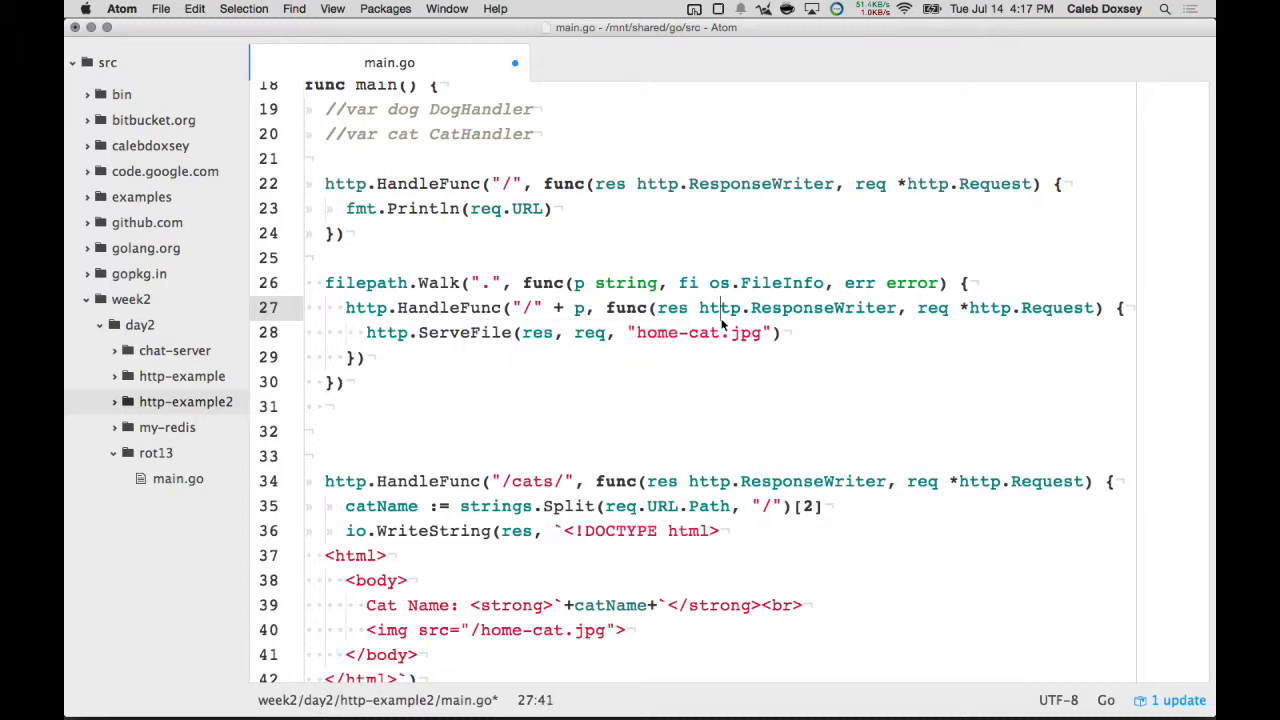
double_click(698, 332)
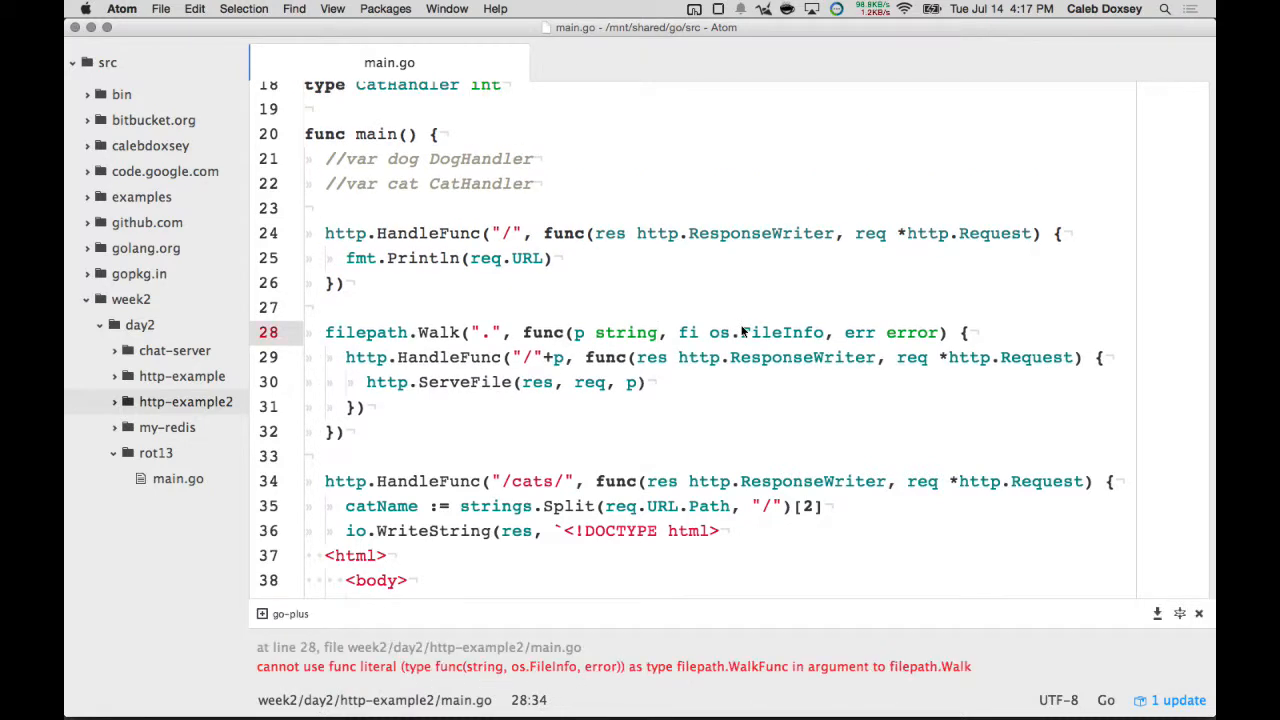
mouse_move(576, 394)
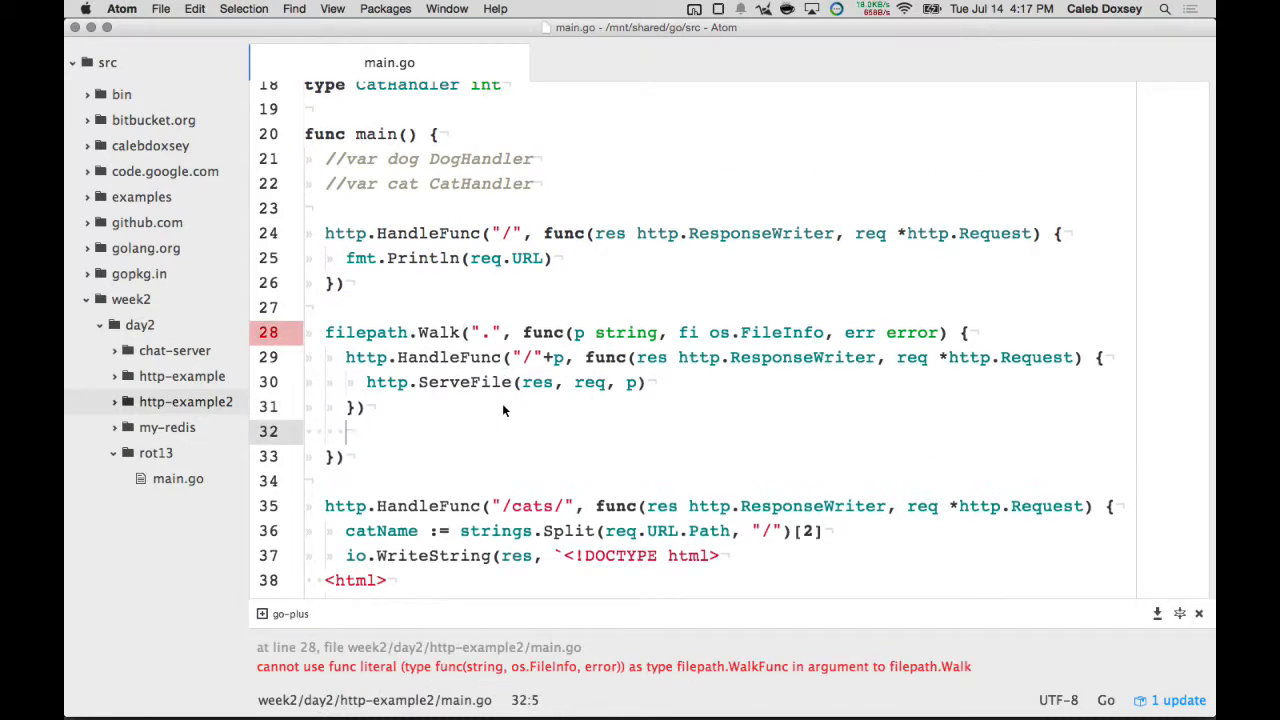
- Make the Walk callback return nil and skip directories with an if fi.IsDir() check
type("return nil")
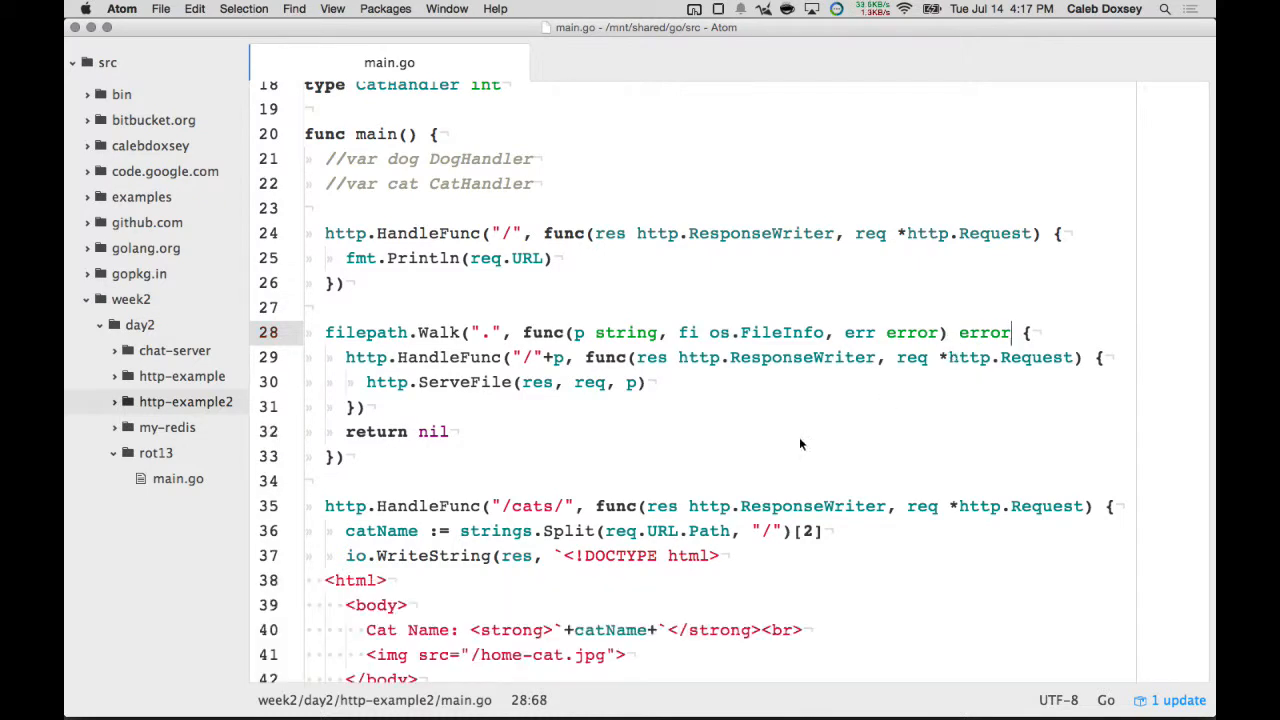
mouse_move(700, 396)
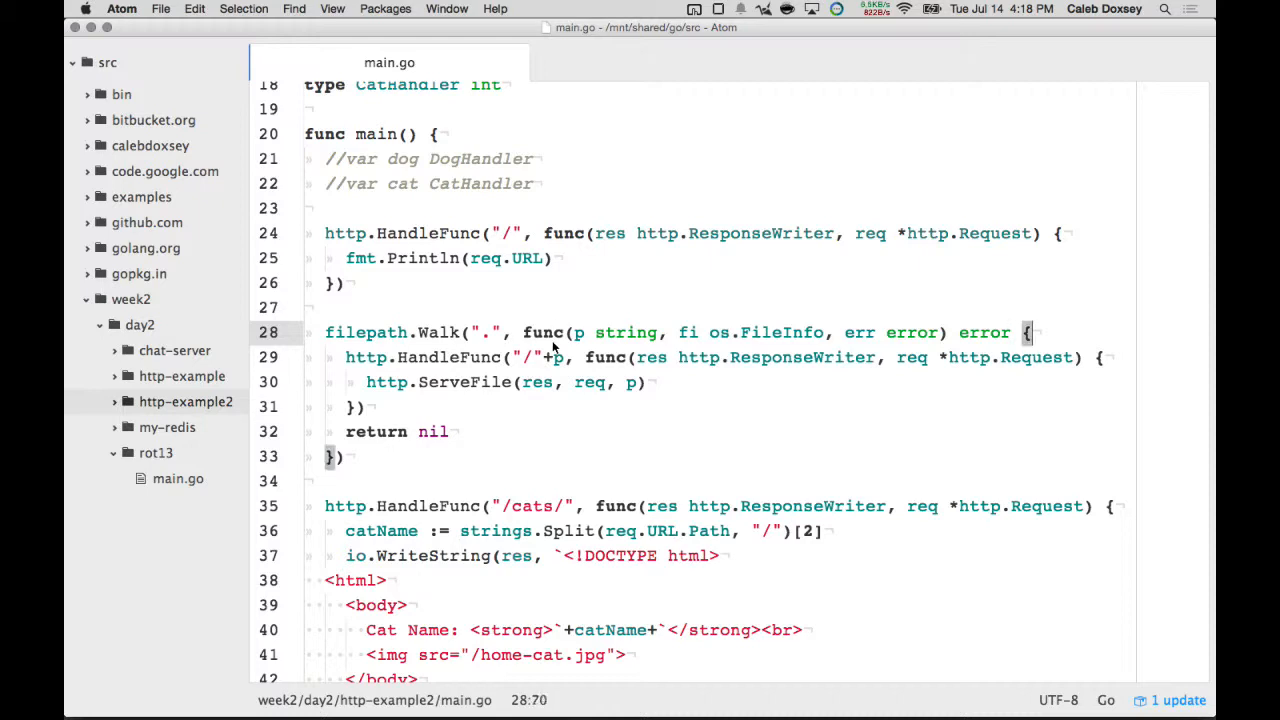
type("if fi.IsDir() {")
type("con")
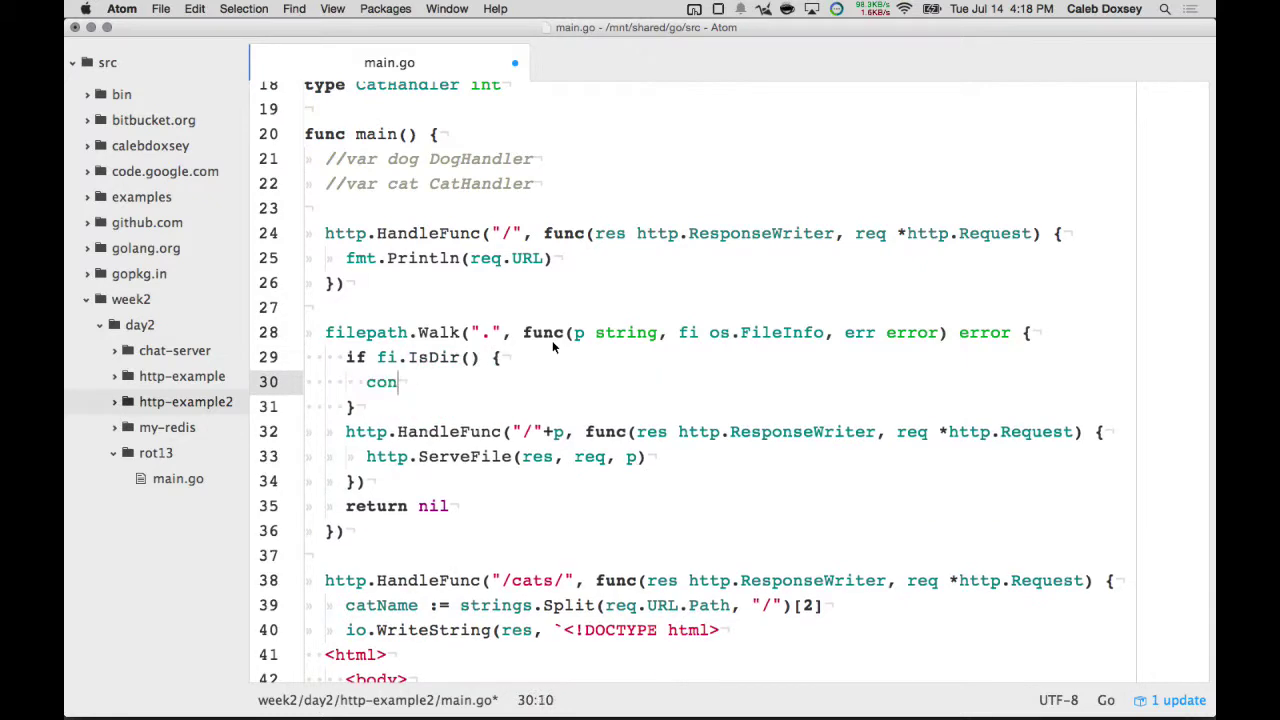
type("return n")
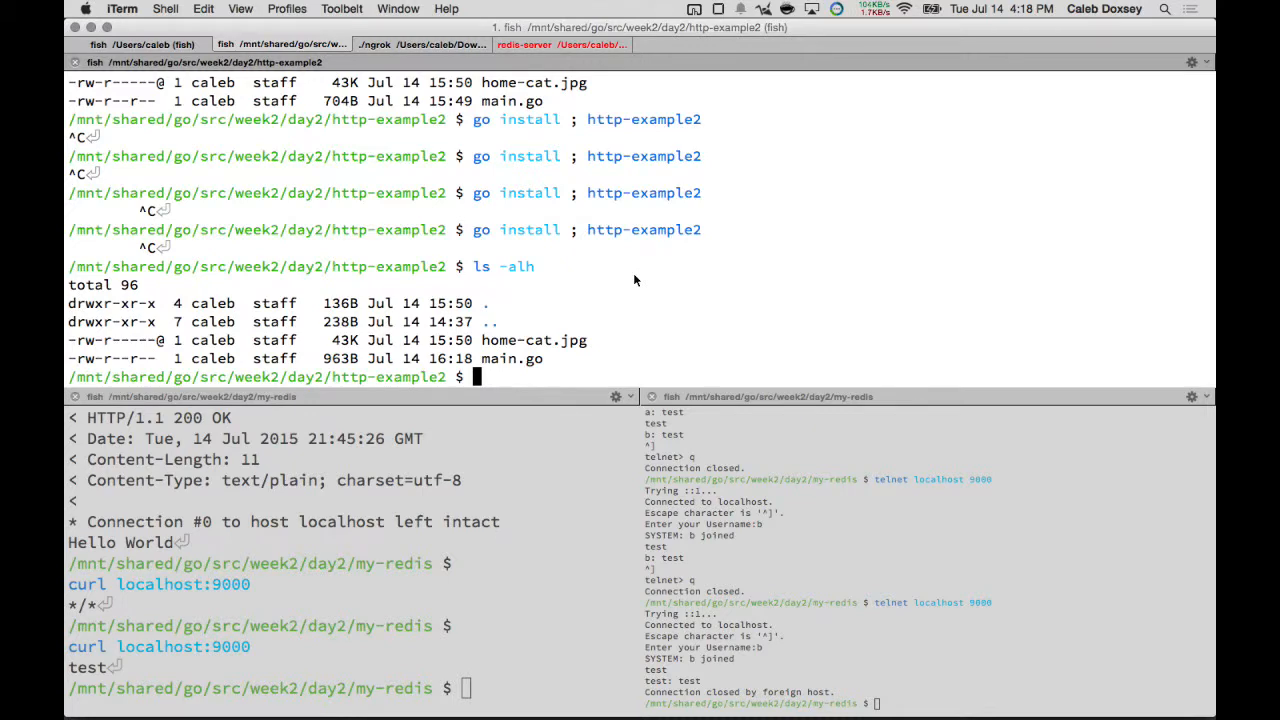
- Rerun 'go install ; http-example2' to restart the rebuilt server
key("Return")
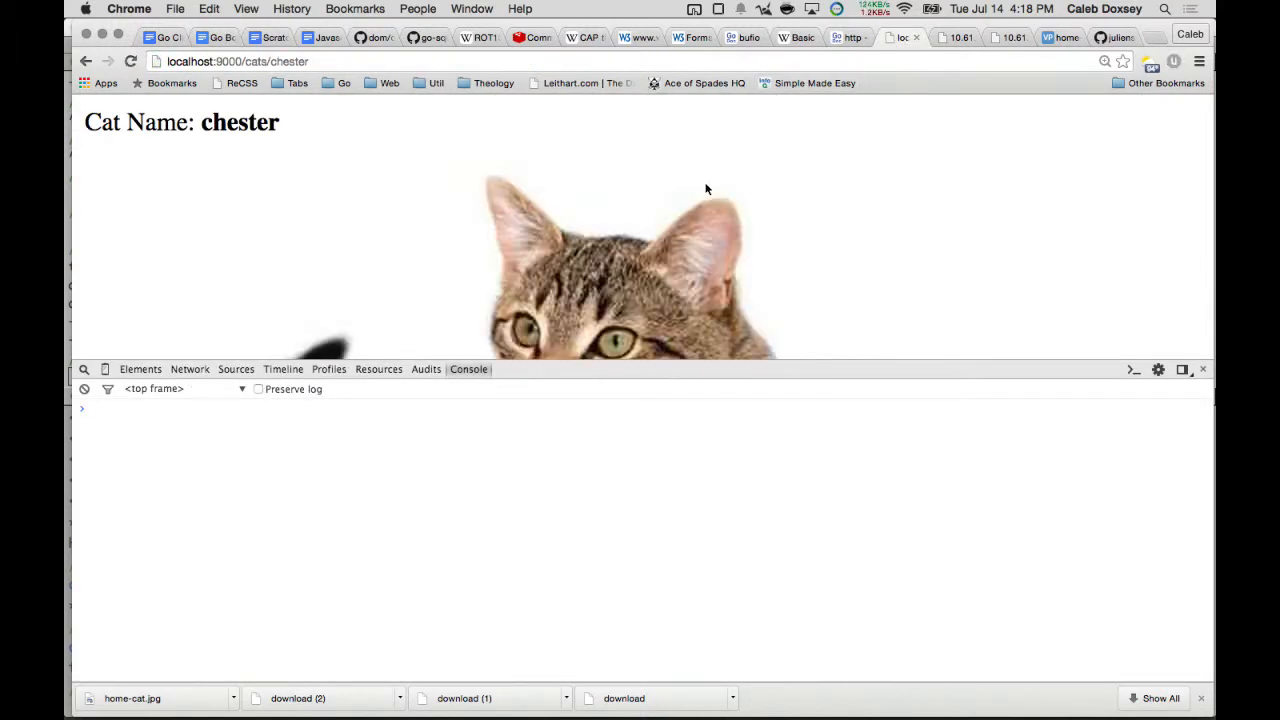
- Load localhost:9000/main.go in Chrome to see the Go source served
key("Cmd+Tab")
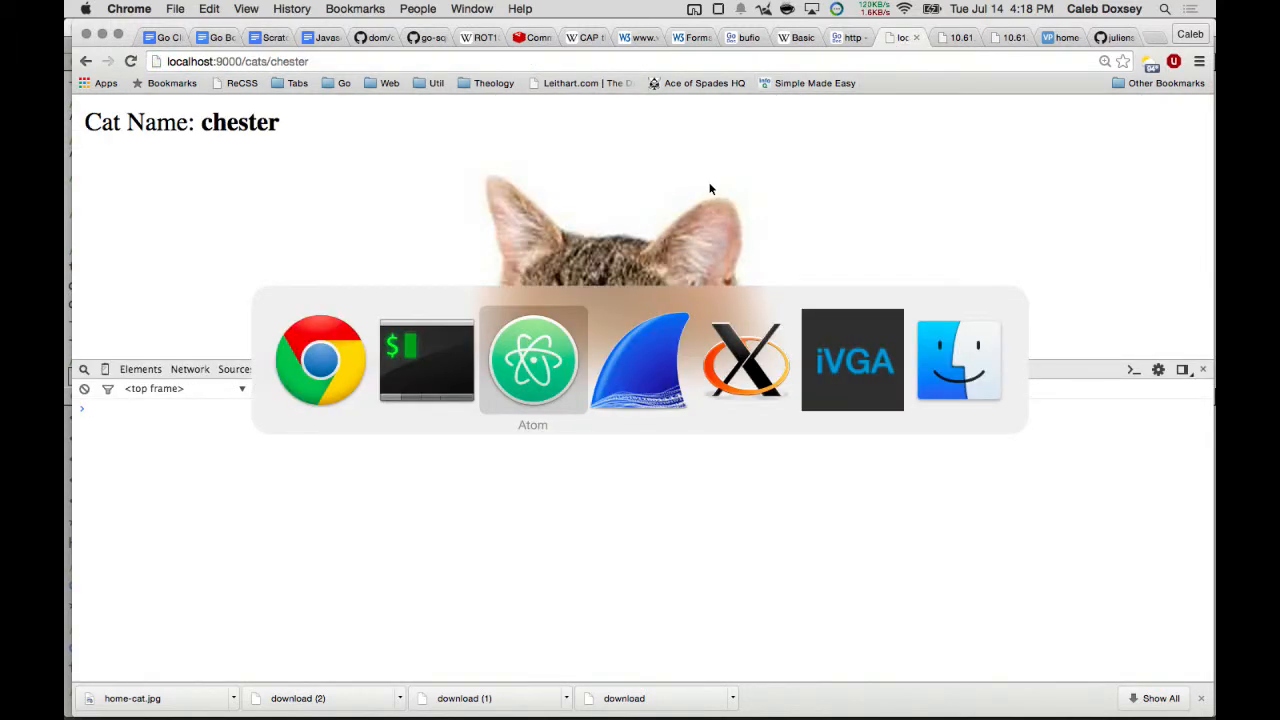
left_click(532, 360)
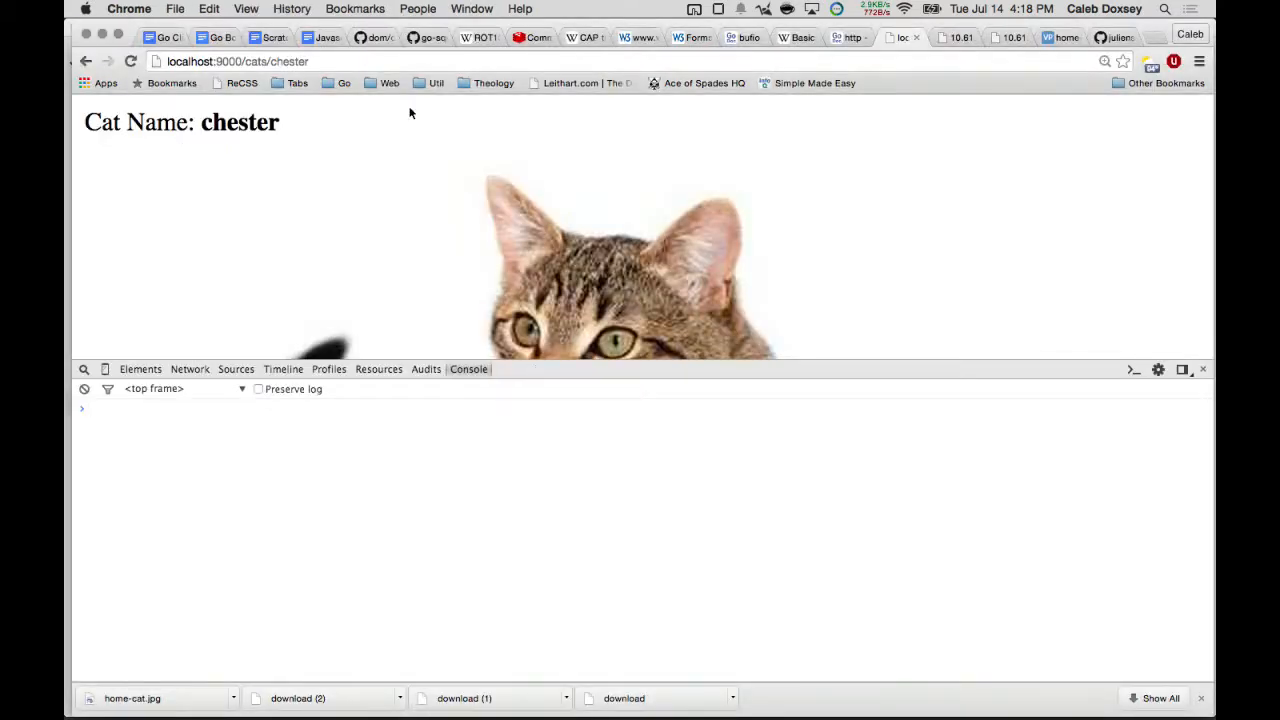
type("localhost:9000/main.go")
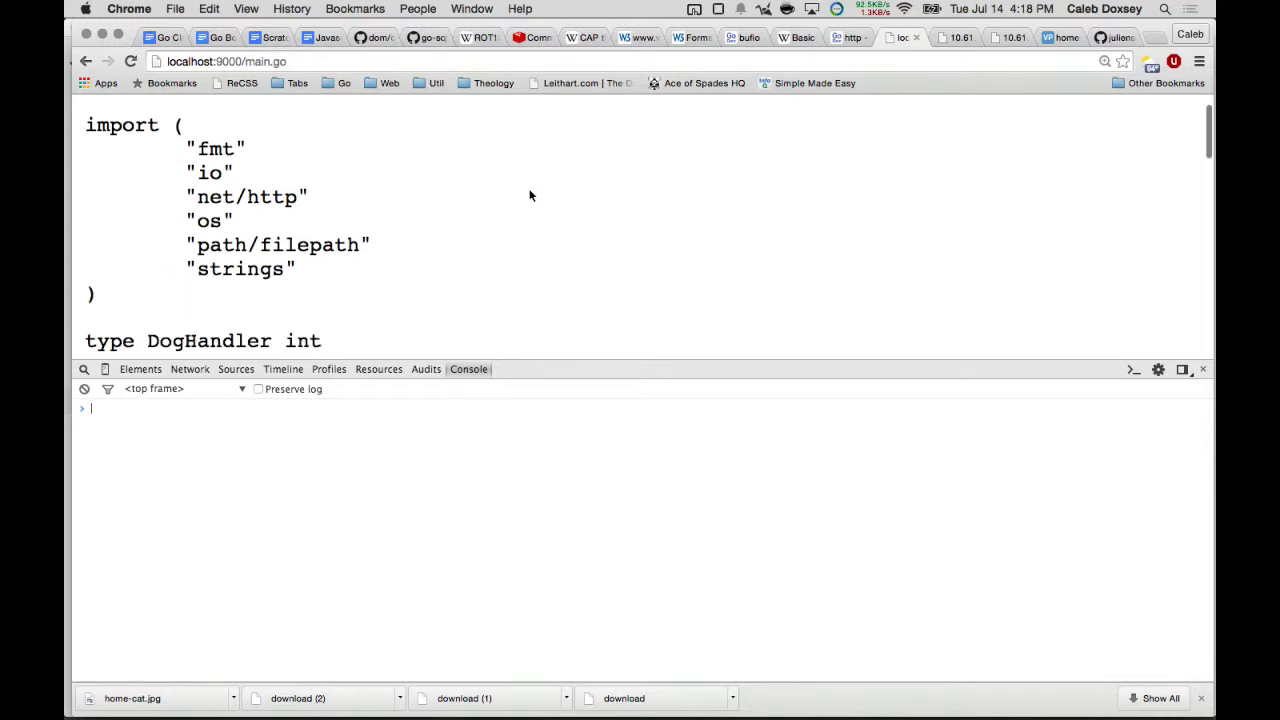
scroll("down", 3)
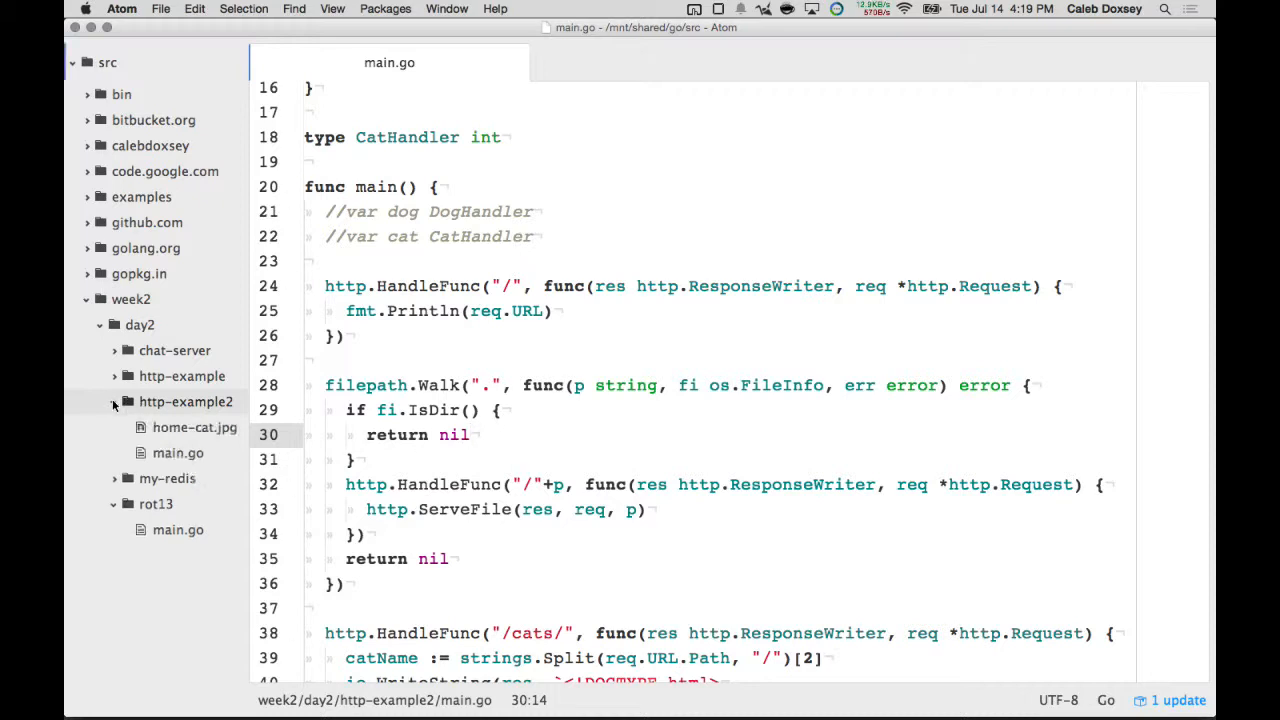
- Create hello.txt containing 'test' in http-example2 and return to main.go
right_click(186, 402)
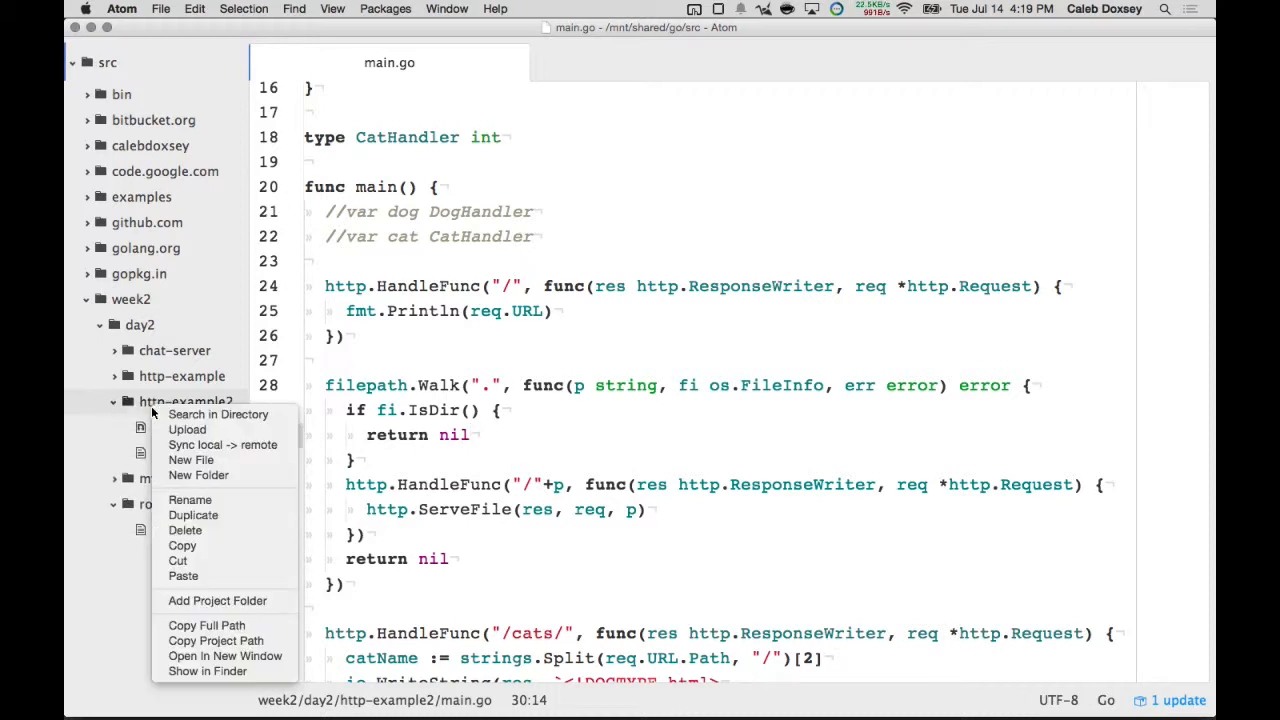
left_click(192, 460)
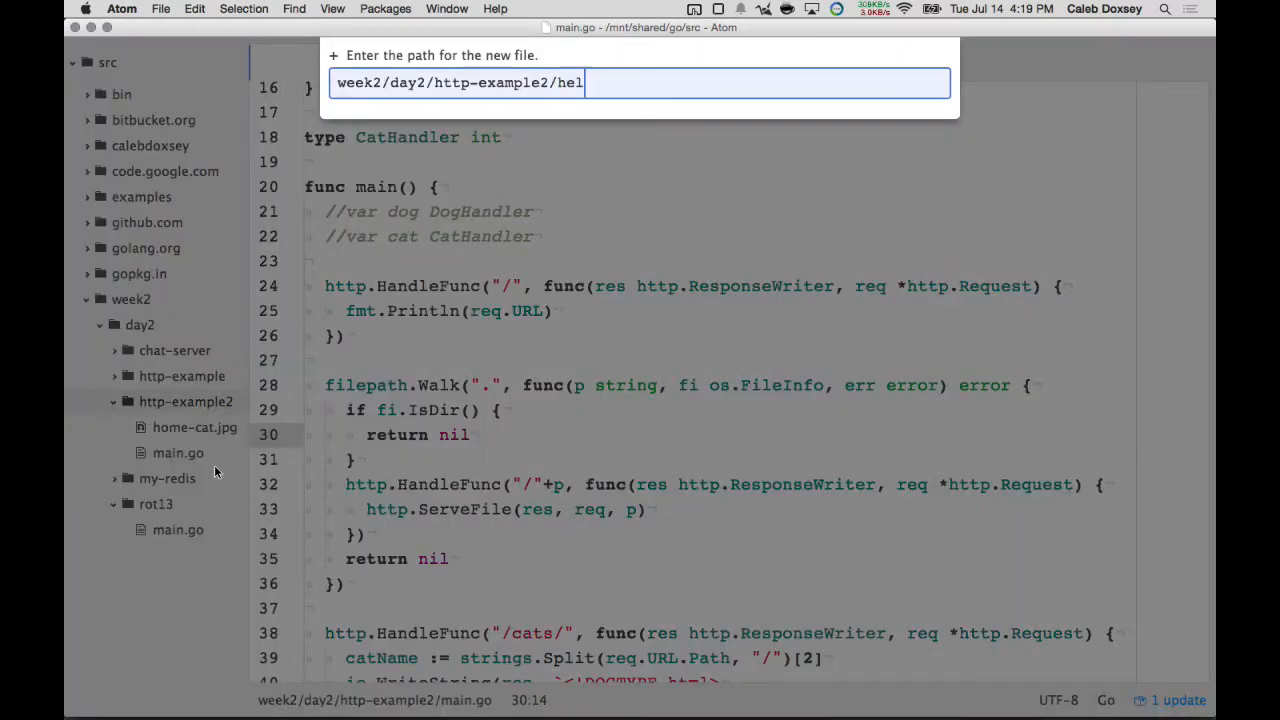
key("Enter")
type("test")
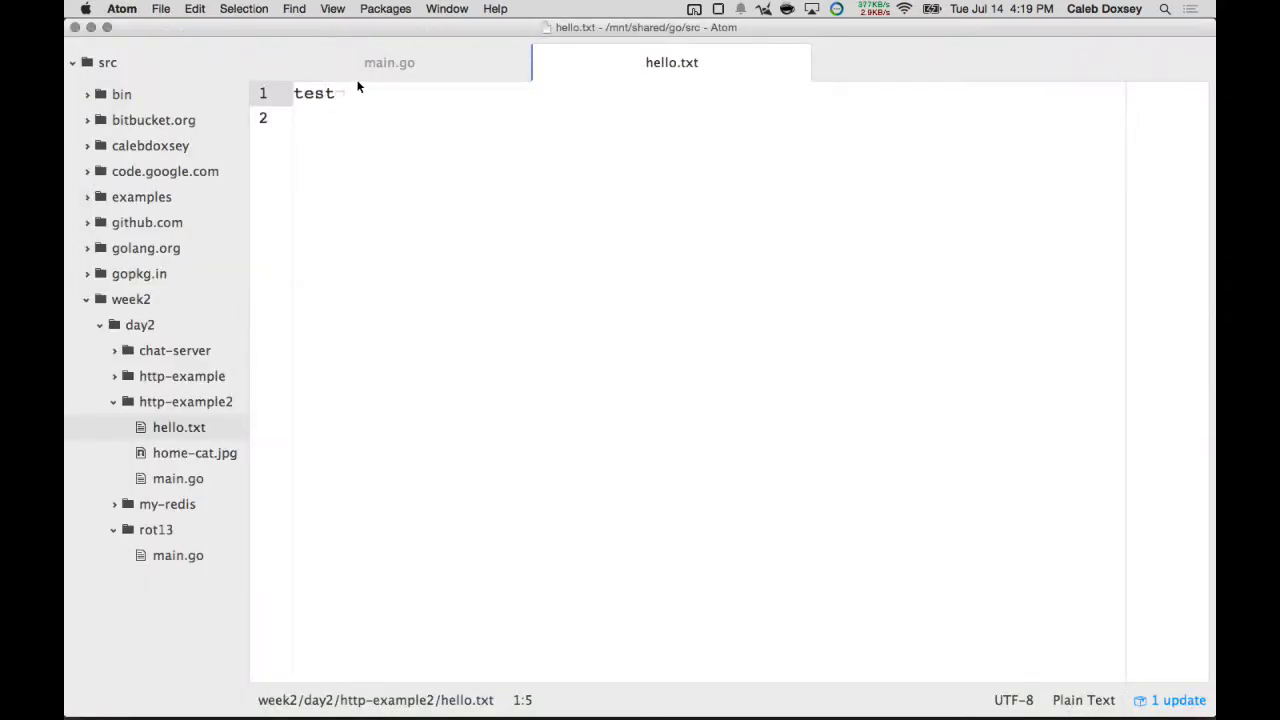
left_click(388, 62)
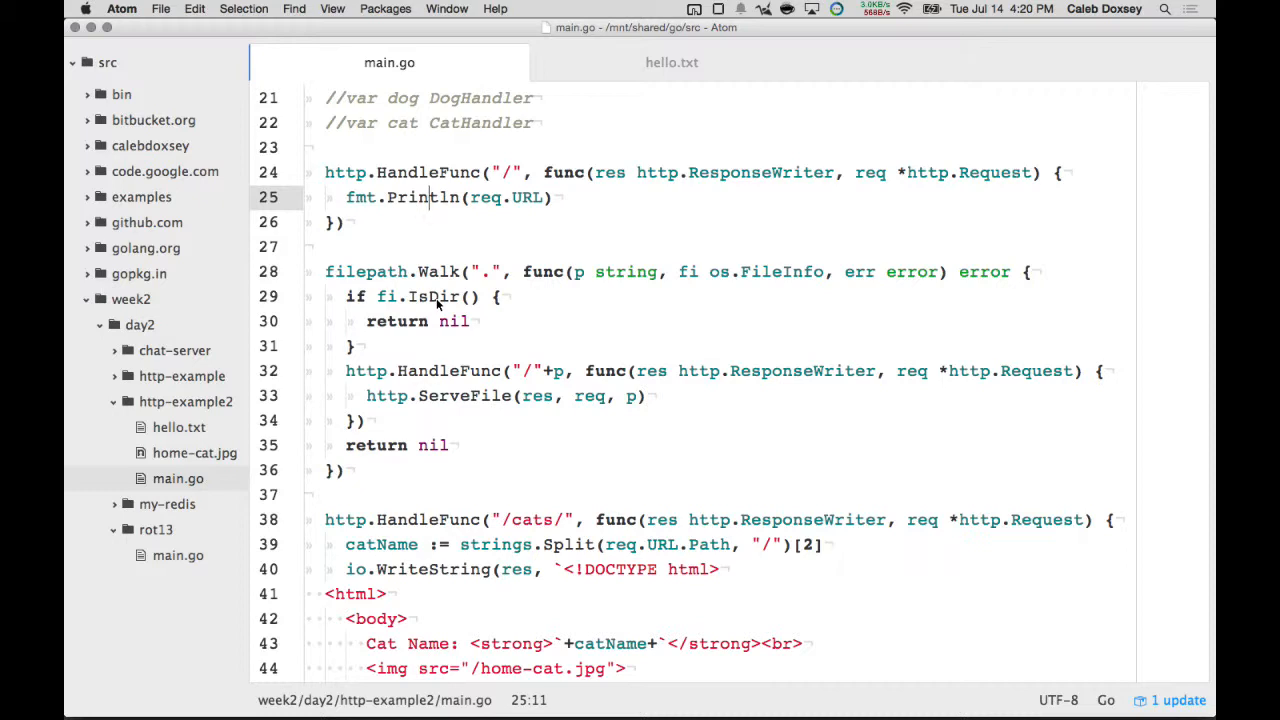
- Bring Chrome forward and pick FileServer from the Serving Files outline
key("cmd+tab")
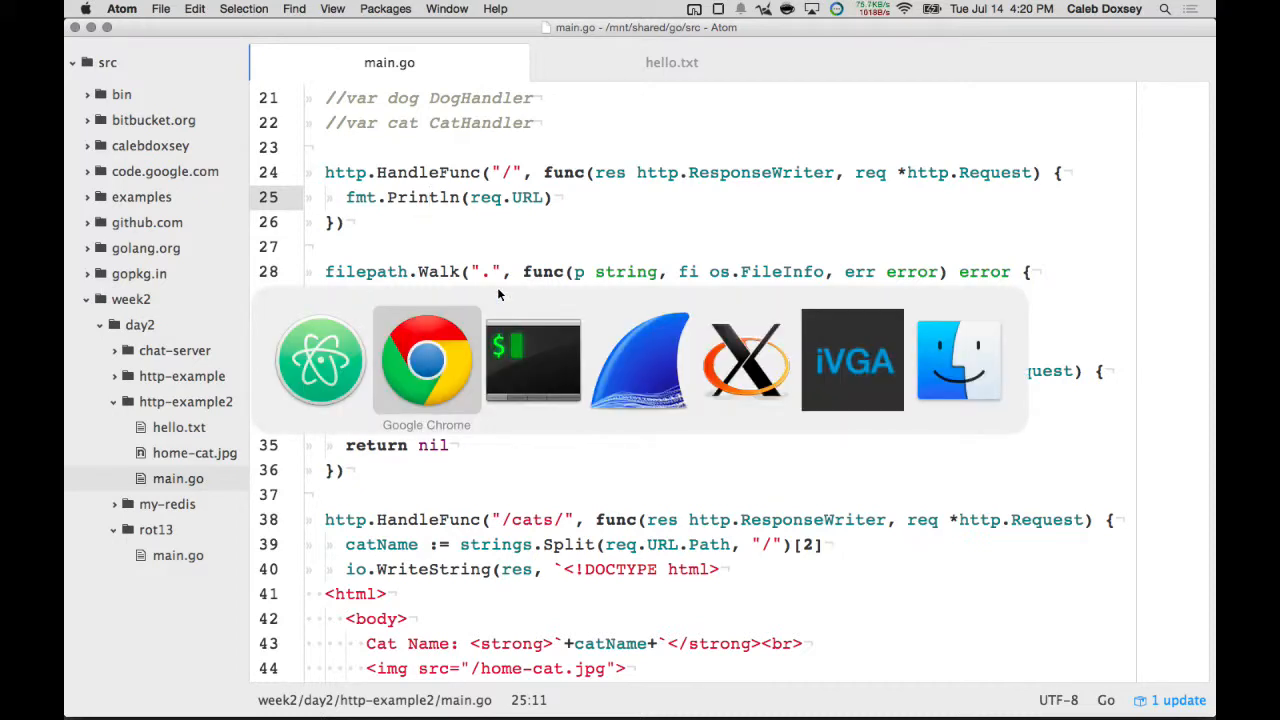
left_click(426, 358)
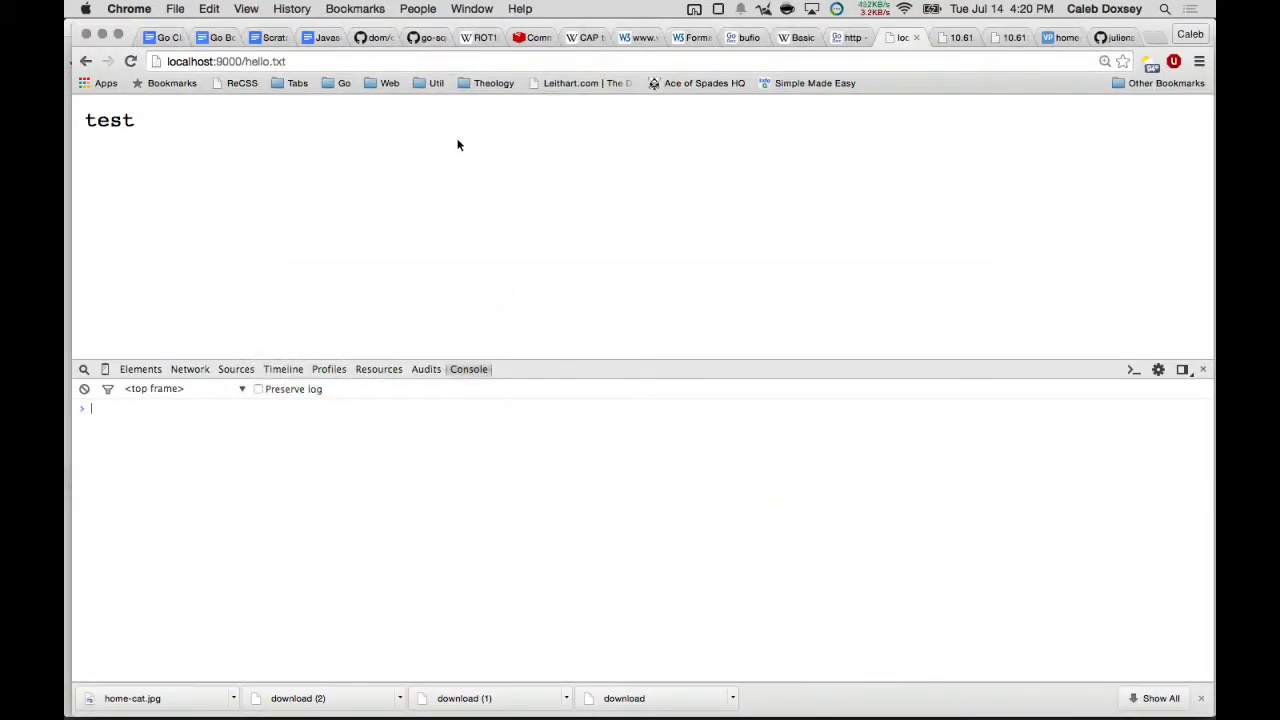
left_click(216, 38)
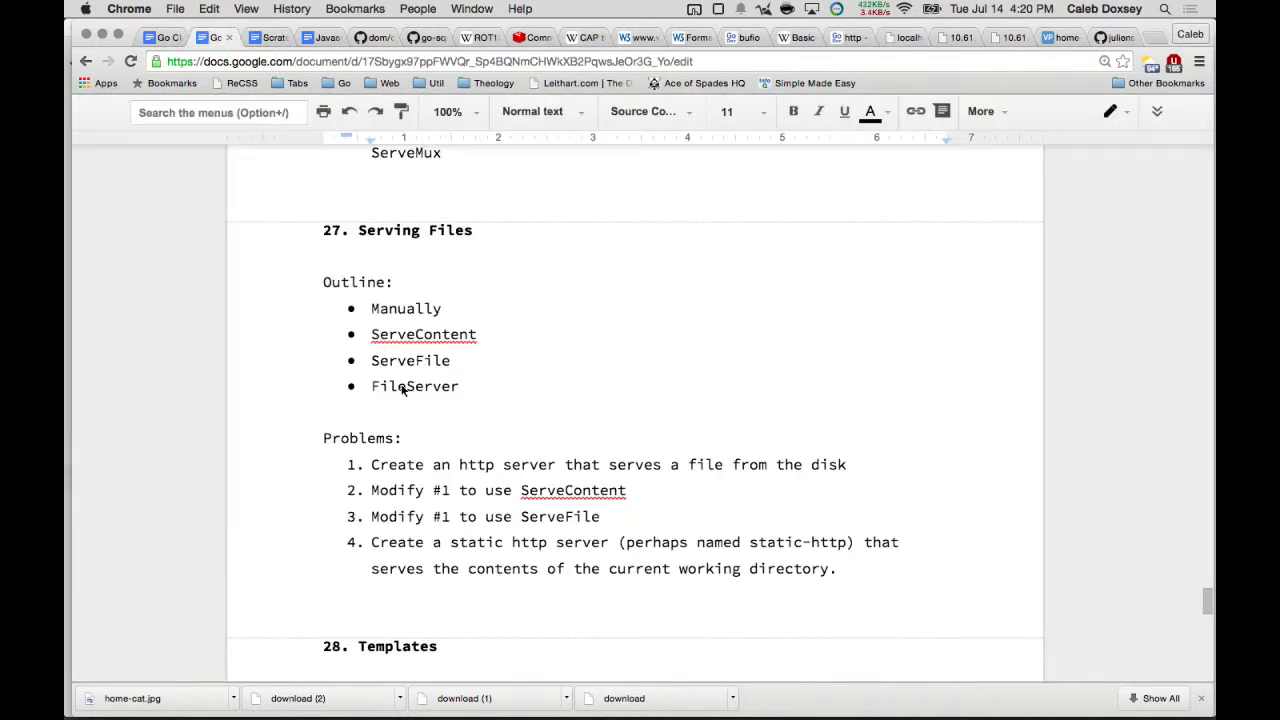
double_click(414, 386)
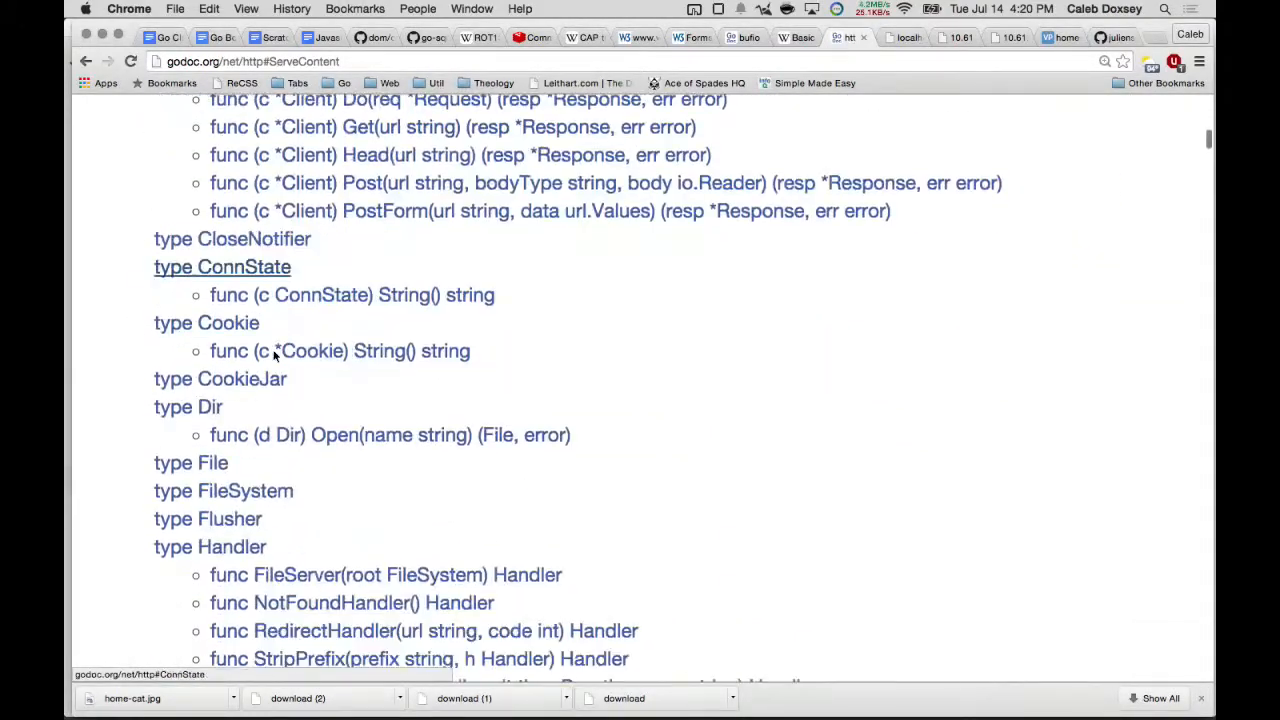
scroll("down", 3)
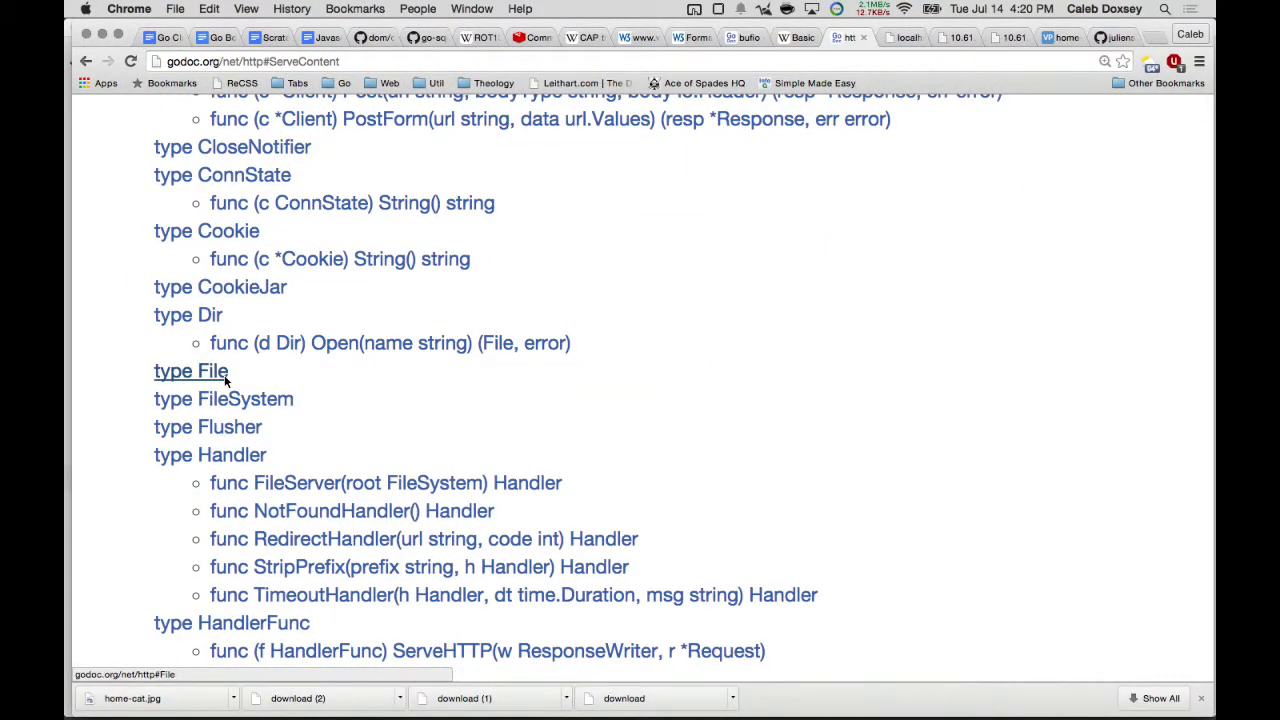
scroll("down", 3)
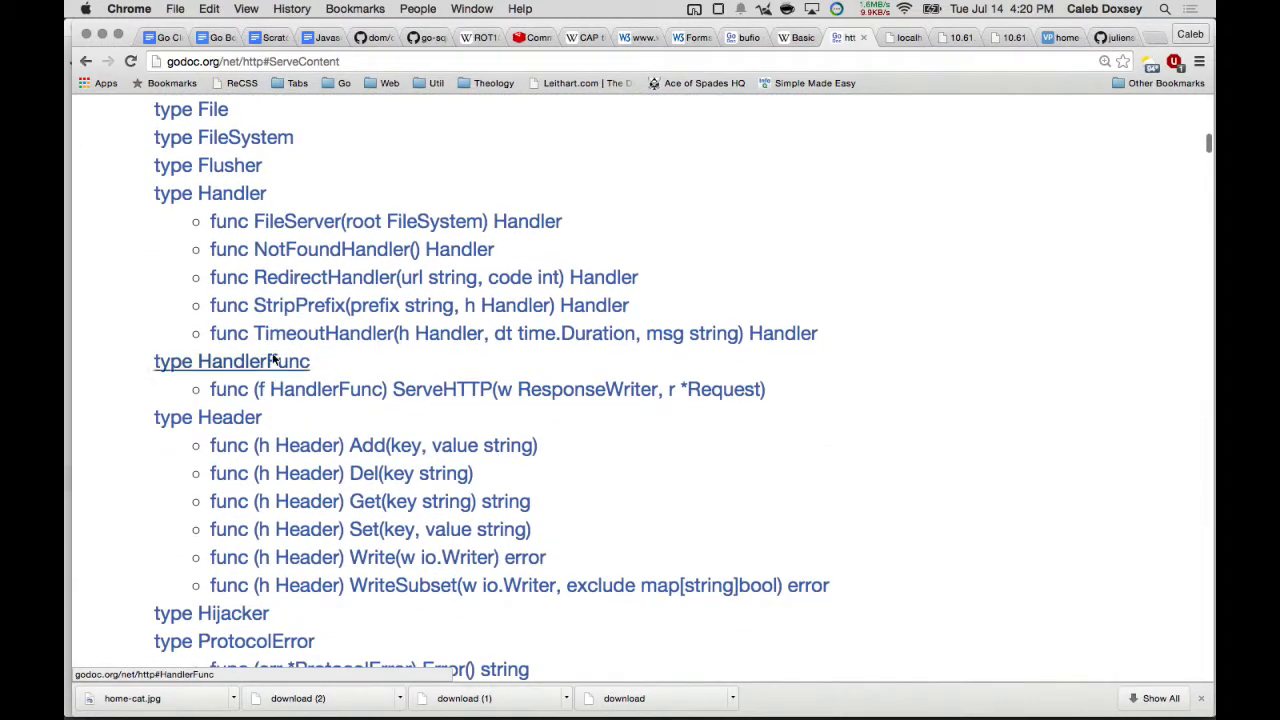
- Find func FileServer in the net/http docs and expand its static webserver example
type("FileServ")
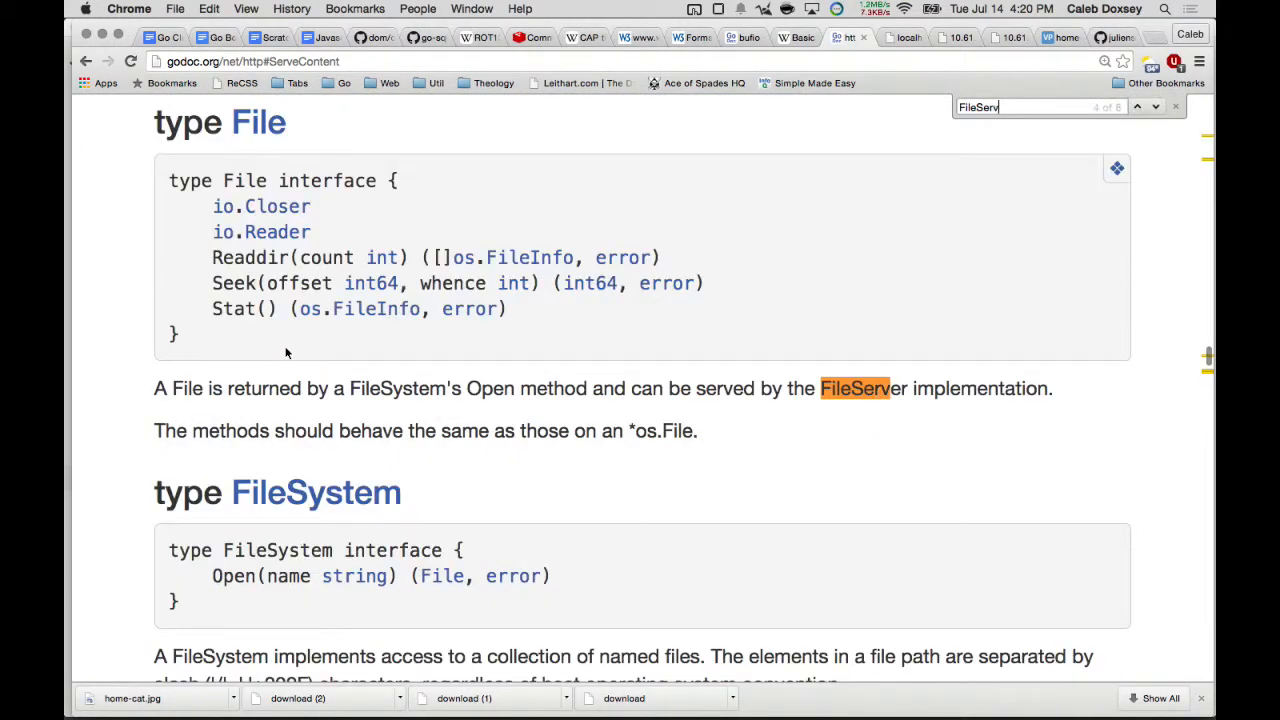
left_click(1136, 108)
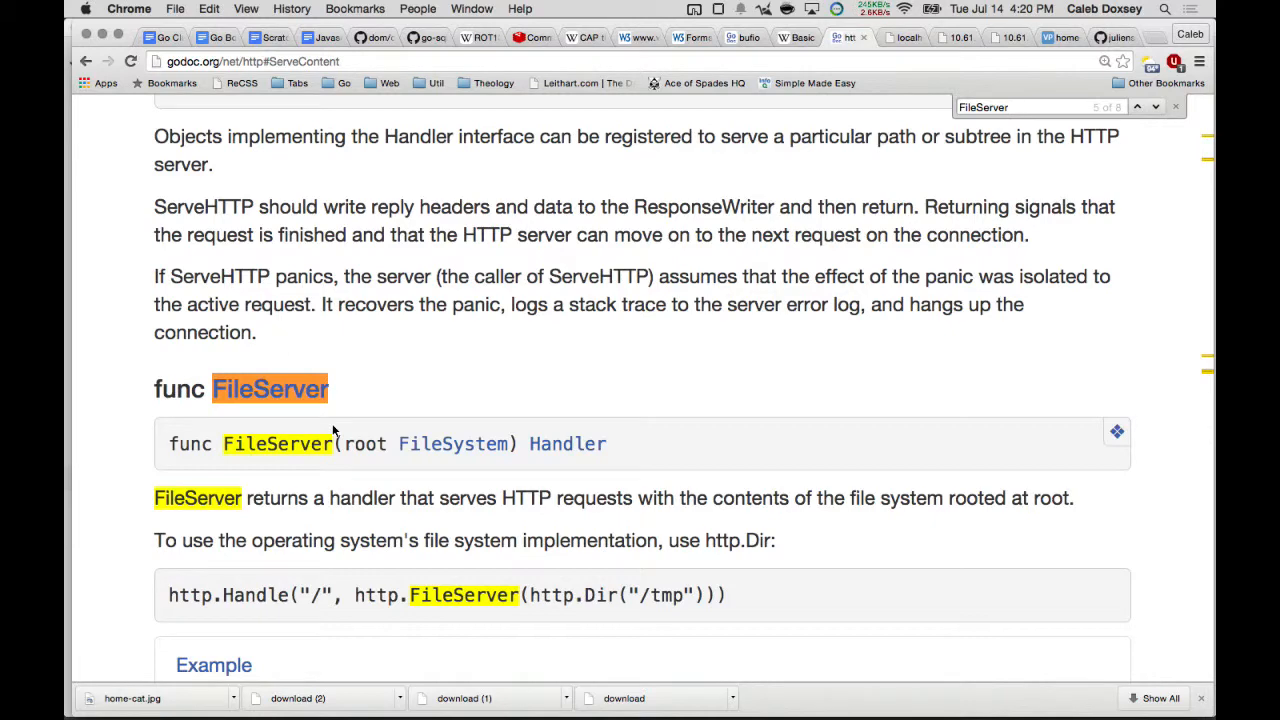
scroll("down", 3)
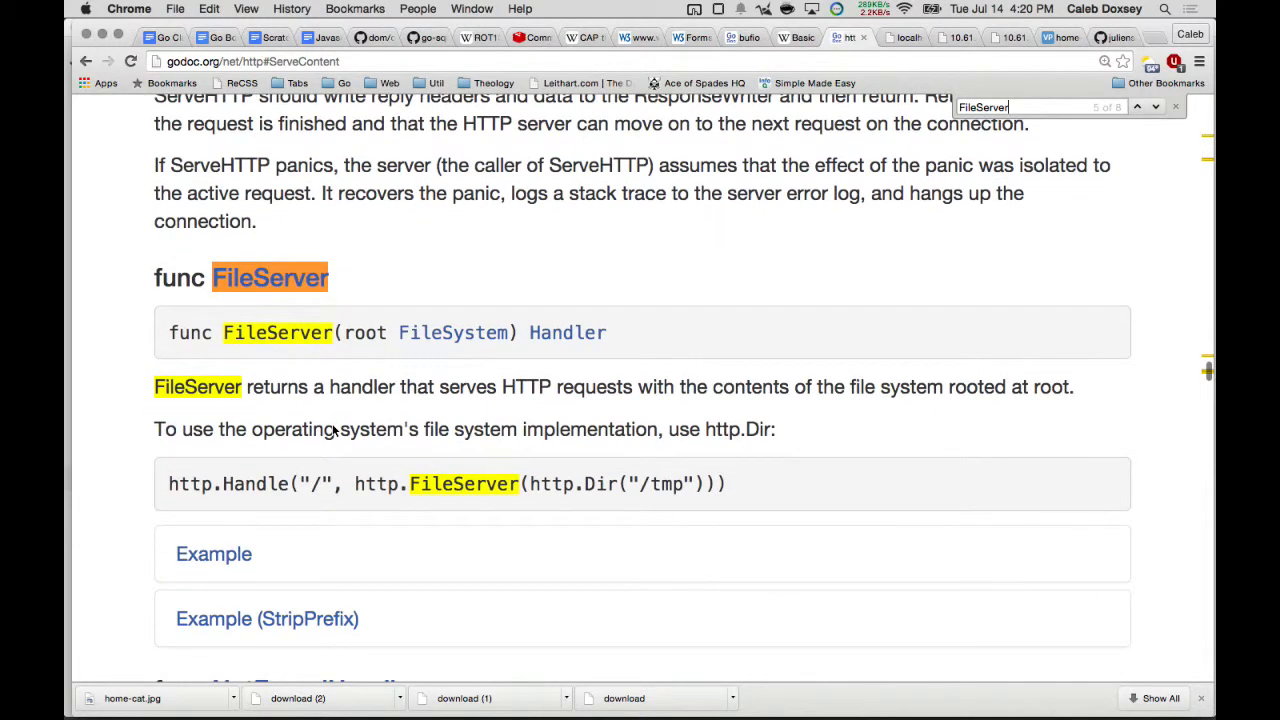
mouse_move(368, 408)
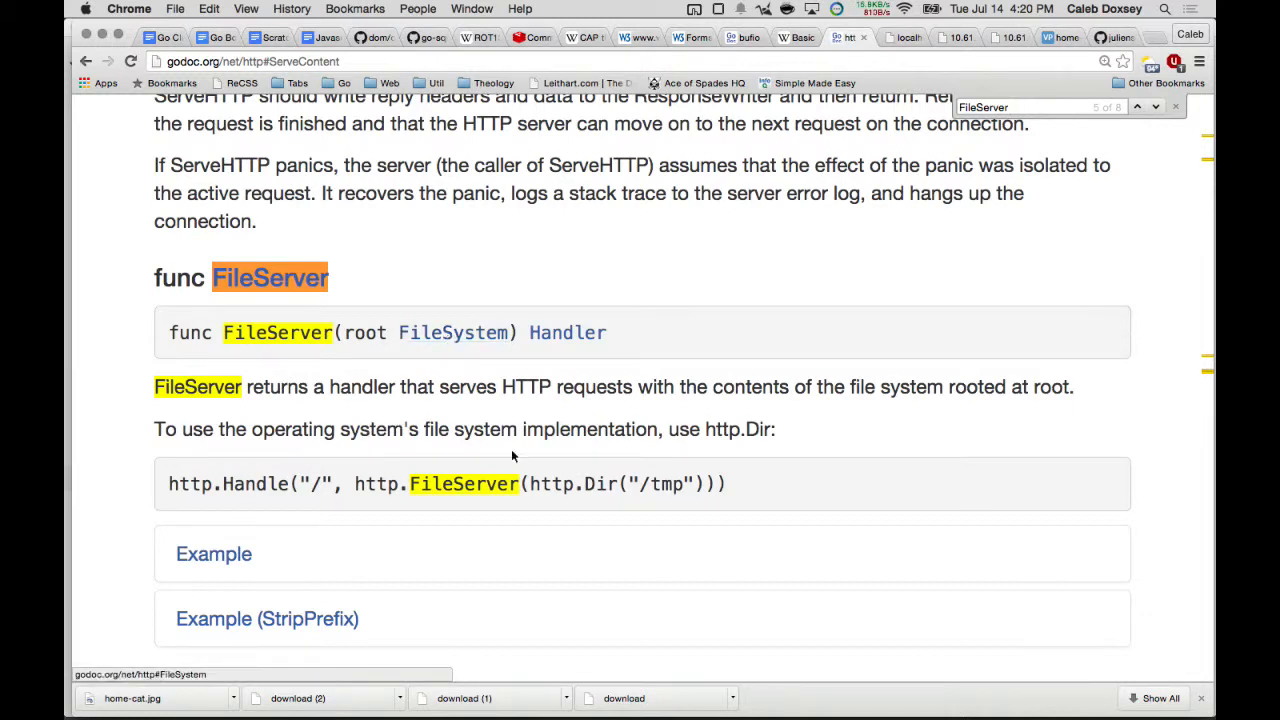
mouse_move(390, 506)
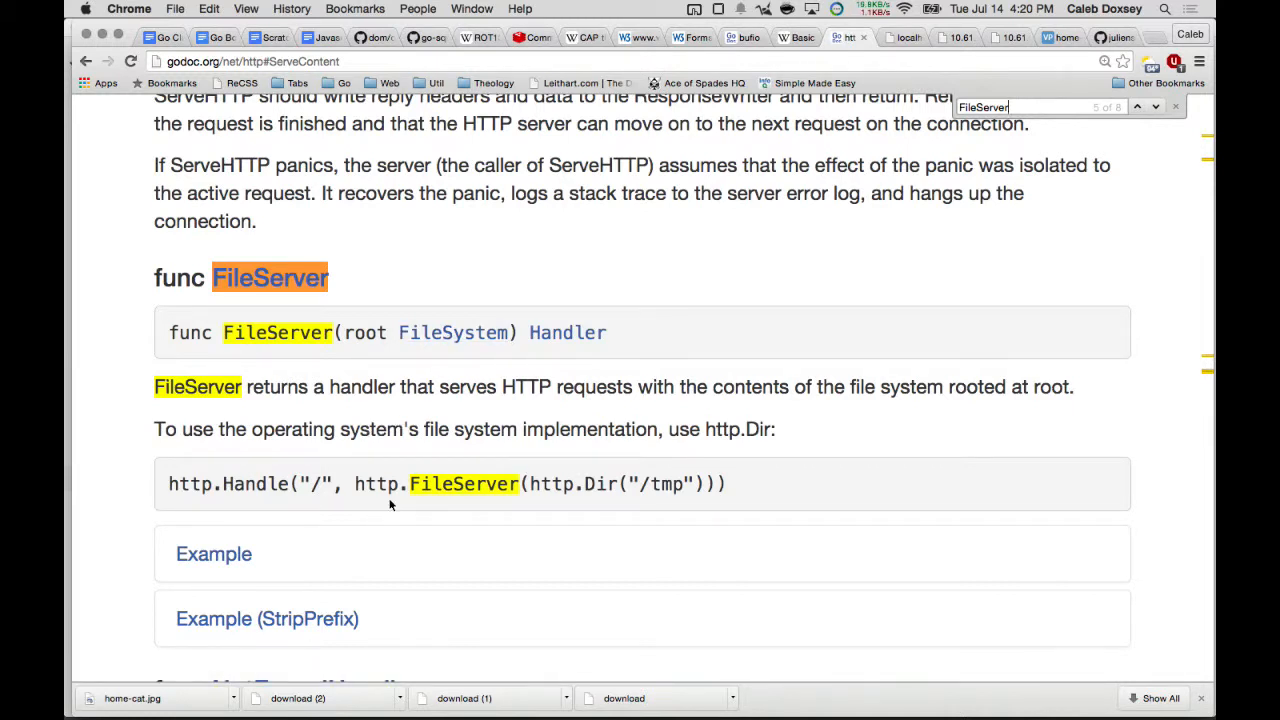
scroll("down", 3)
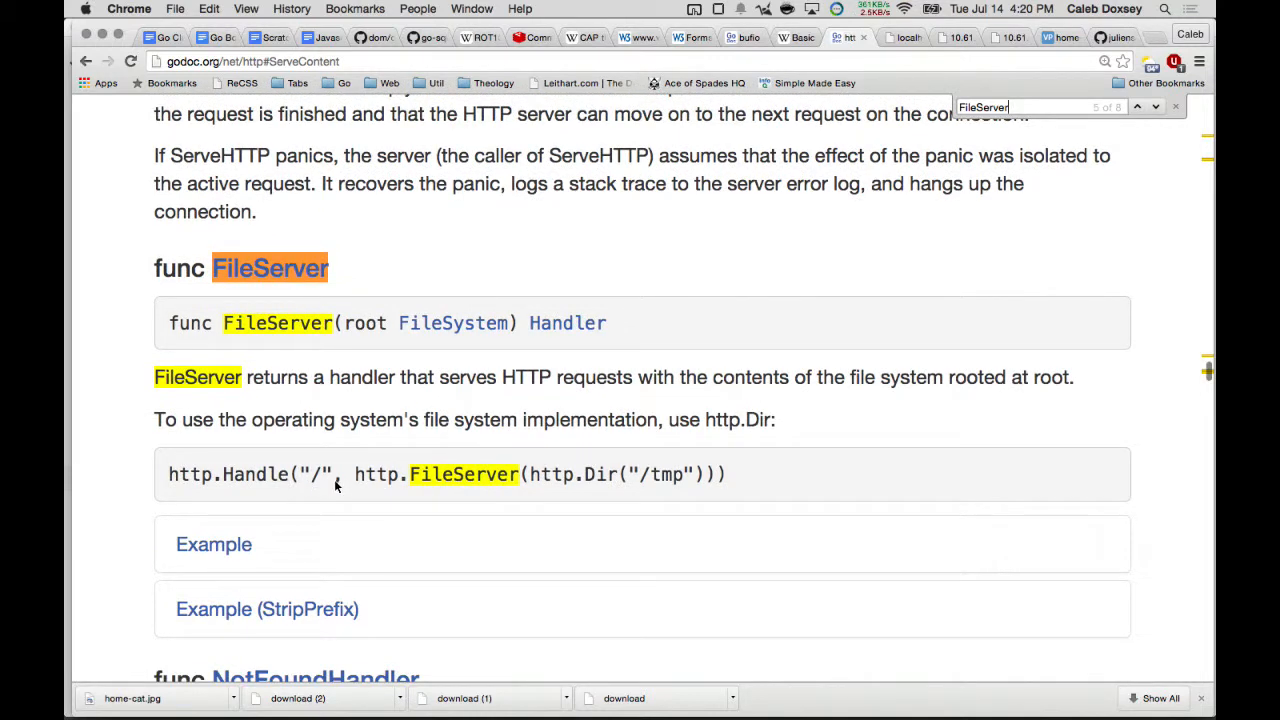
mouse_move(618, 496)
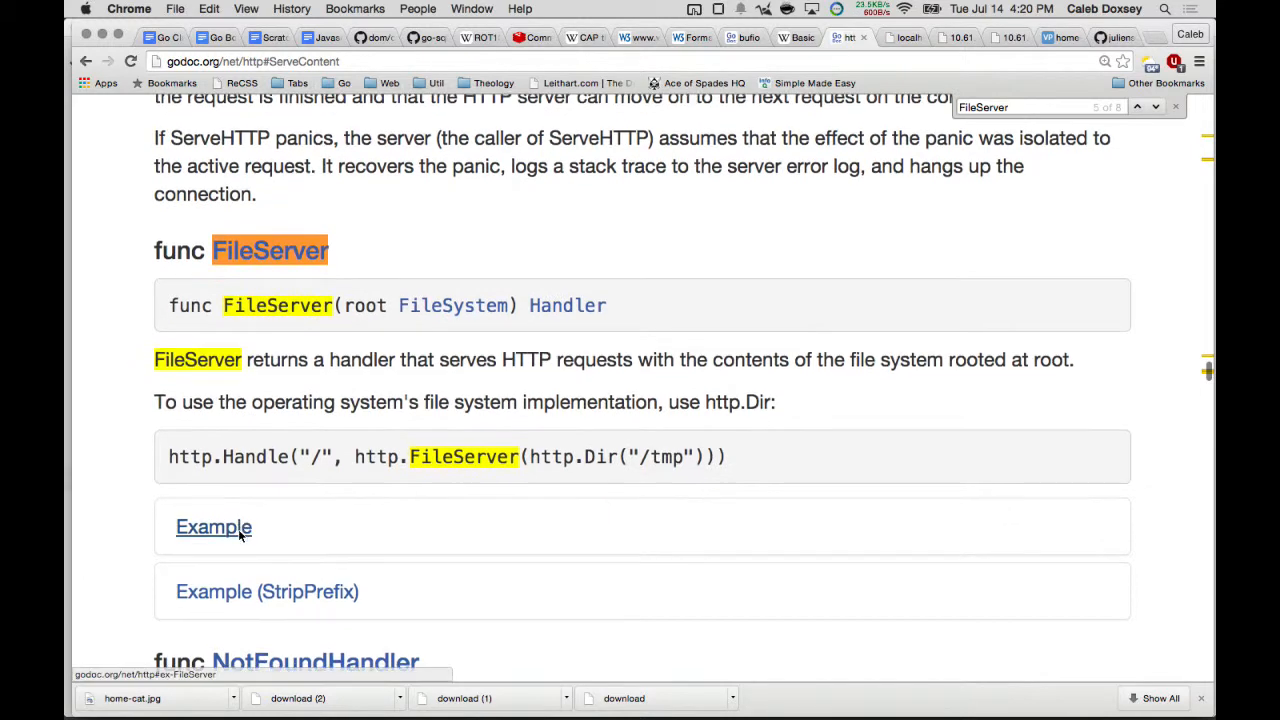
left_click(212, 528)
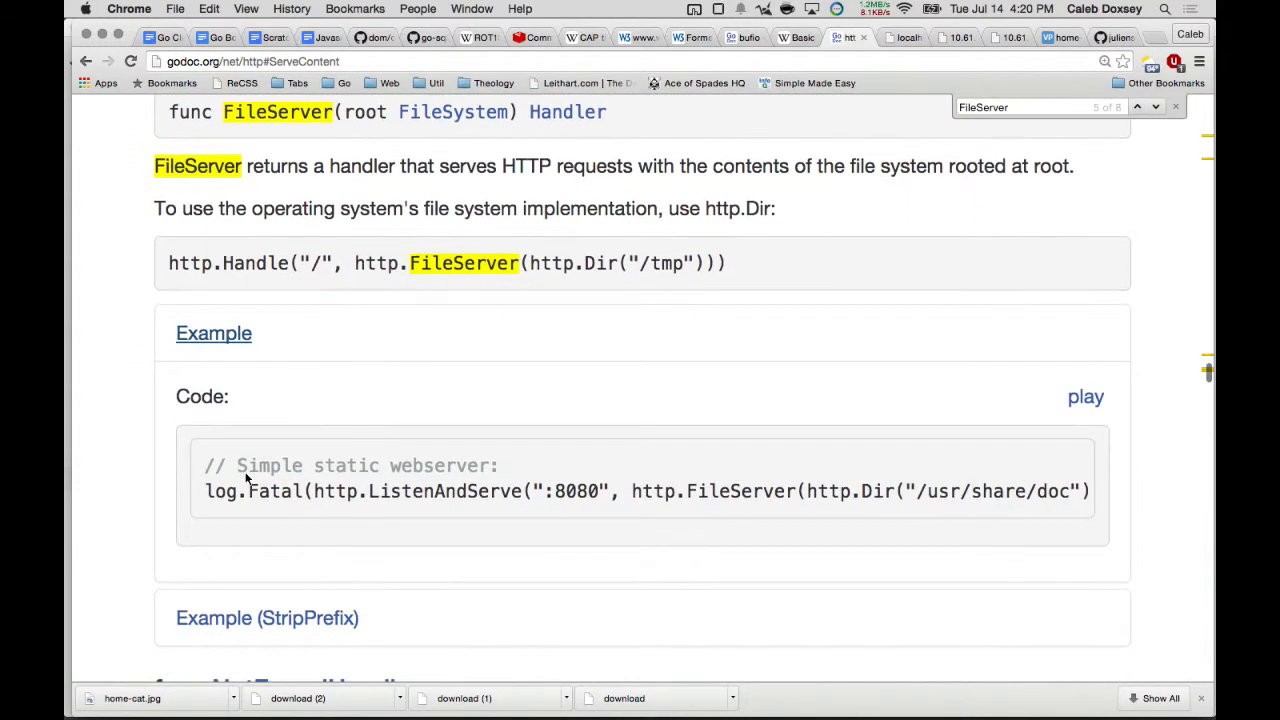
scroll("down", 3)
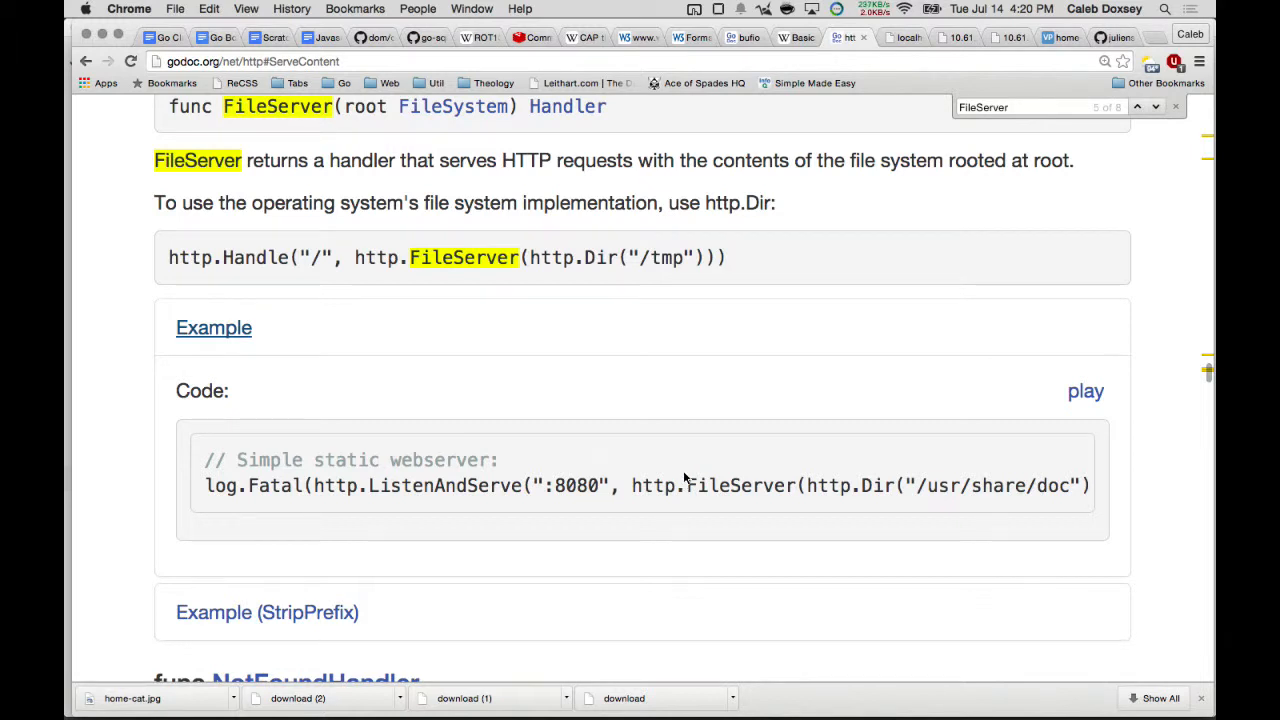
mouse_move(652, 498)
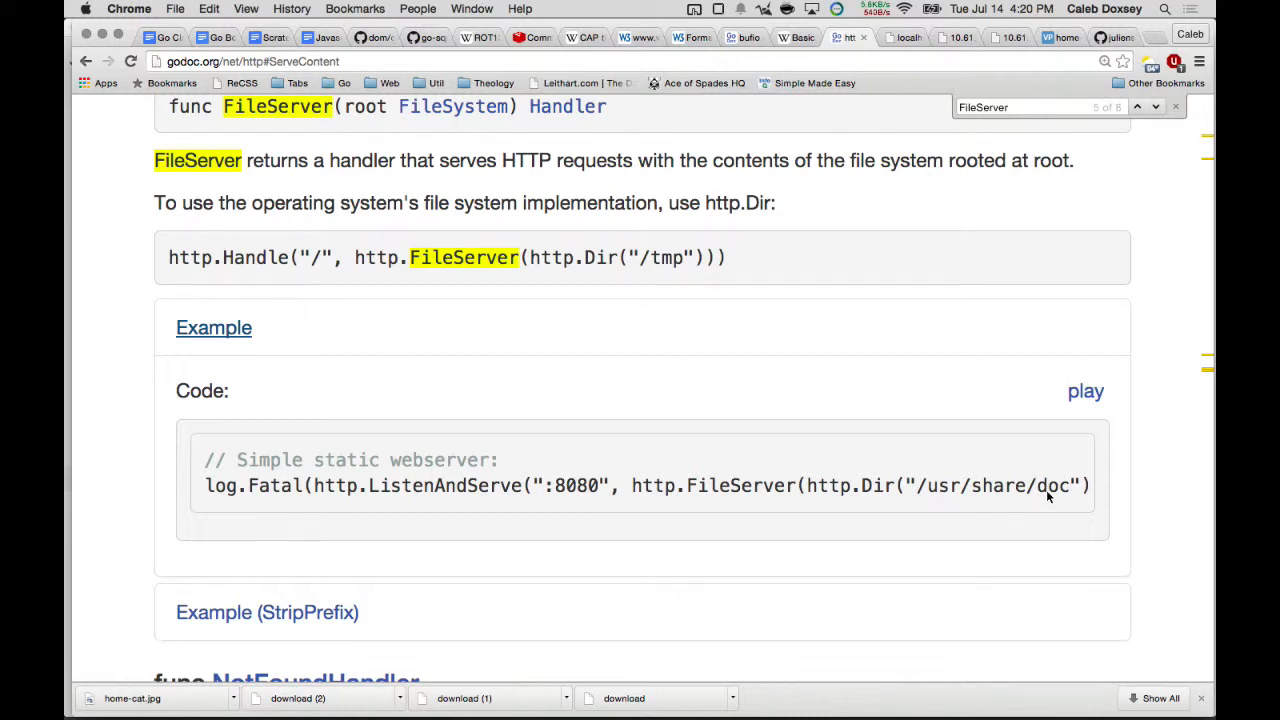
mouse_move(752, 504)
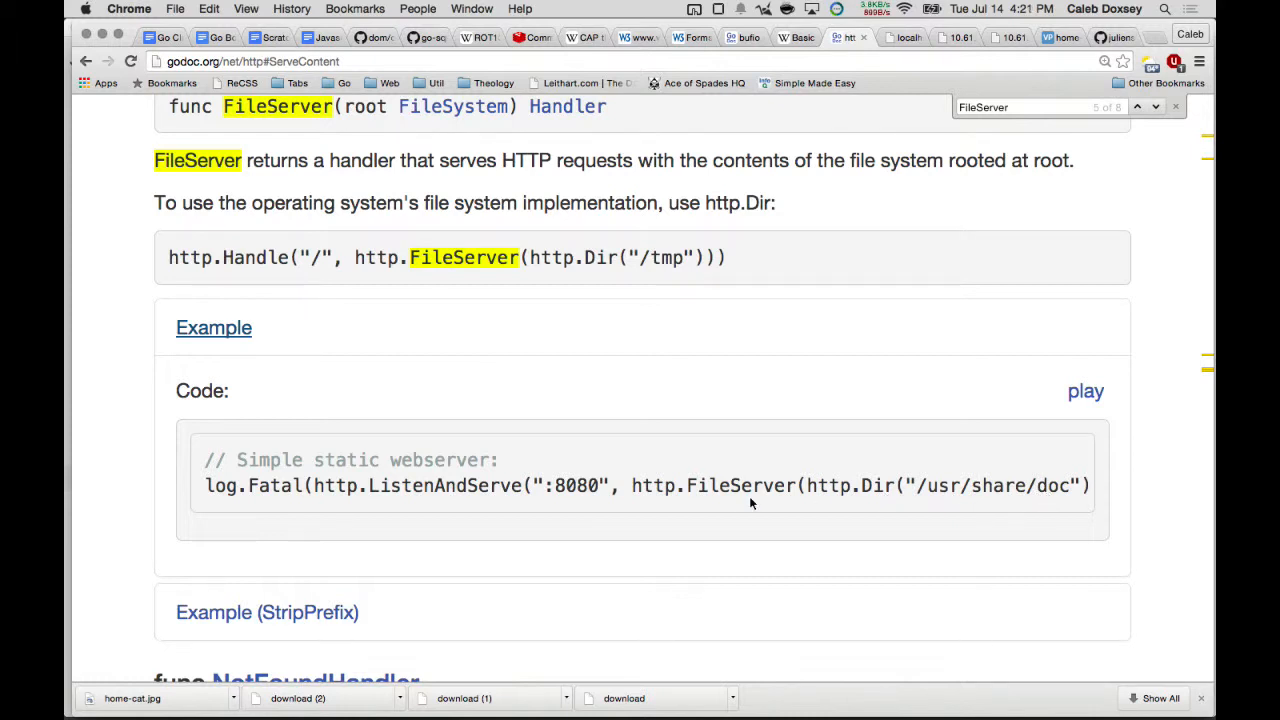
mouse_move(624, 520)
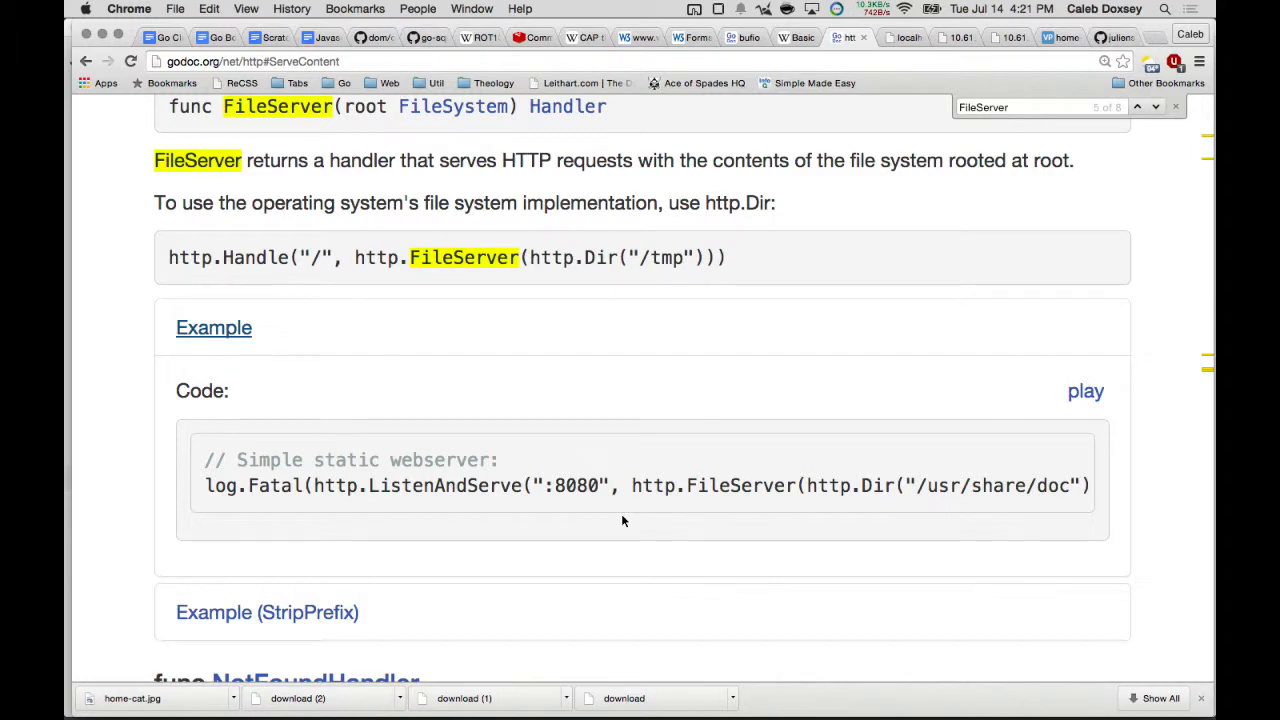
mouse_move(606, 528)
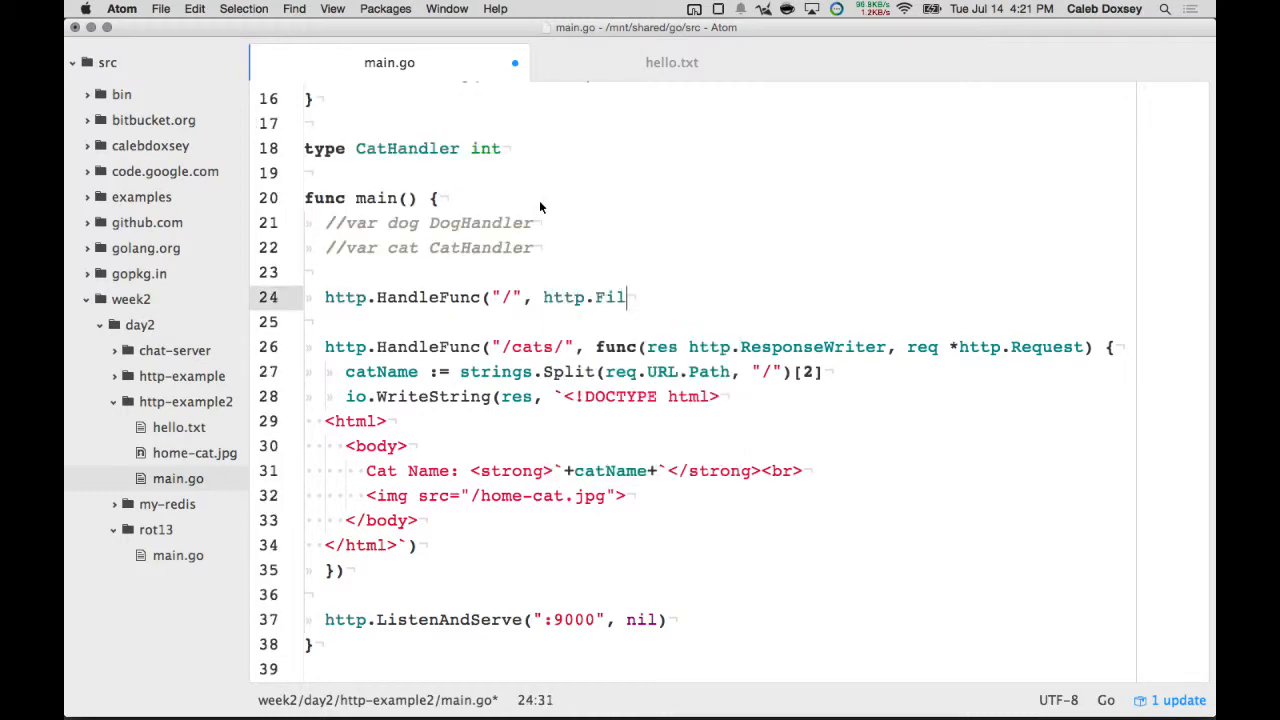
- Register http.Handle("/", http.FileServer(http.Dir("."))) as the root route
type("eServer(http.)")
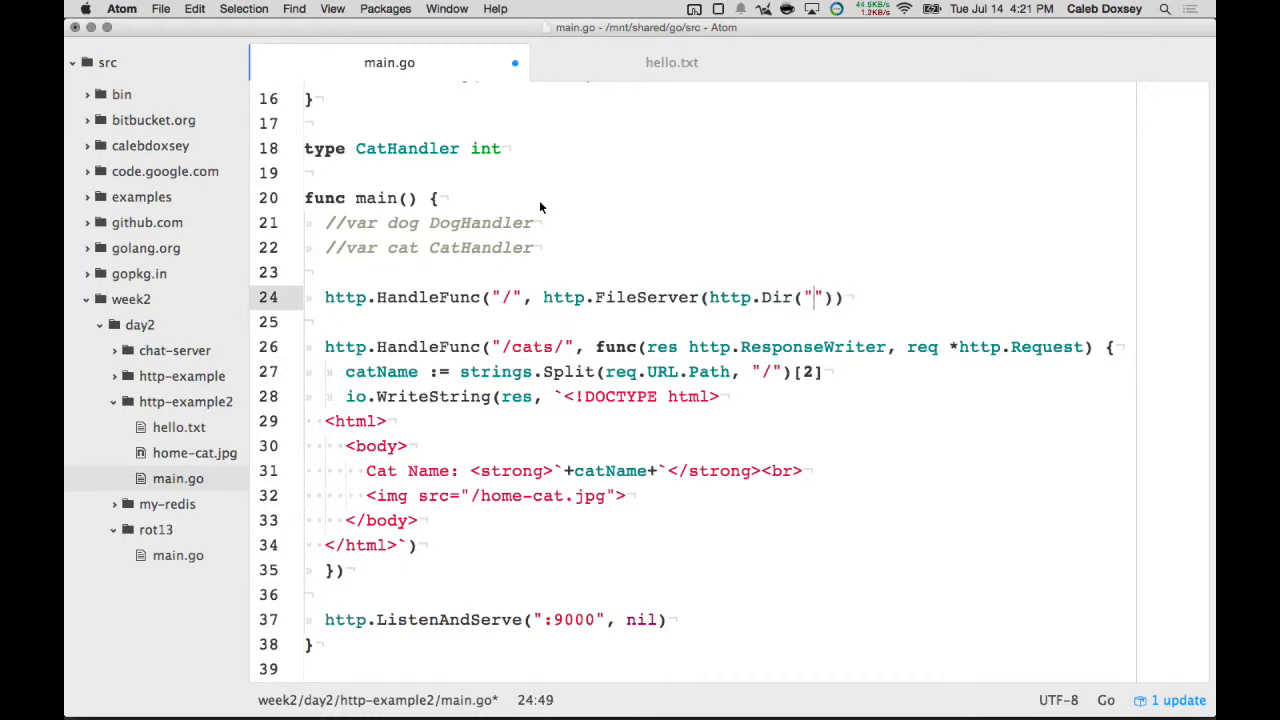
type(".")
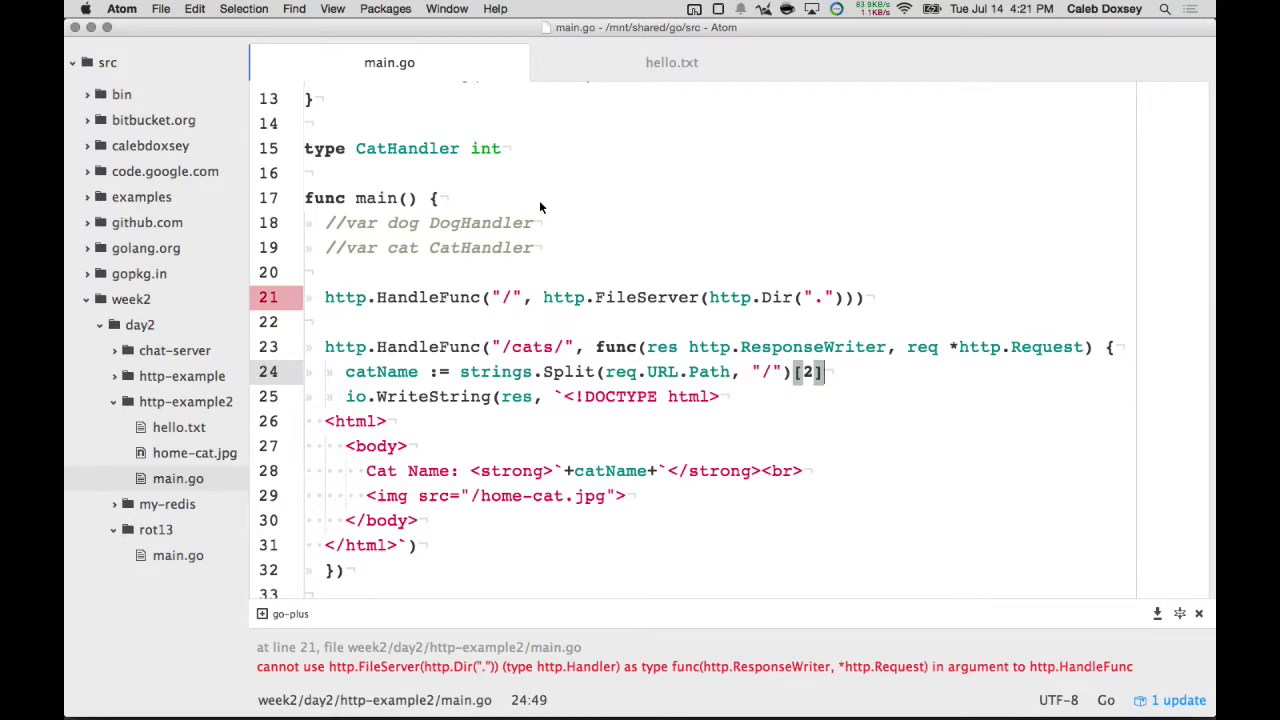
mouse_move(444, 296)
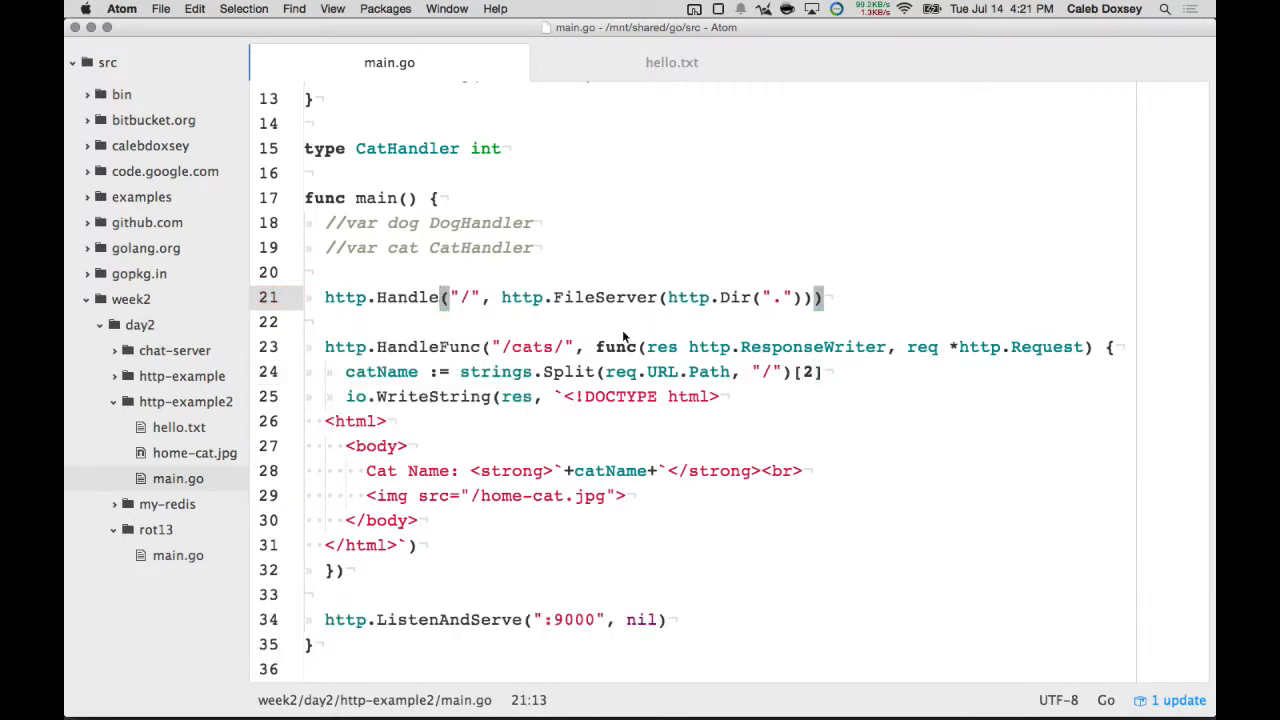
double_click(604, 296)
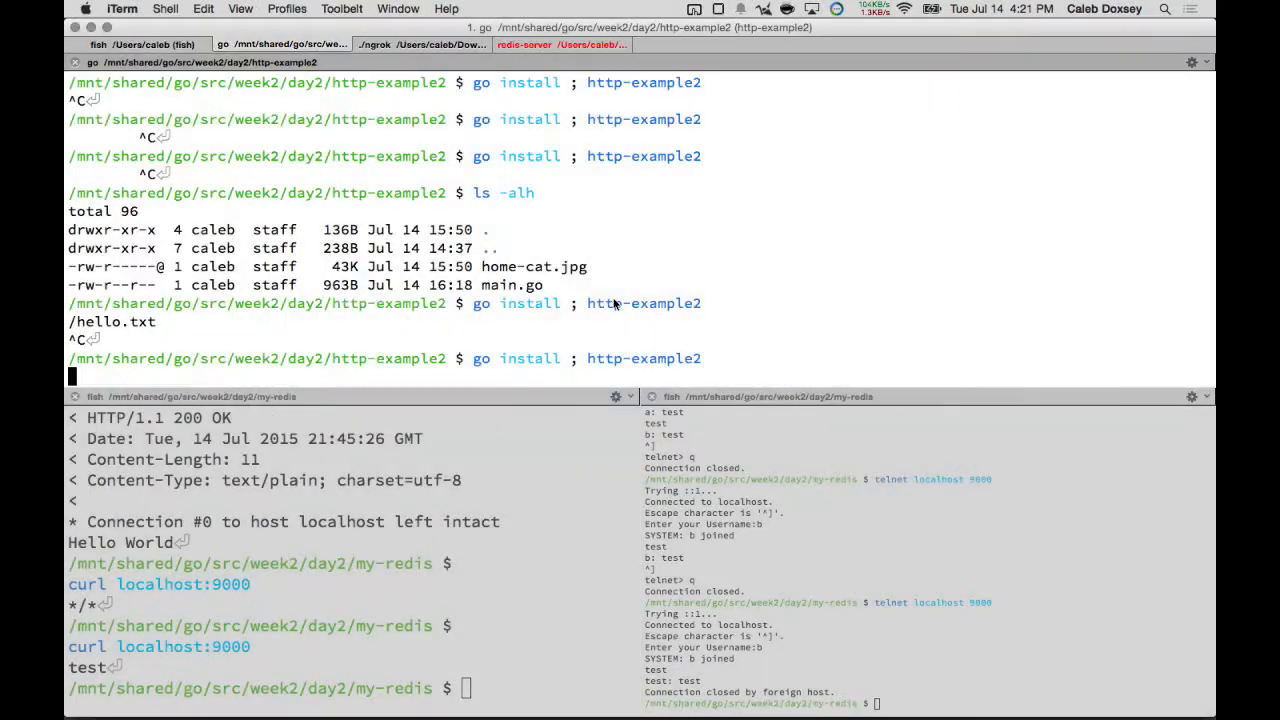
- Check the cat page in Chrome after rebuilding, then return to Atom
key("Cmd+Tab")
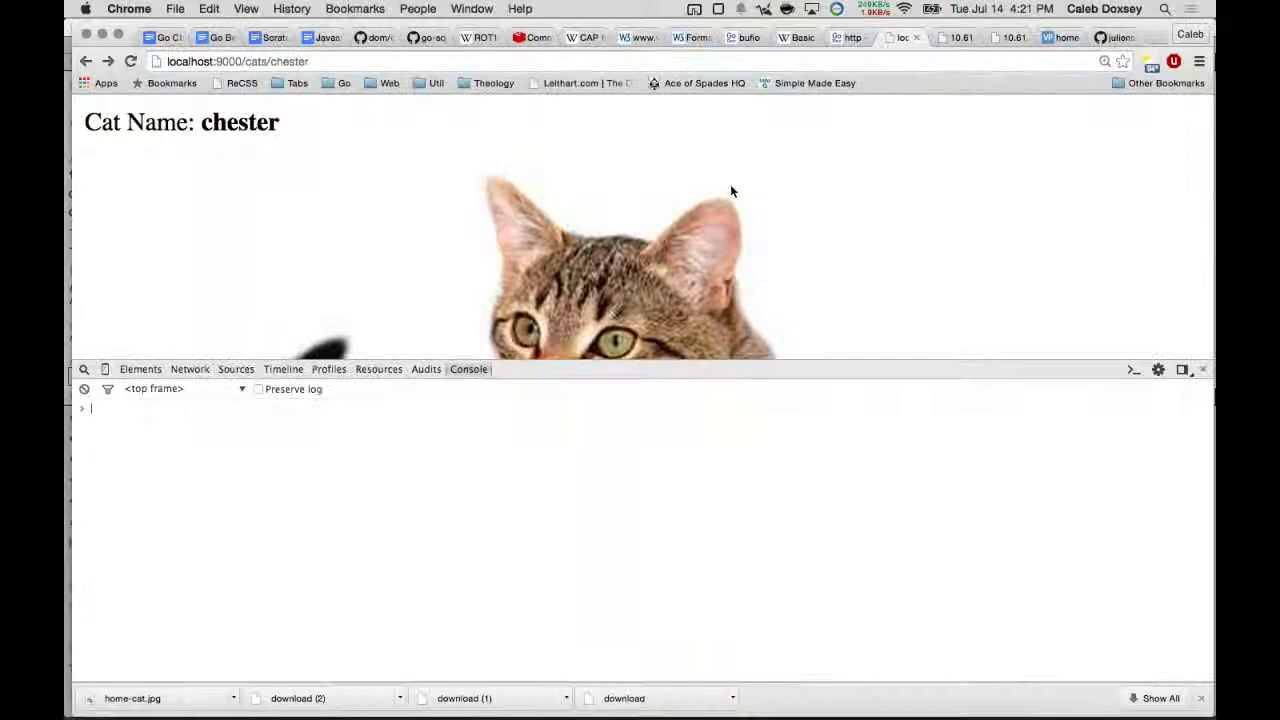
key("cmd+tab")
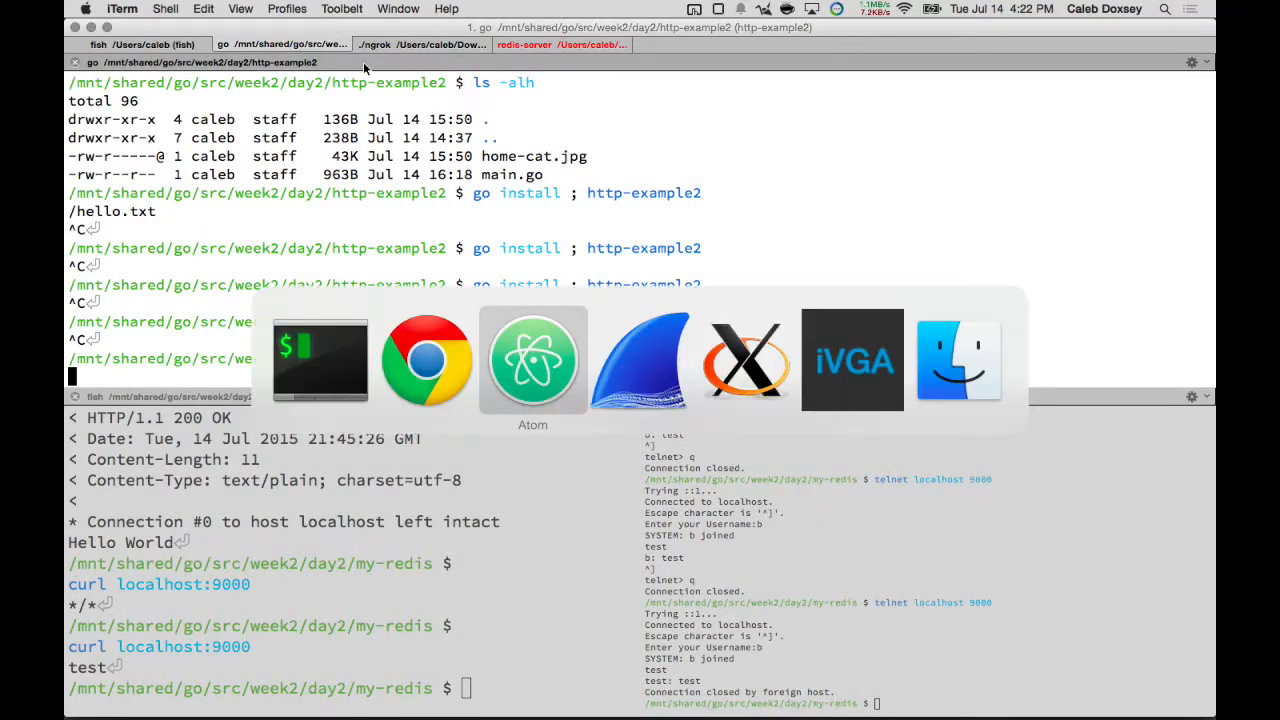
- Create a new assets folder inside http-example2
left_click(426, 360)
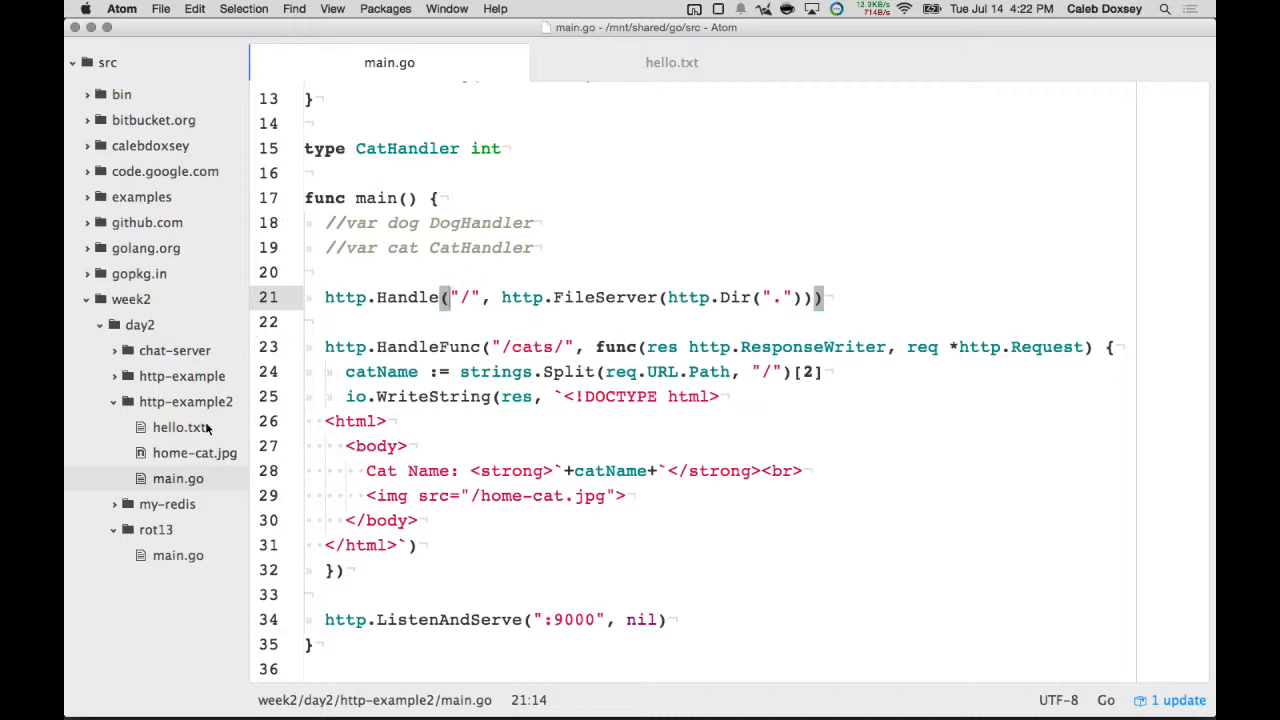
mouse_move(204, 480)
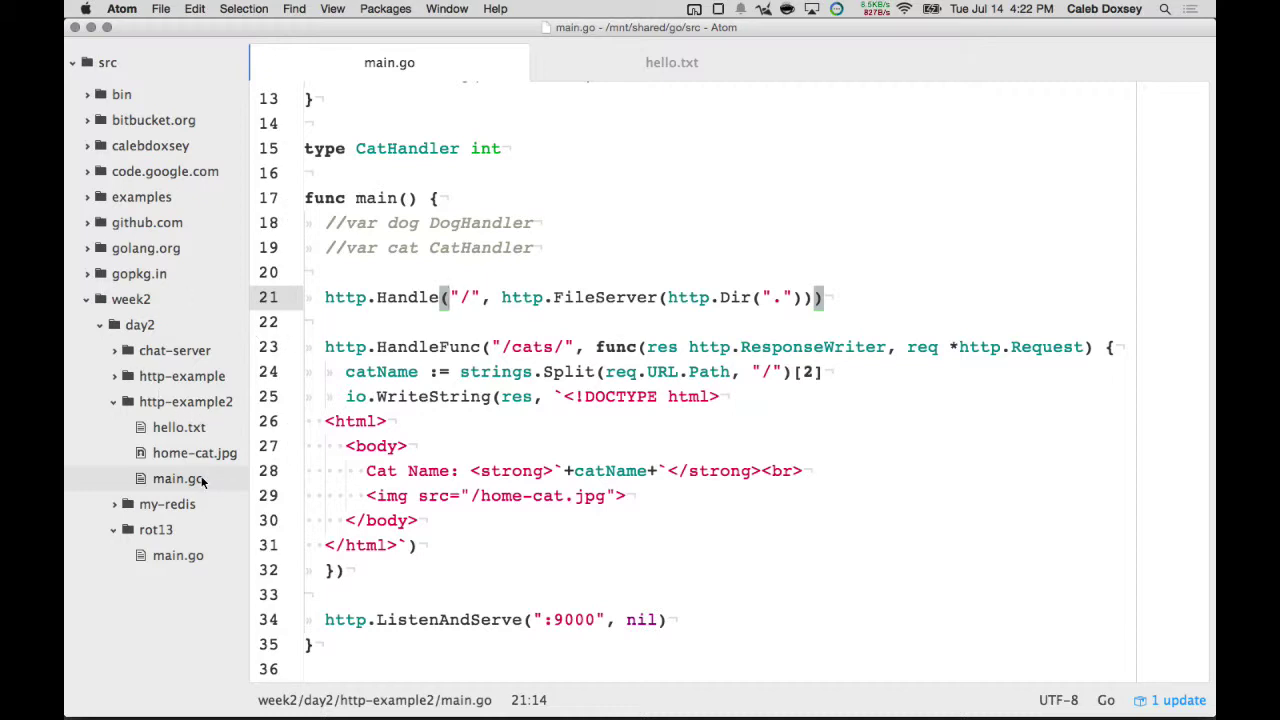
right_click(178, 478)
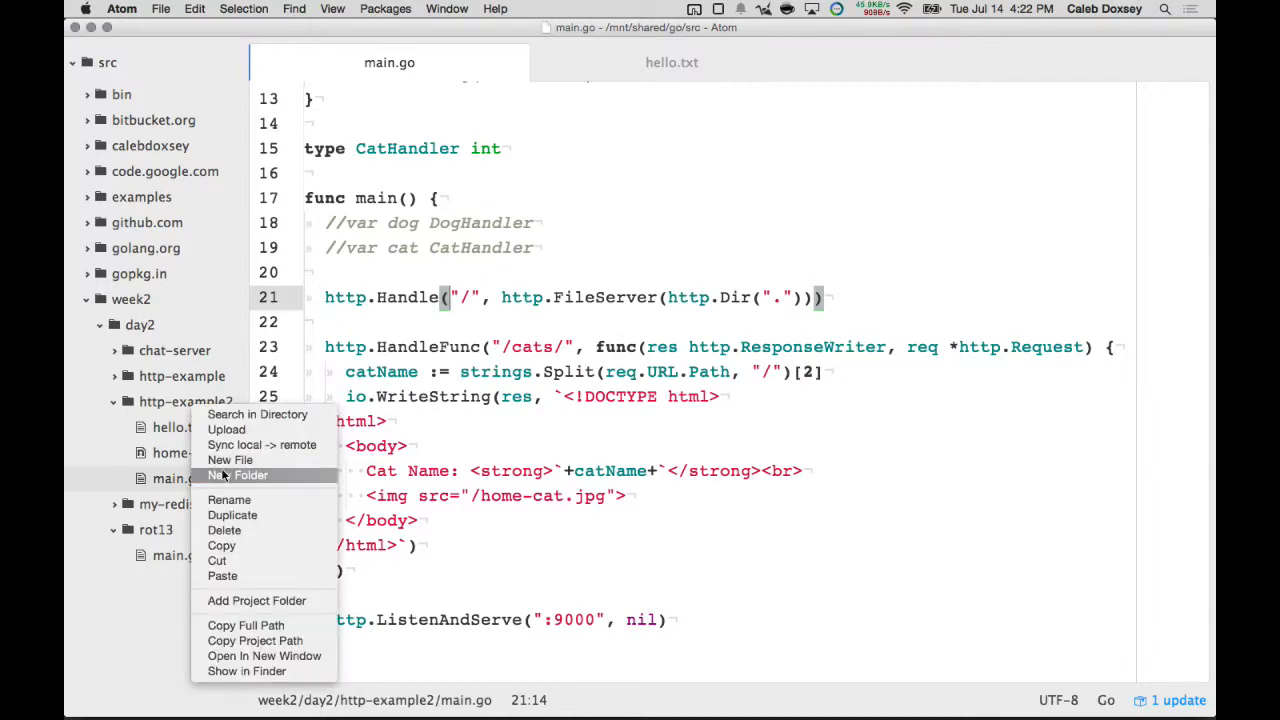
left_click(232, 460)
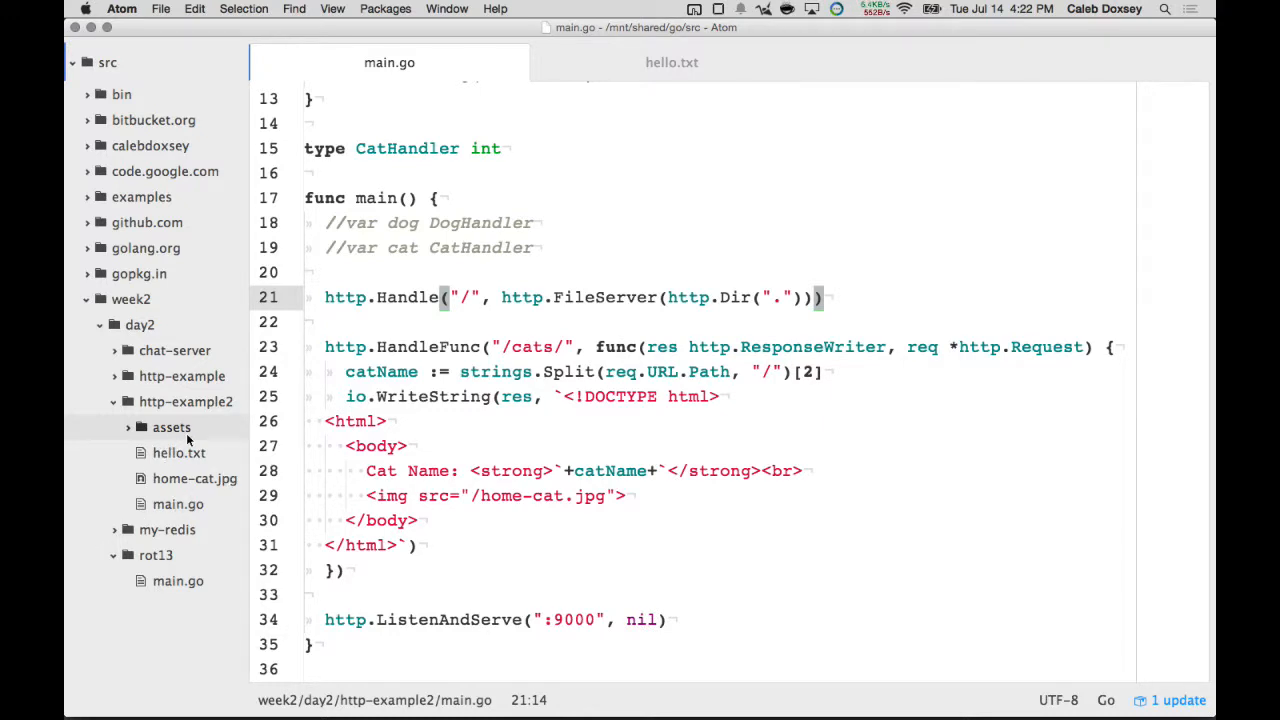
- Move home-cat.jpg out of the http-example2 root toward the assets folder
right_click(170, 428)
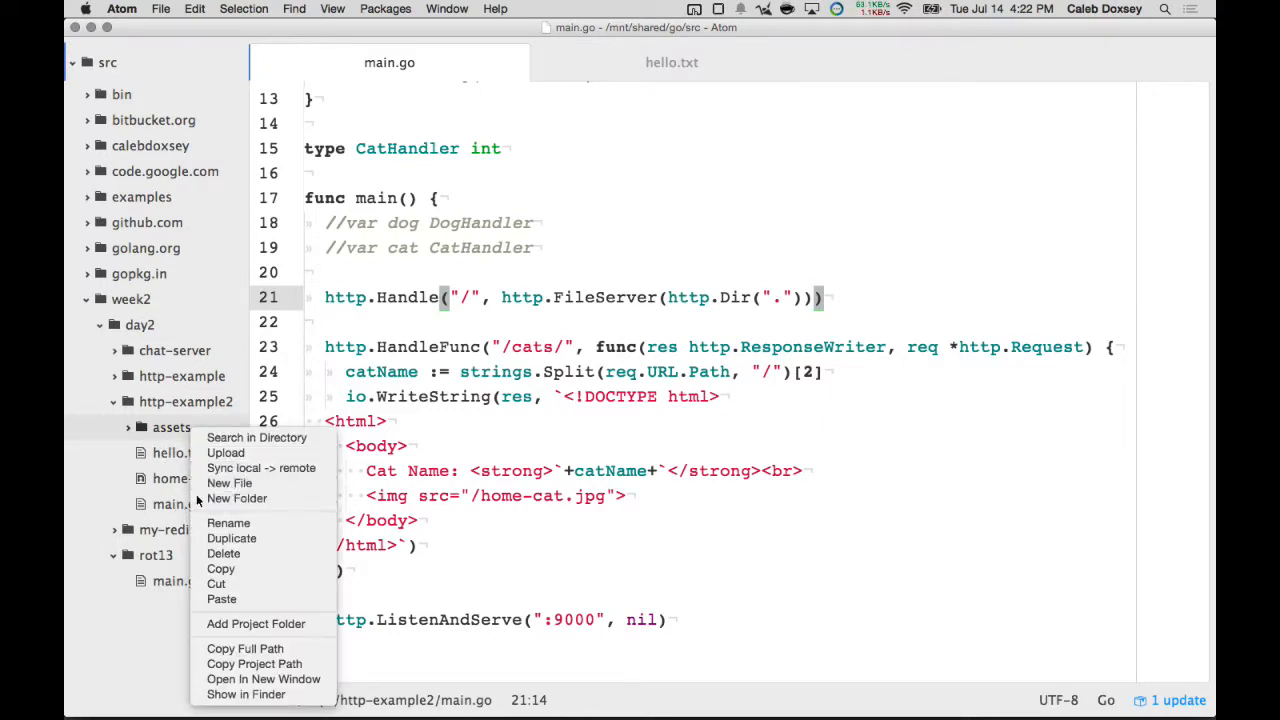
left_click(228, 482)
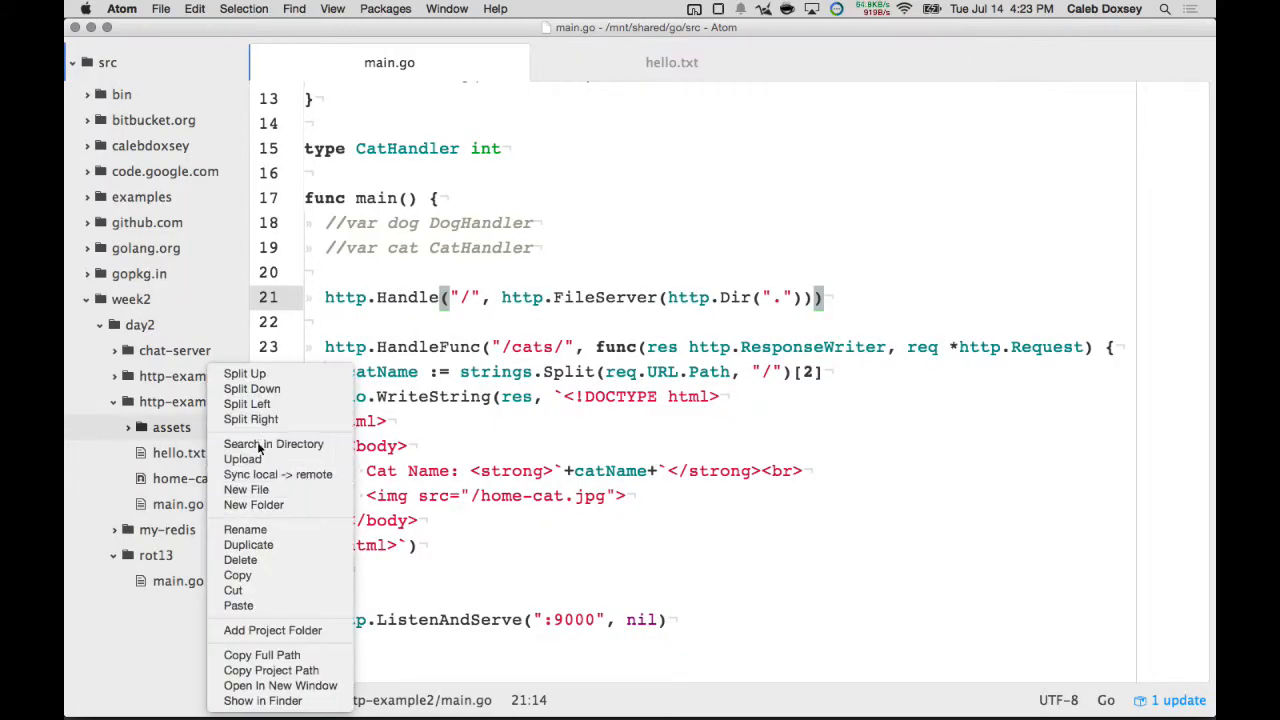
left_click(244, 528)
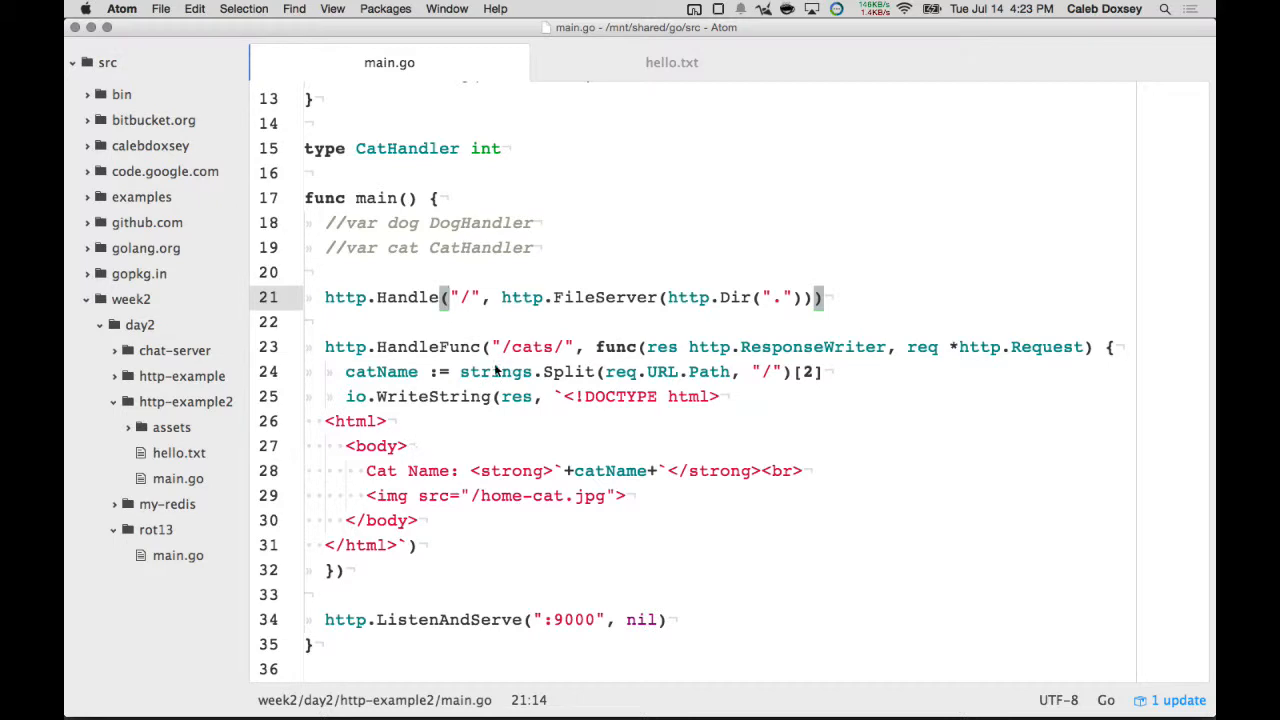
- Change line 21's route to "/assets" served from http.Dir("./assets")
type("assets")
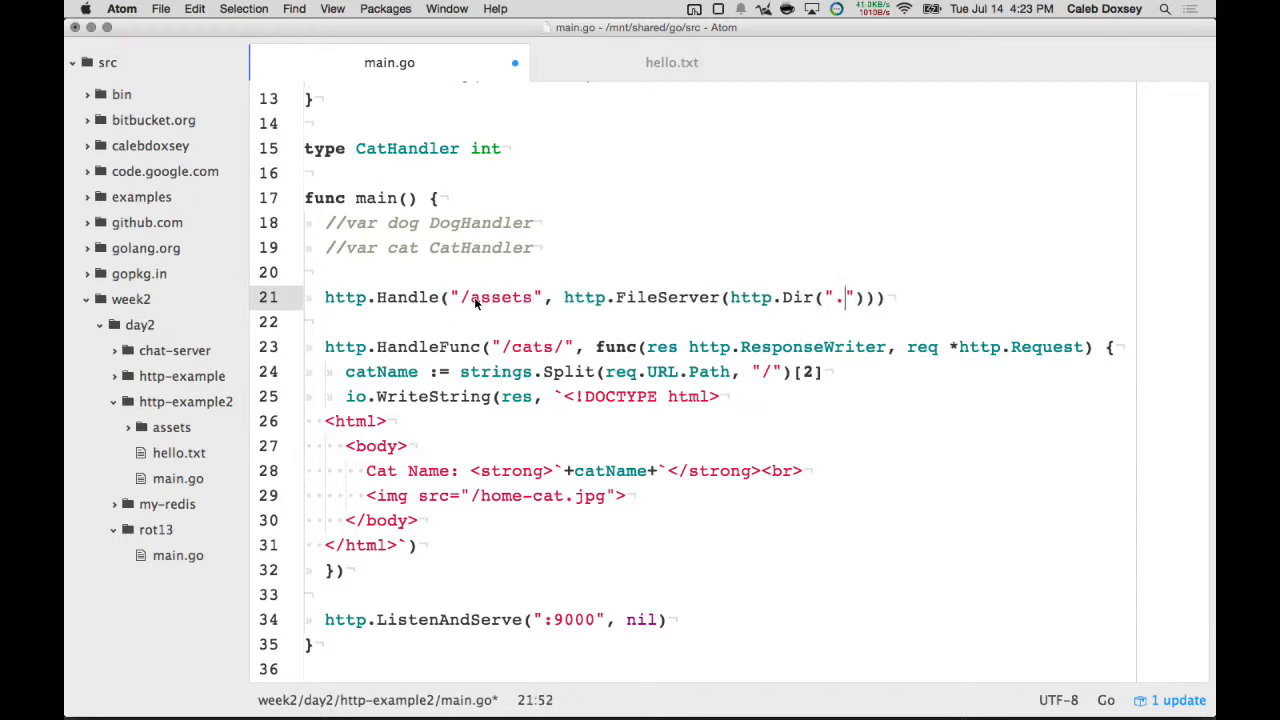
type("/assets")
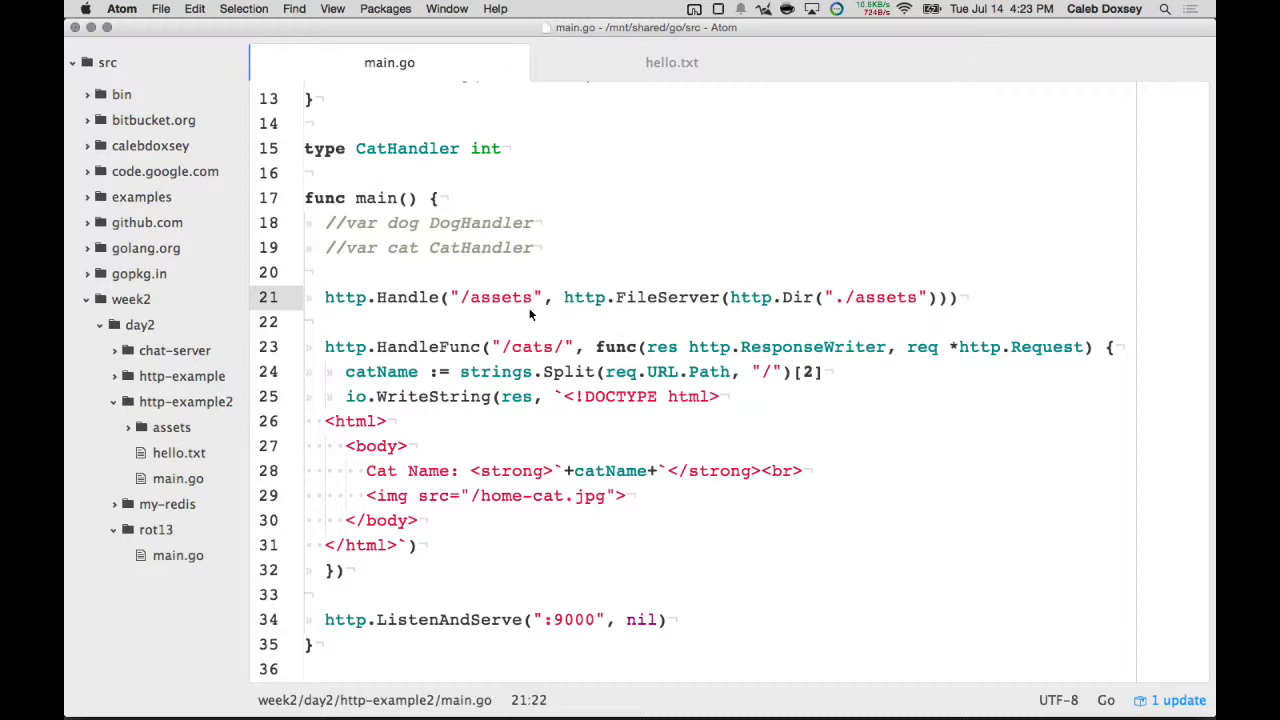
type("/")
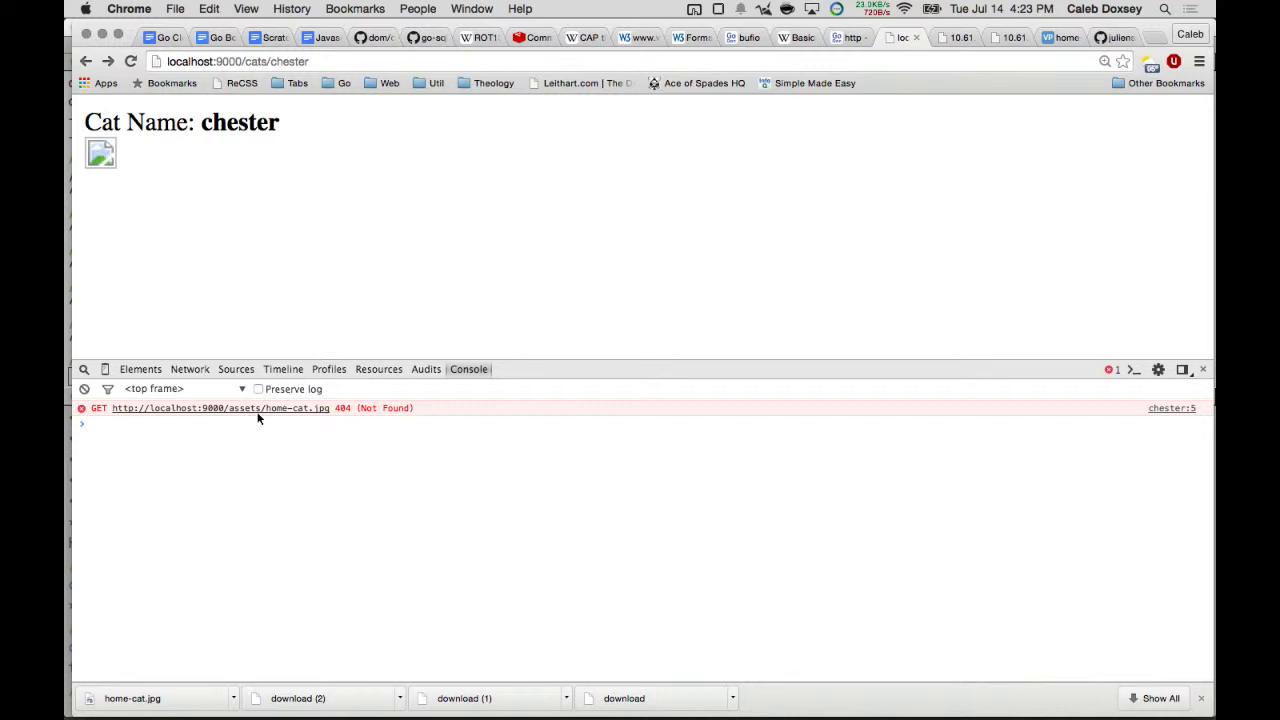
- Follow the failing /assets/home-cat.jpg request link shown in the console 404
left_click(188, 368)
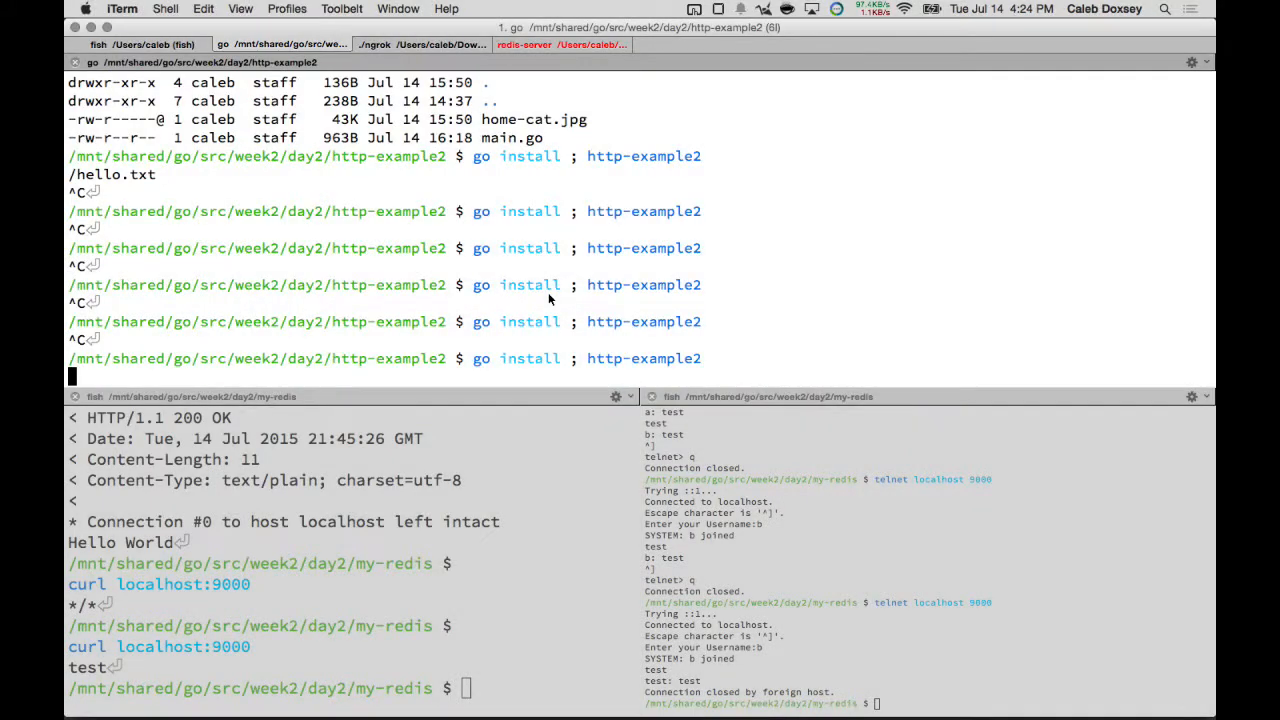
- Return to Atom after restarting the http-example2 server
key("cmd+tab")
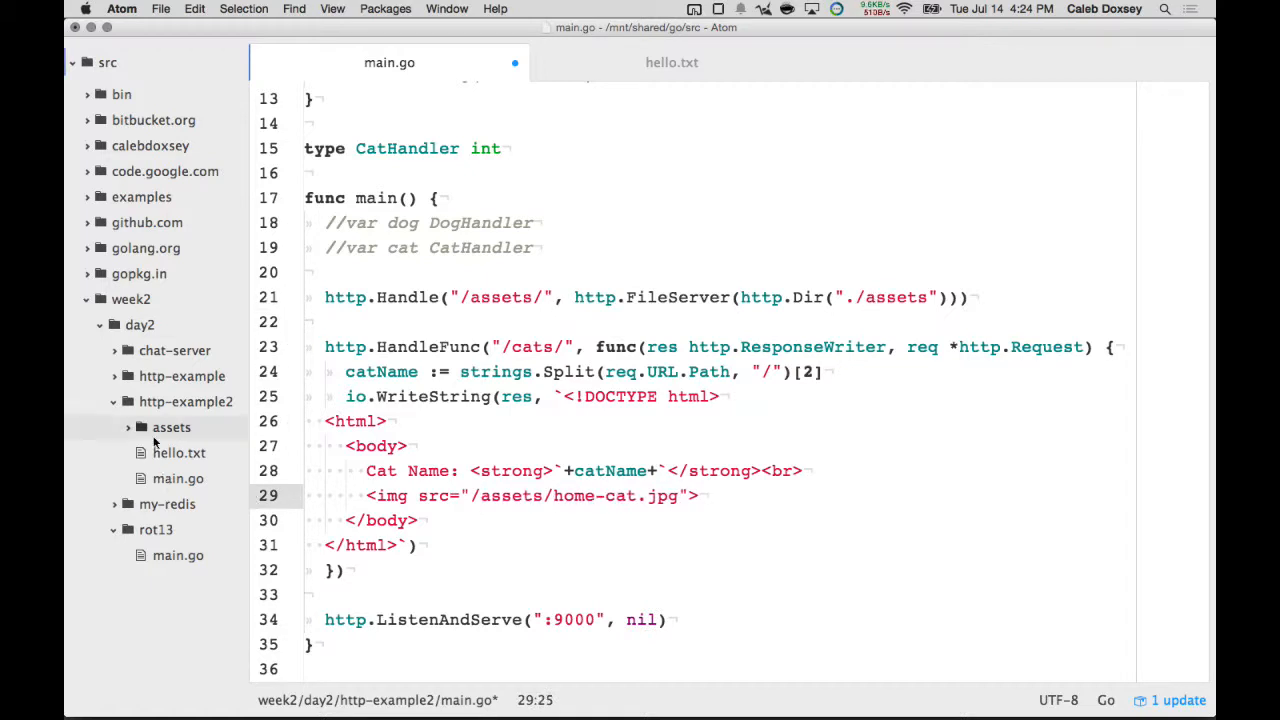
- Expand the assets folder and begin wrapping the FileServer in http.StripPrefix("/
left_click(168, 428)
type("http")
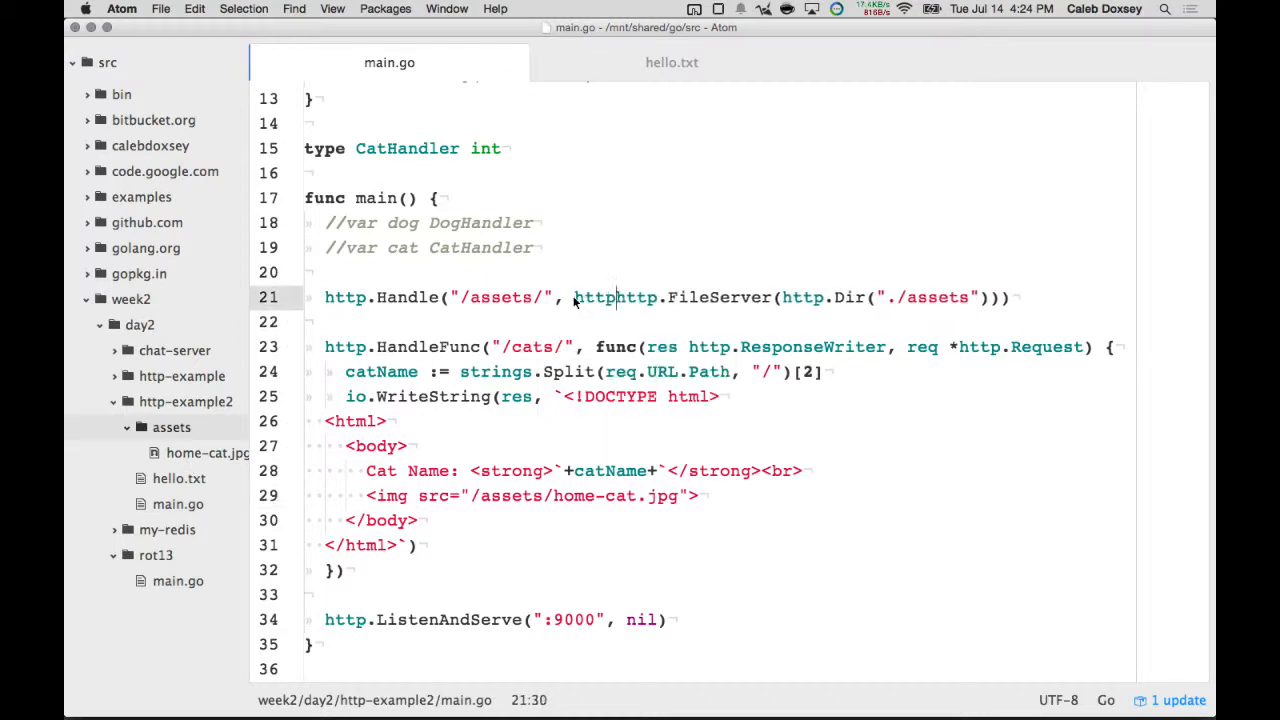
type("StripPrefix(\"/")
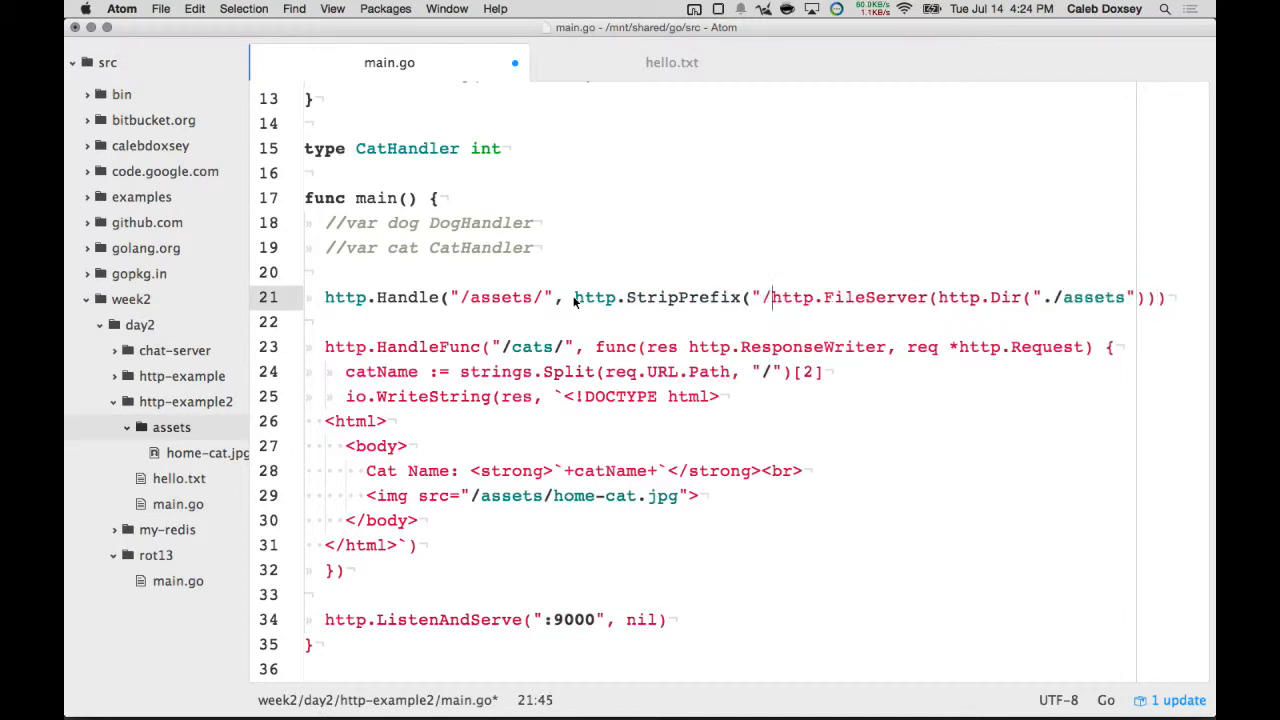
key("cmd+tab")
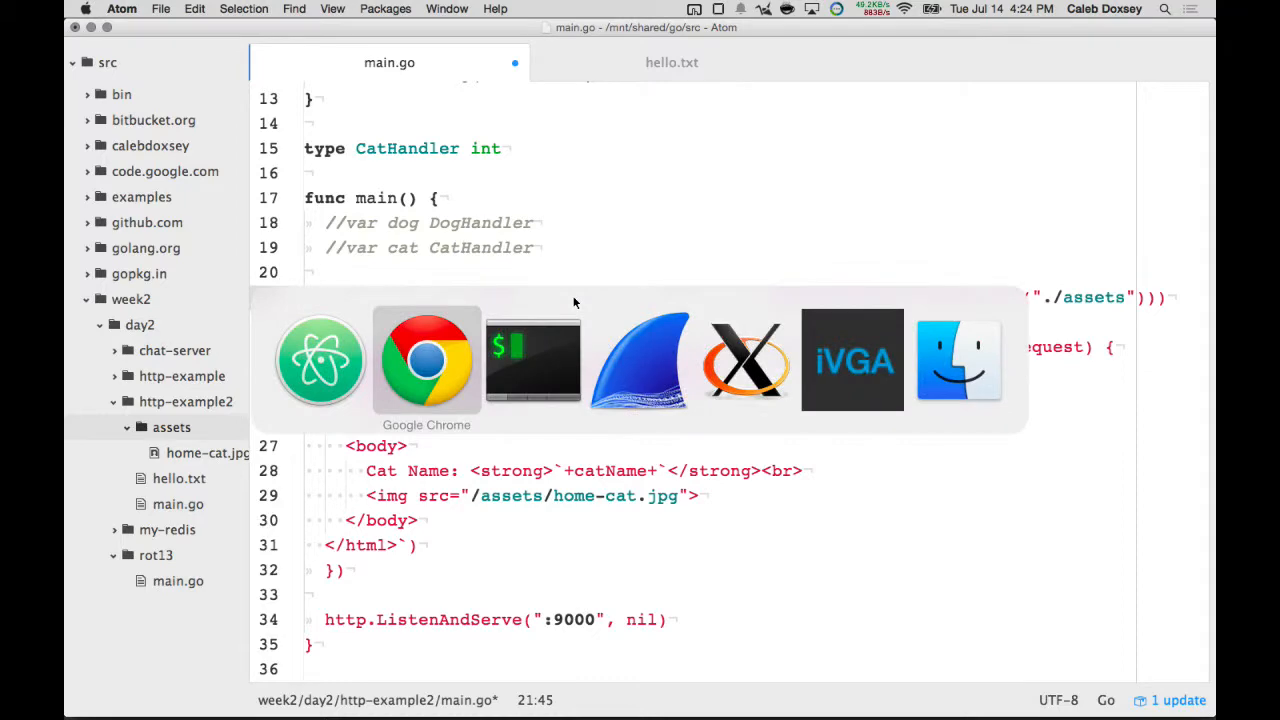
- Review the net/http FileServer docs' StripPrefix "/tmpfiles/" example, then return to iTerm
left_click(426, 360)
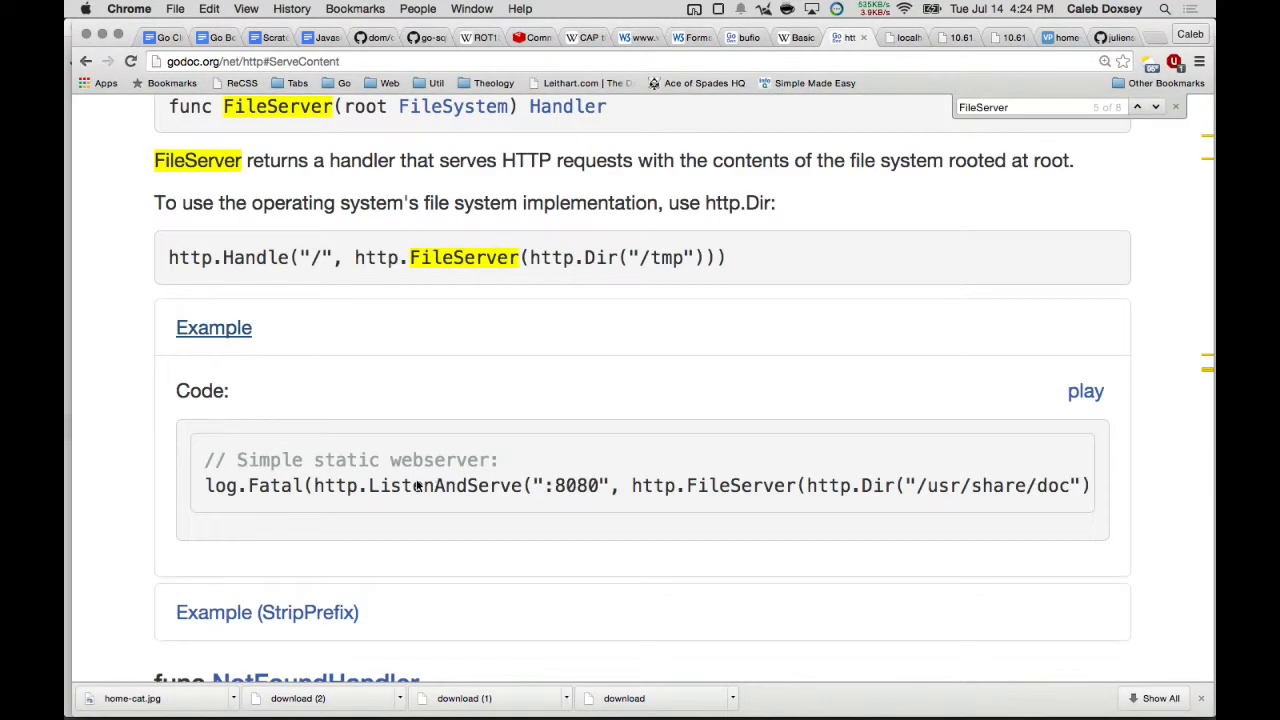
scroll("down", 3)
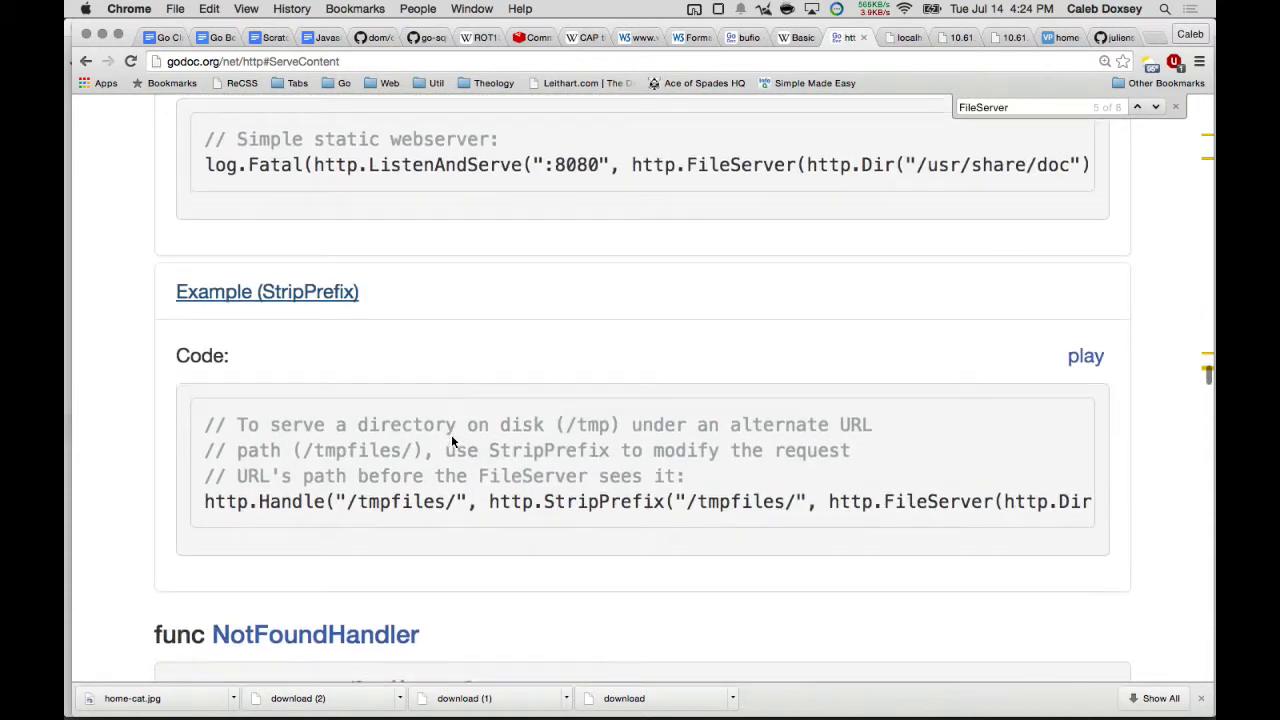
scroll("down", 3)
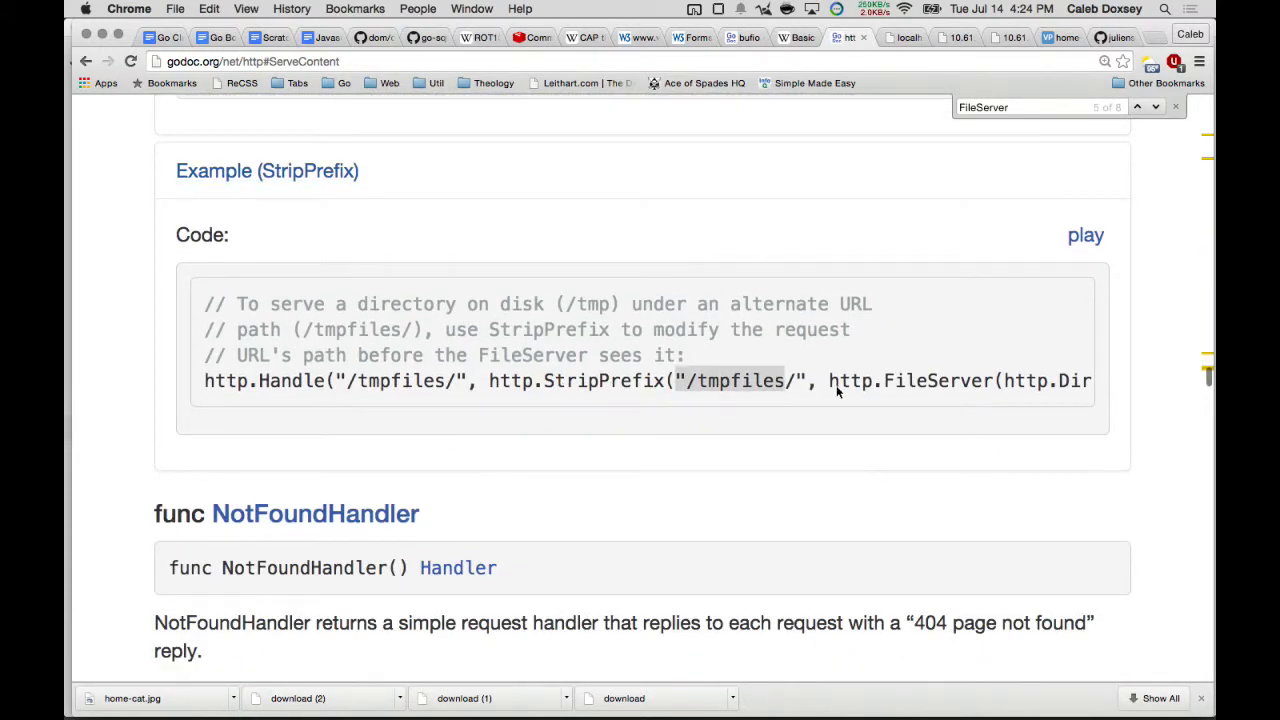
key("cmd+tab")
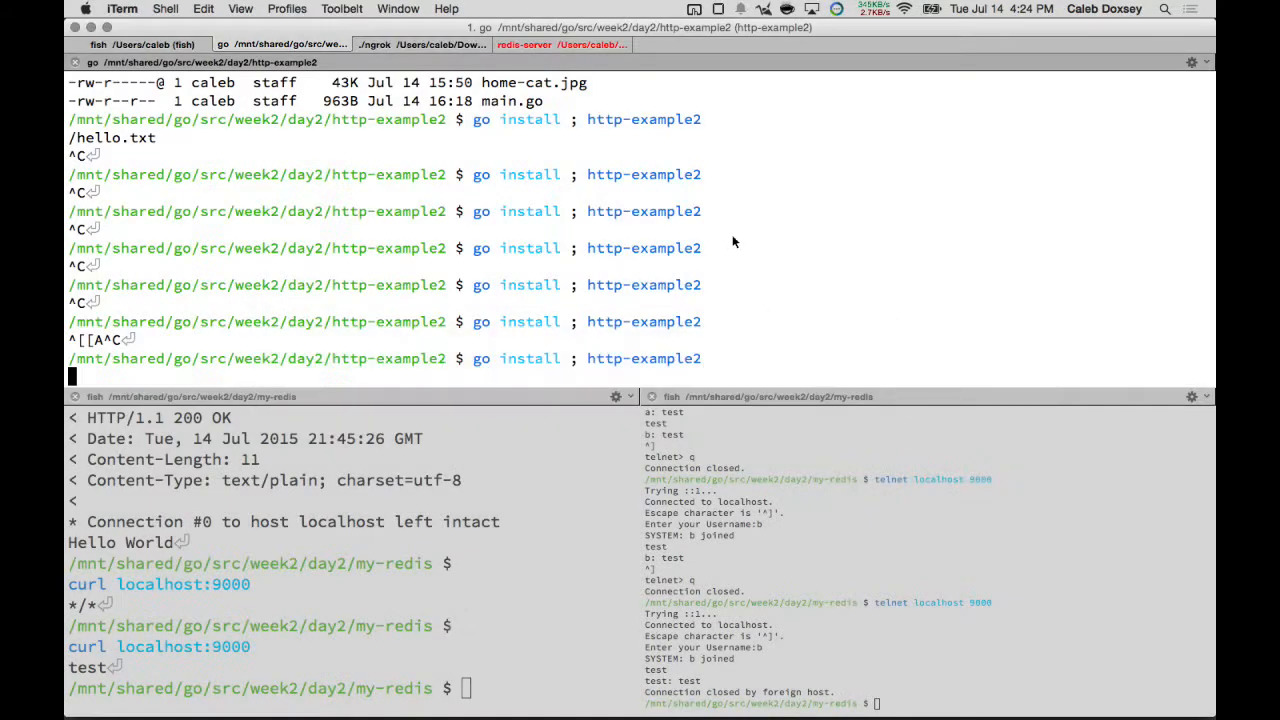
- Bring Atom's main.go back to the front after restarting the server
key("cmd+tab")
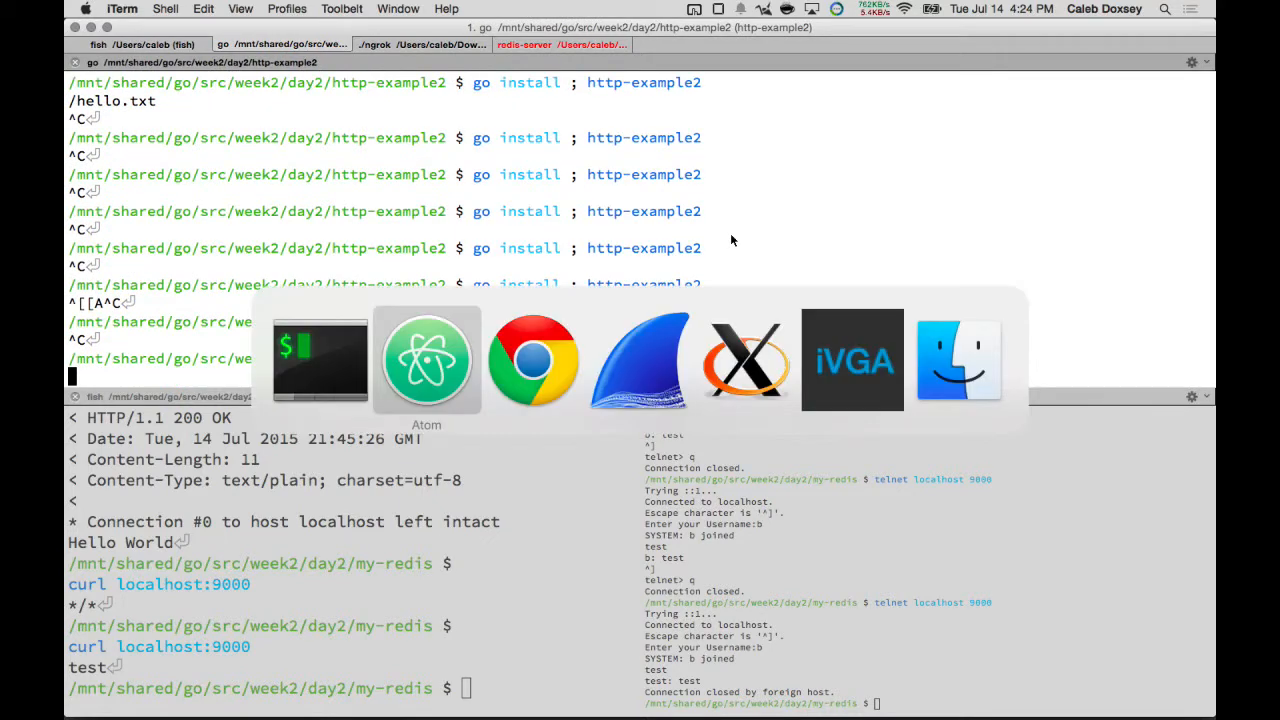
left_click(532, 360)
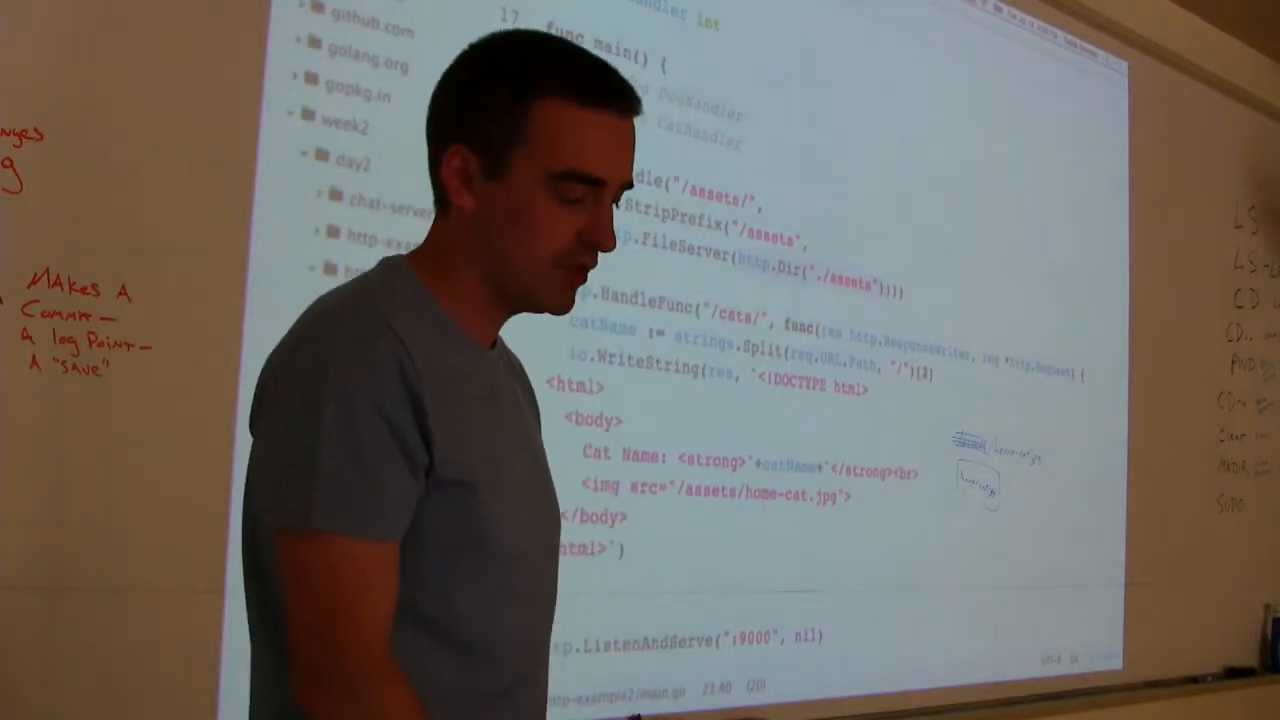
- Create assets/css/main.css with an html background rule started, then return to main.go
right_click(122, 408)
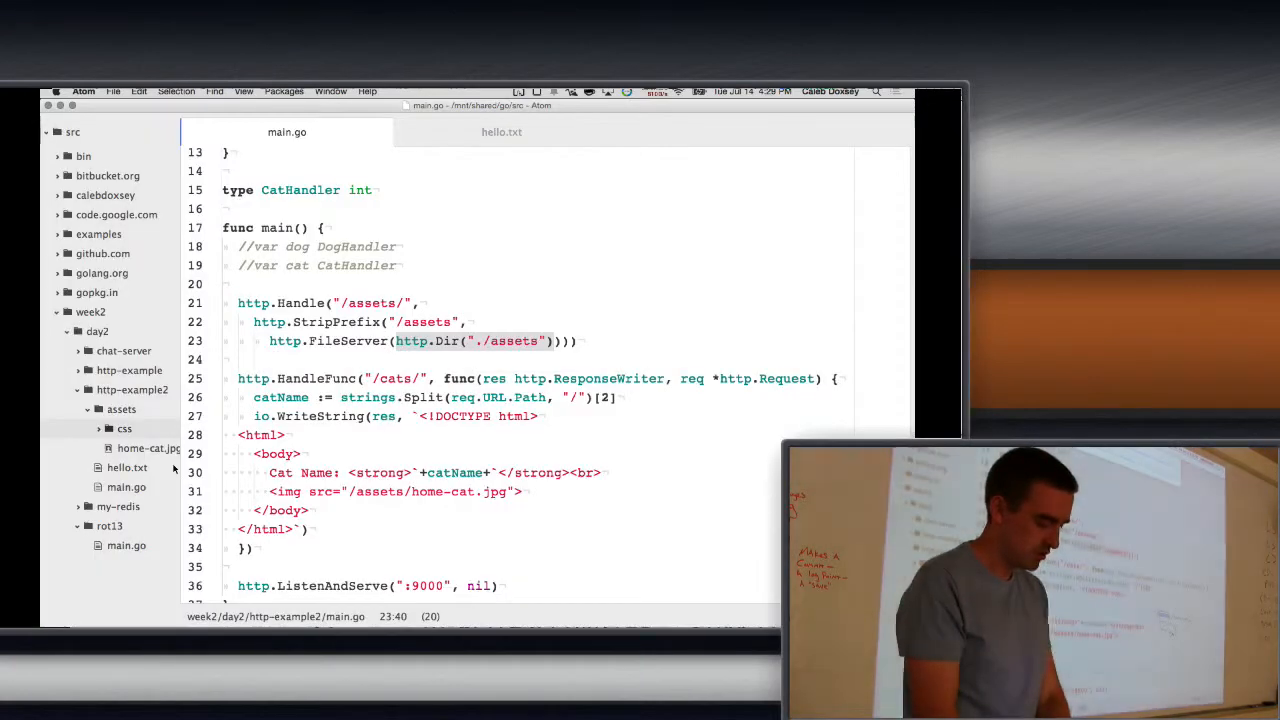
right_click(118, 428)
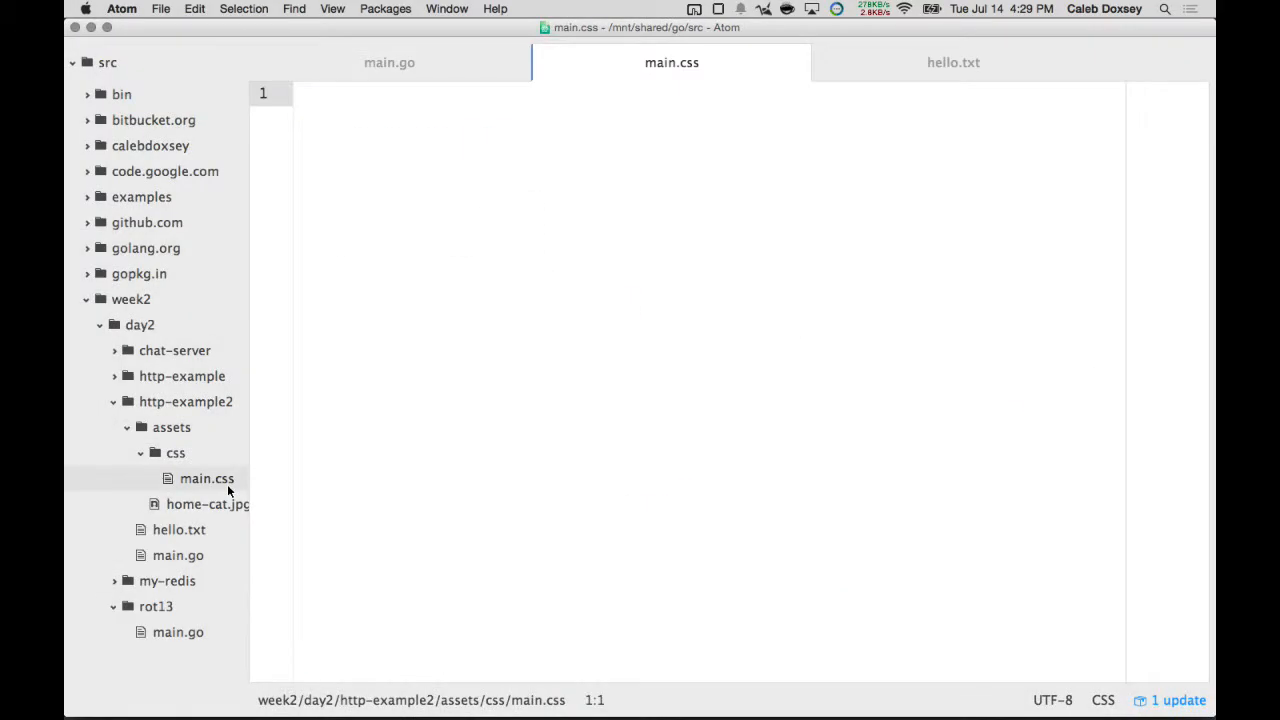
type("html {")
type("background: r")
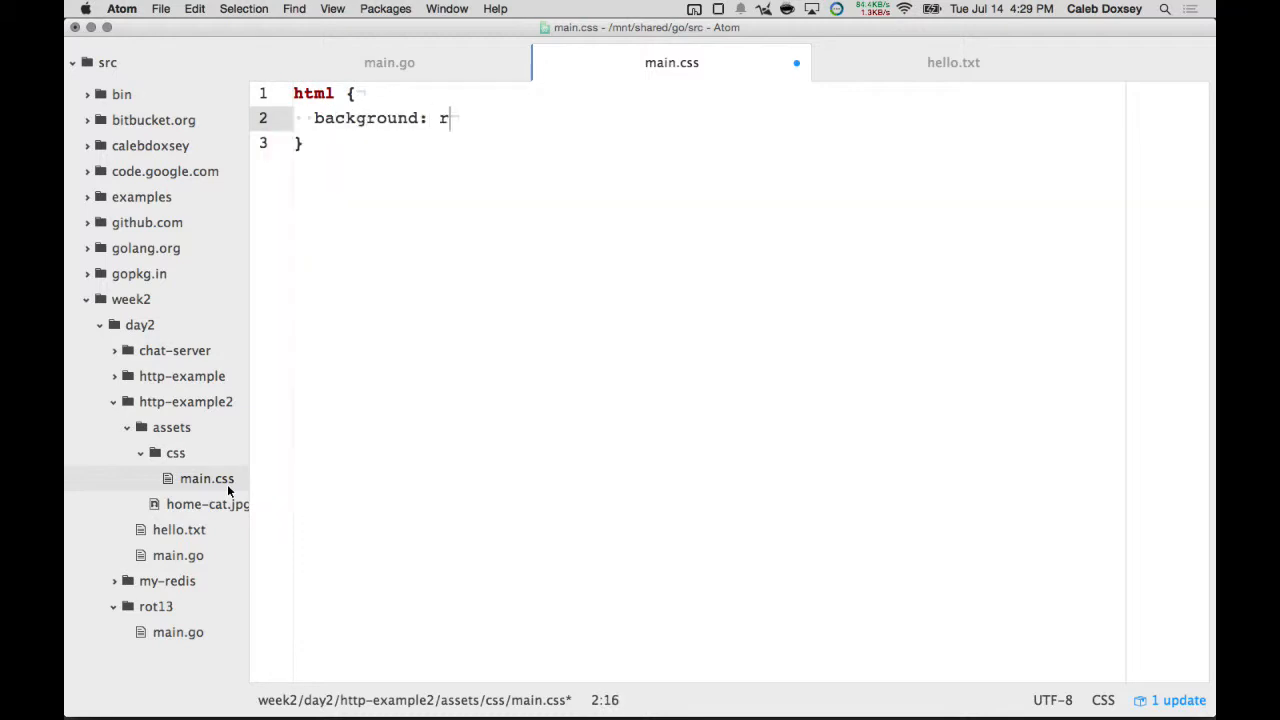
left_click(388, 62)
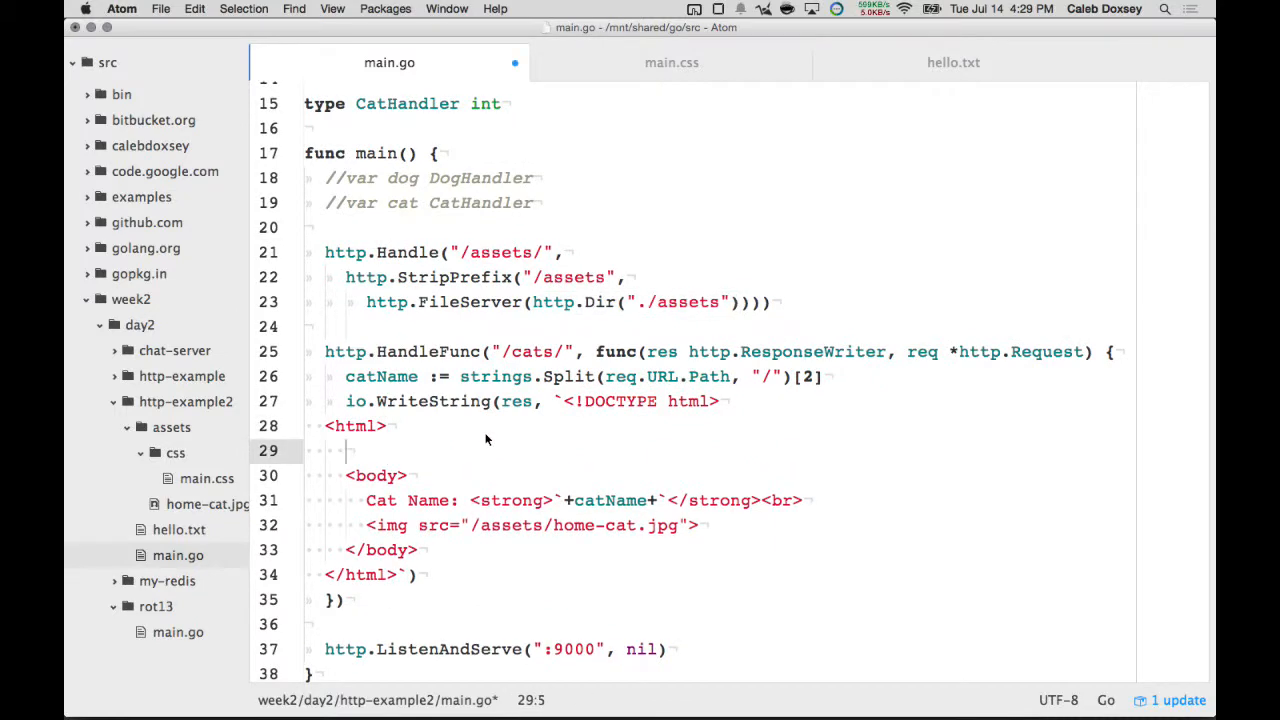
- Add a head with <link href="/assets/main.css" type="text/css" rel="stylesheet"> above the body
type("<head")
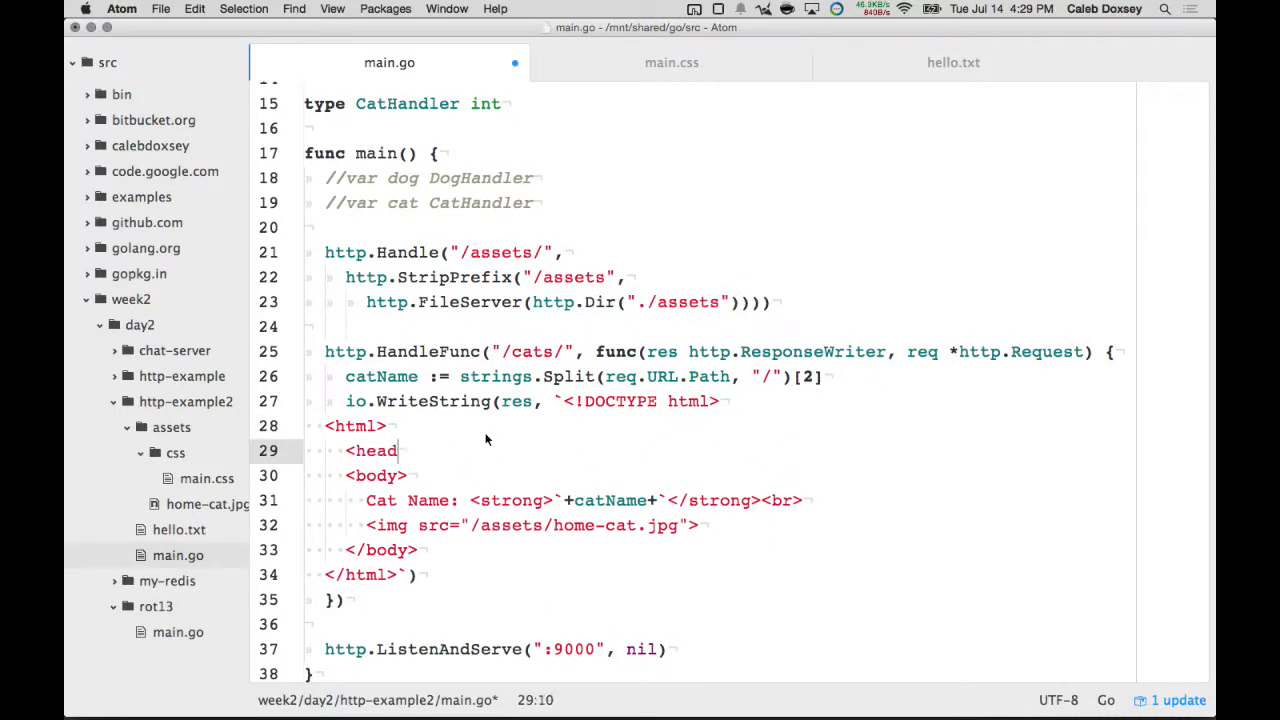
type("<li")
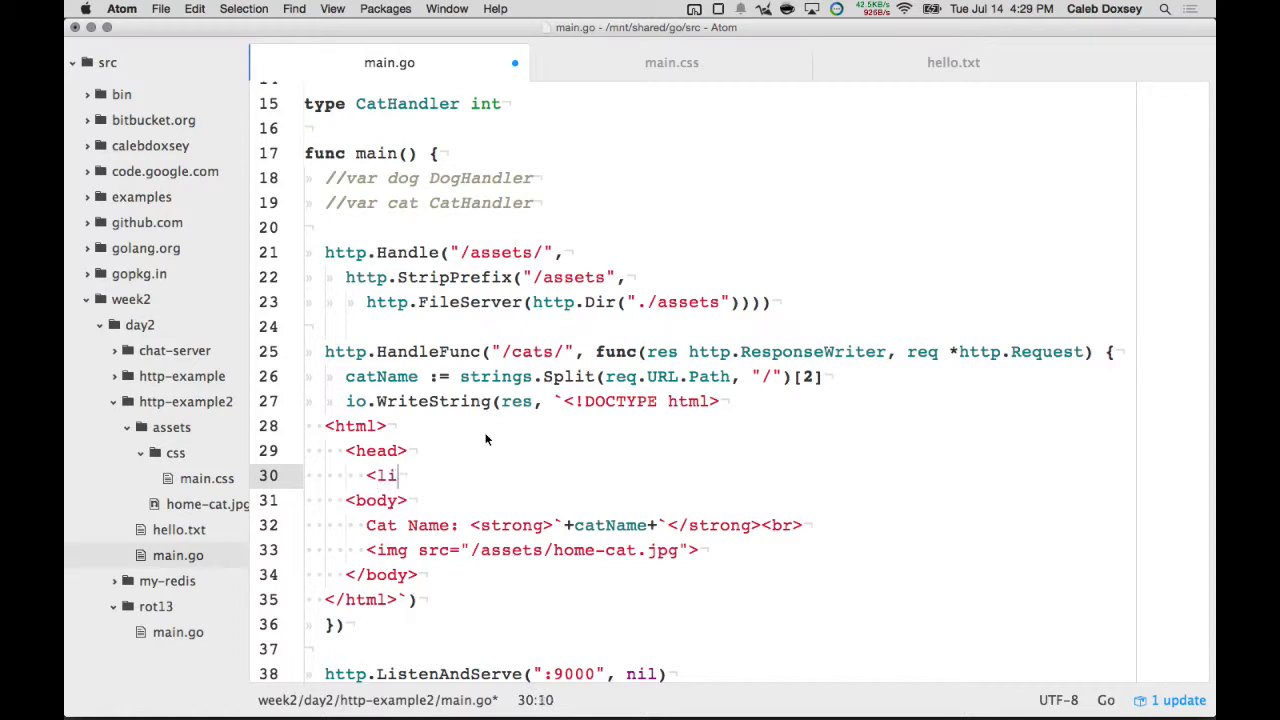
type("nk")
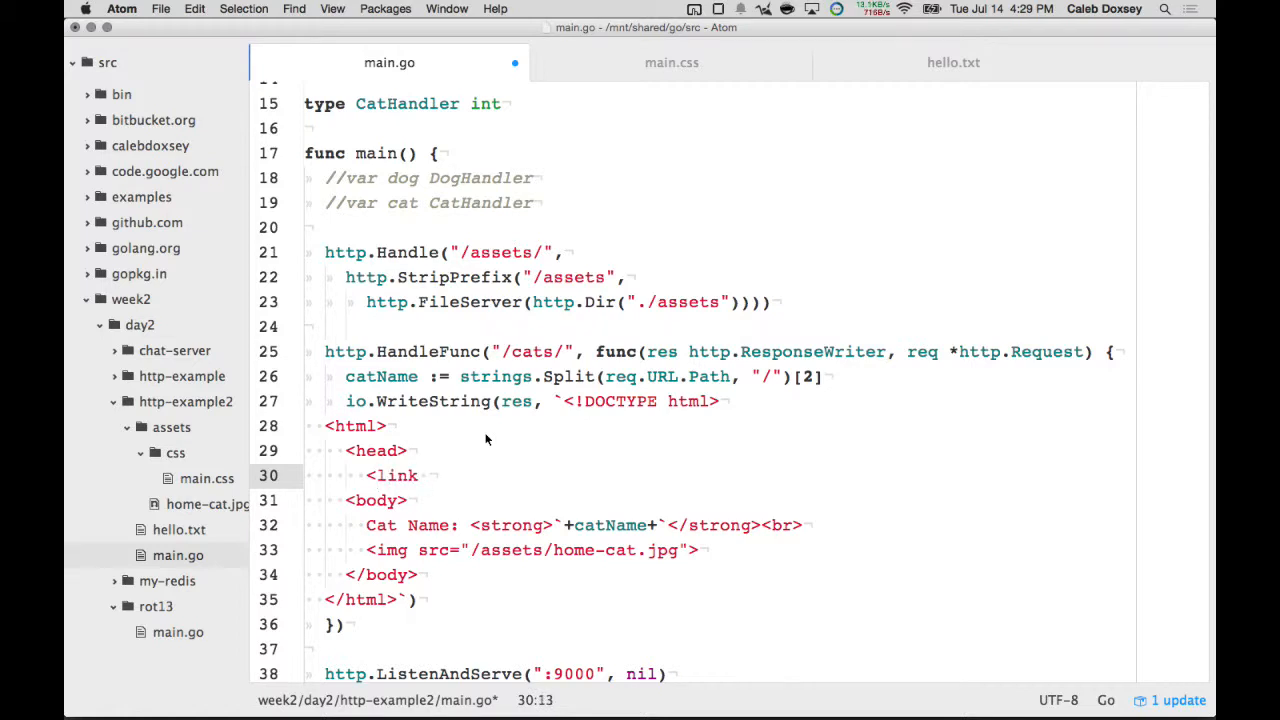
type("href=\"/ass")
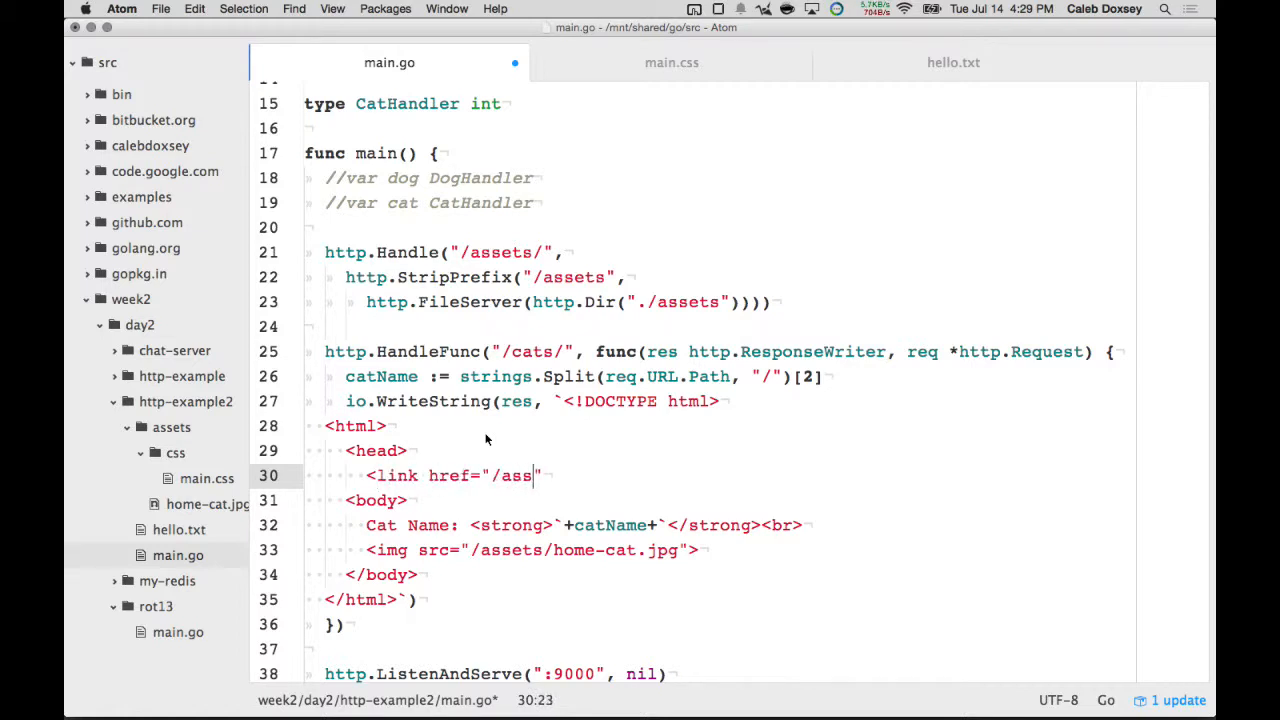
type("ets/main.css\"")
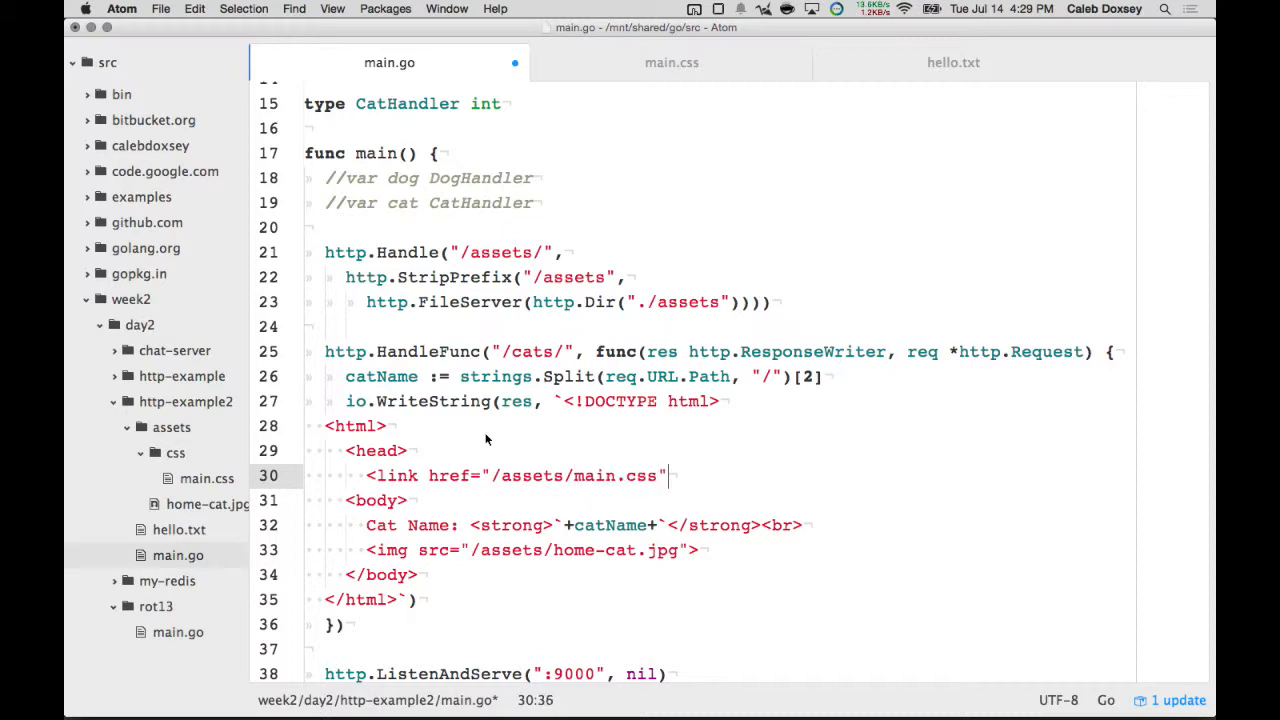
type("type=\"text/css\" rel=")
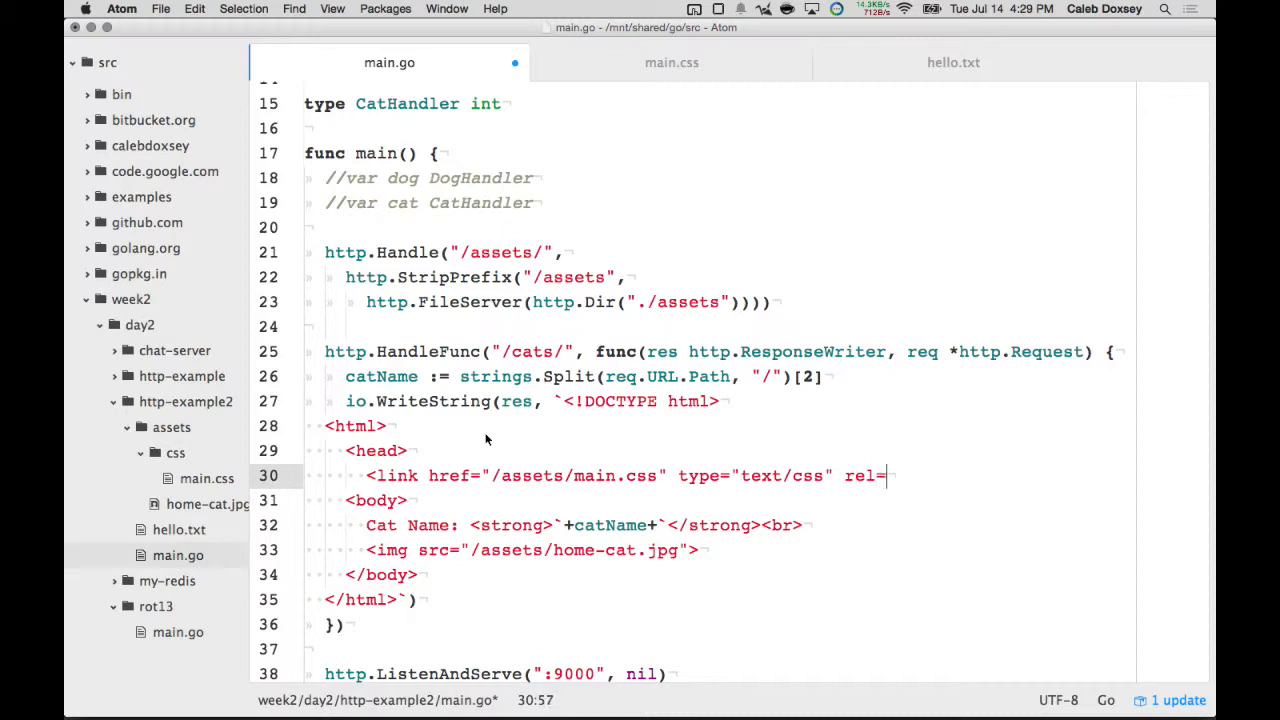
type("\"stylesheet\">")
type("</head>")
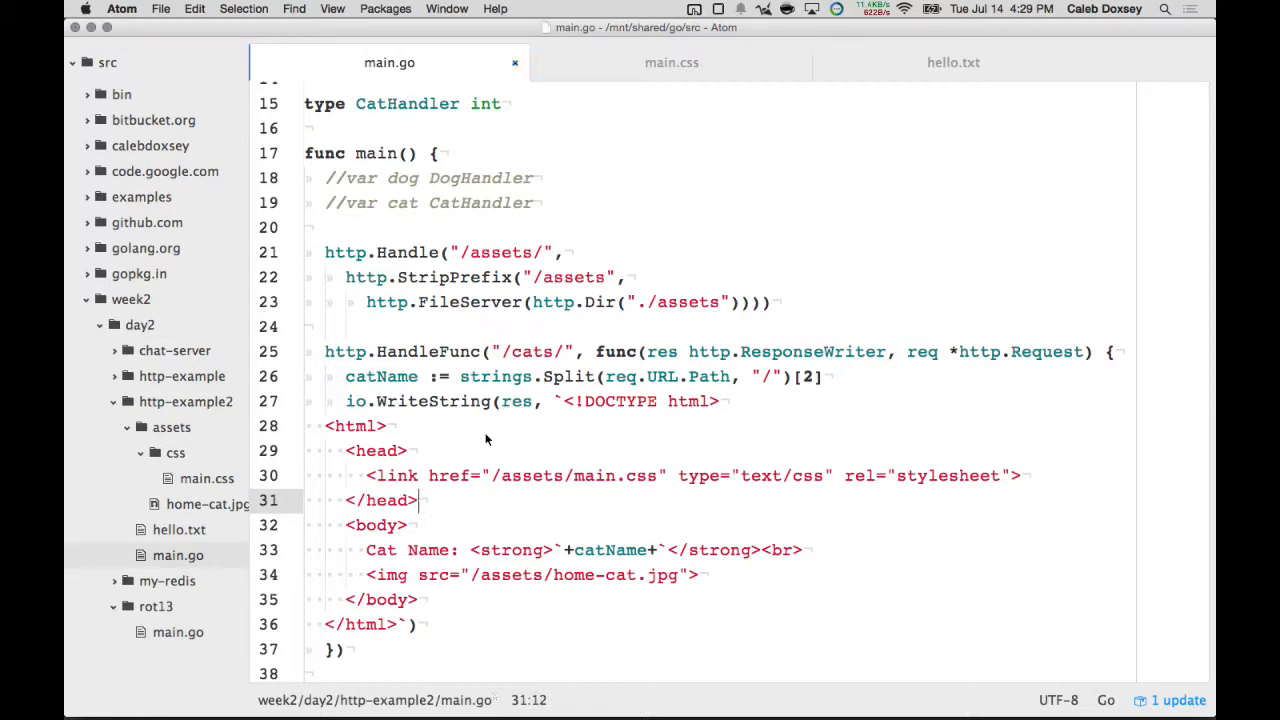
key("cmd+tab")
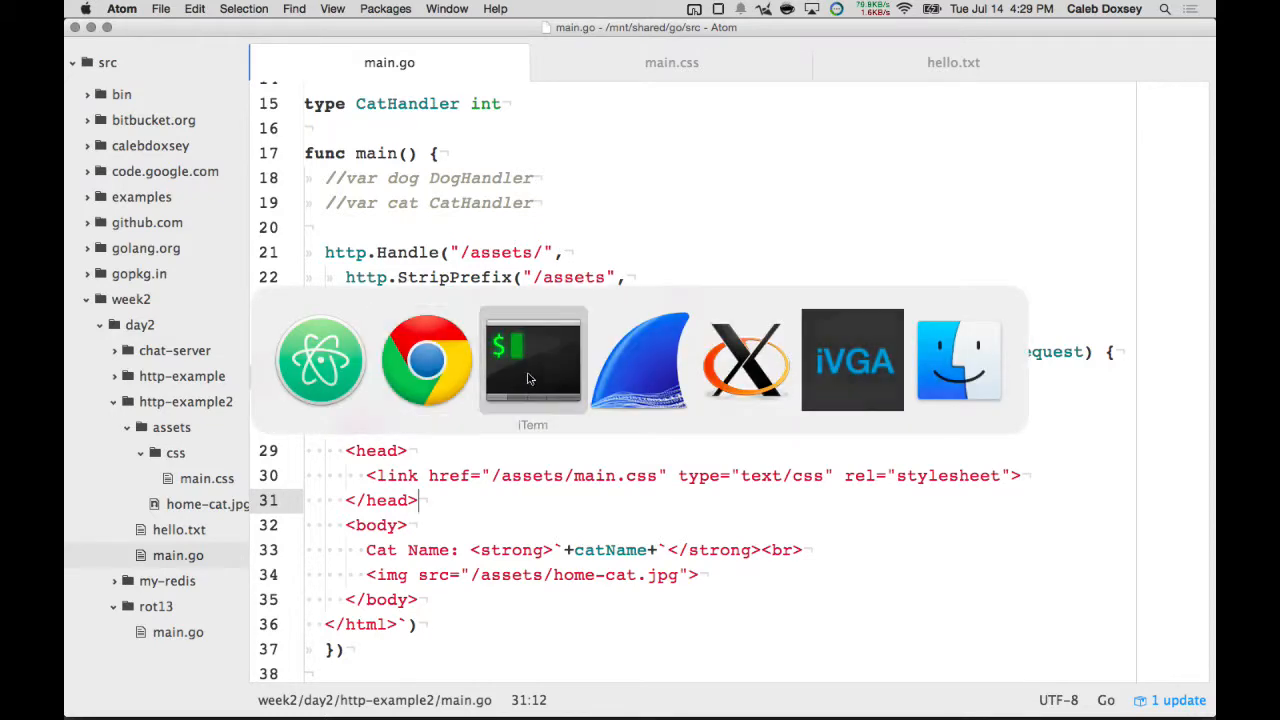
left_click(532, 360)
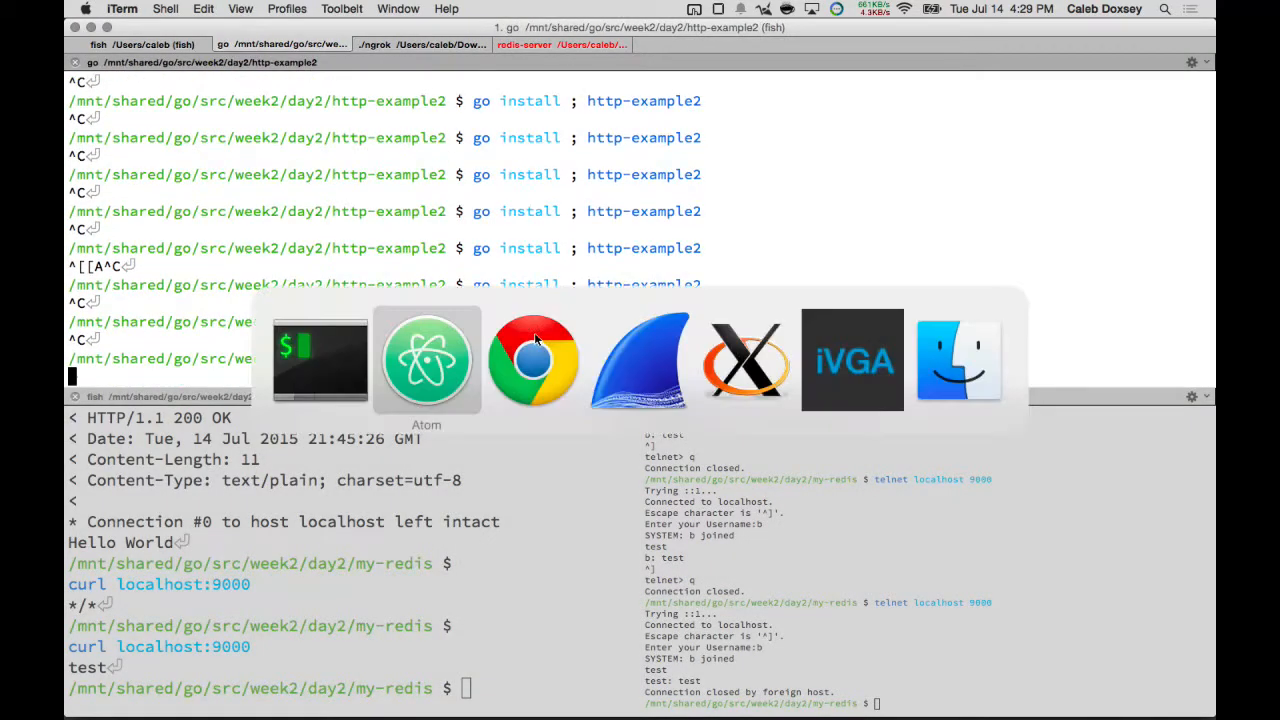
left_click(534, 360)
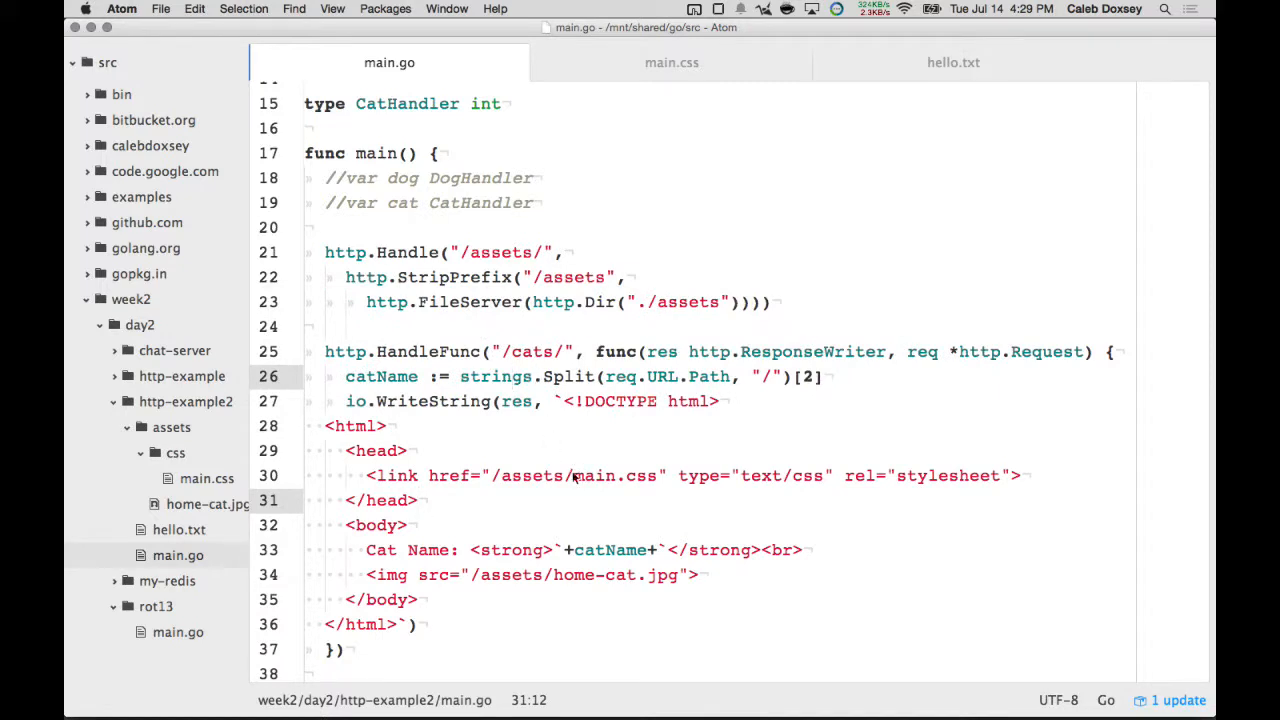
type("css/")
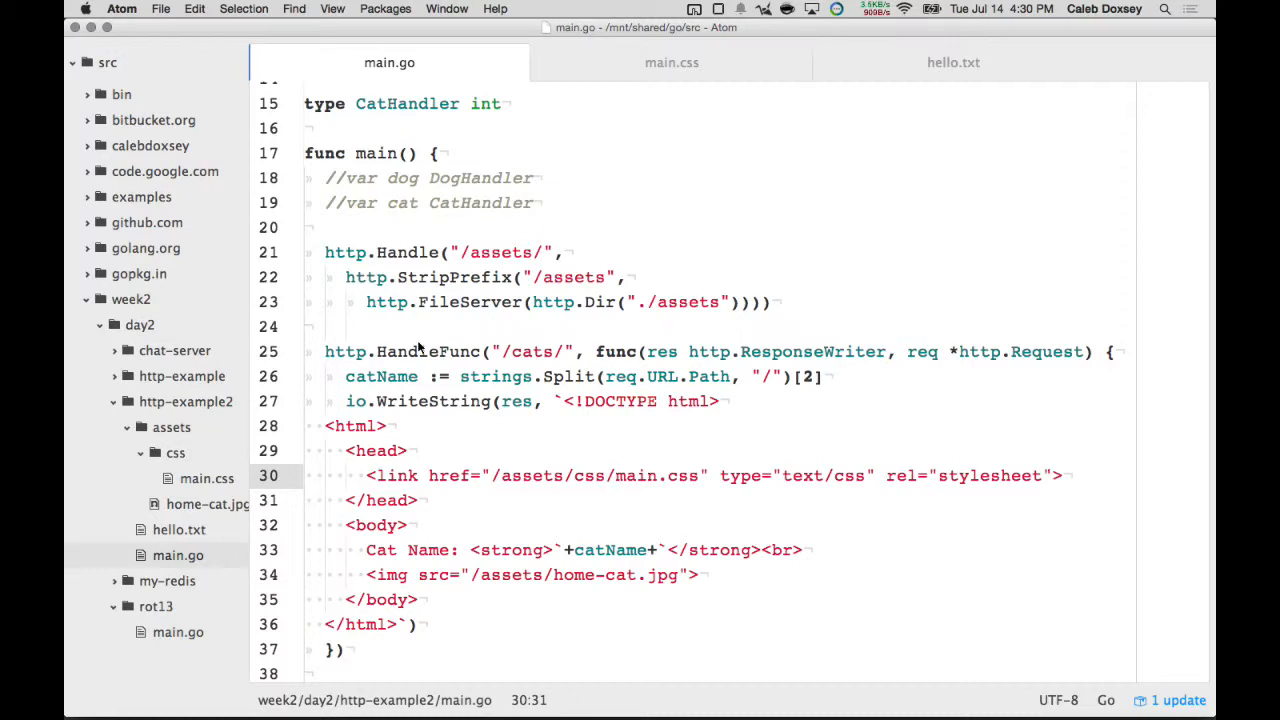
scroll("down", 3)
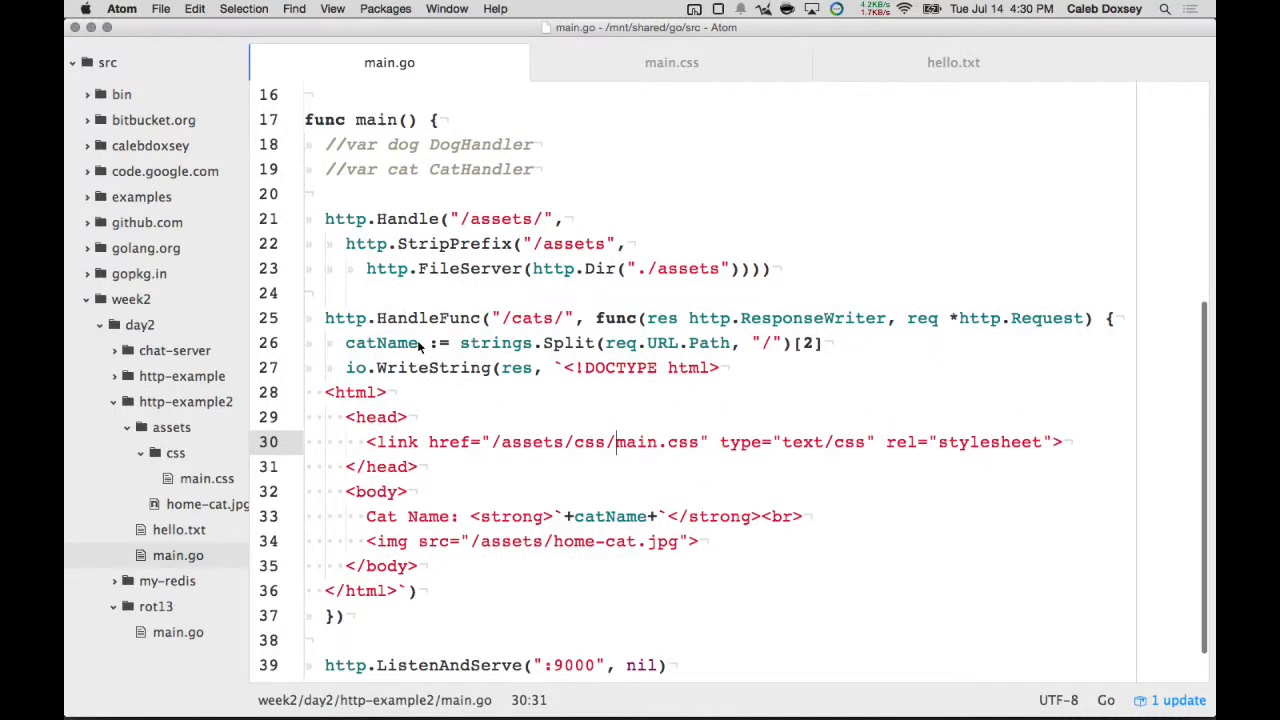